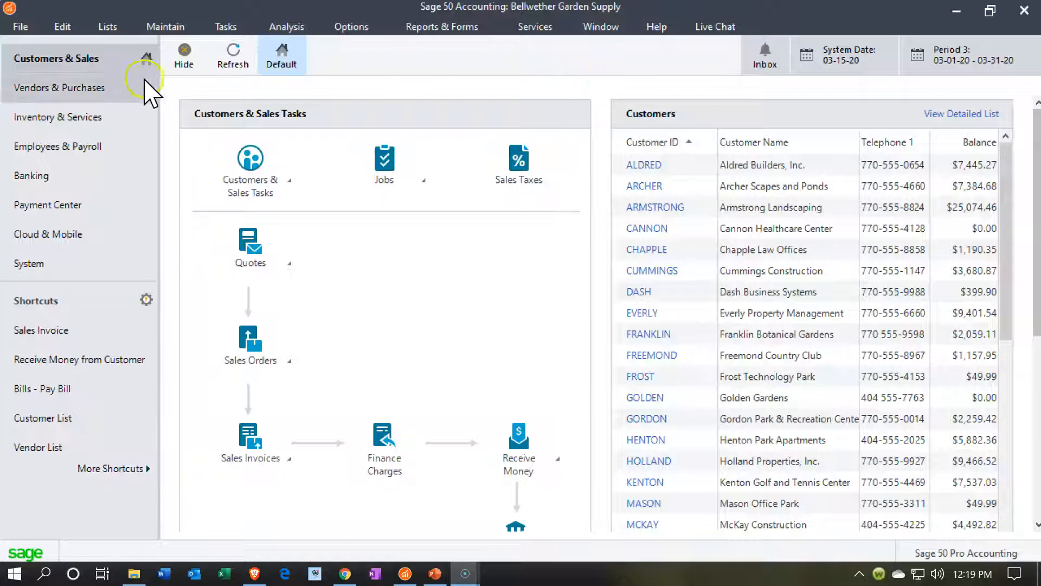
mouse_move(59, 73)
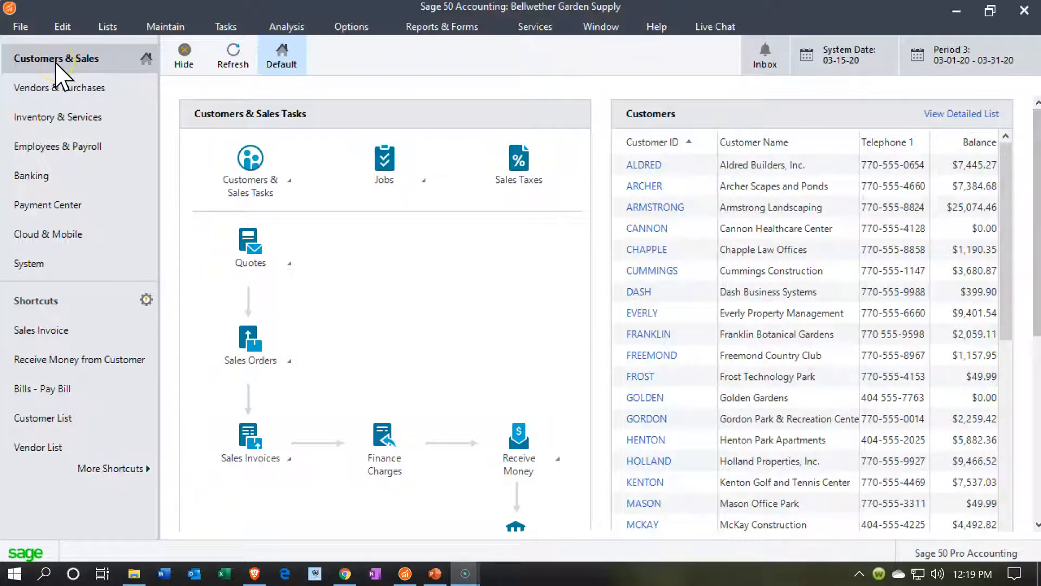
mouse_move(412, 34)
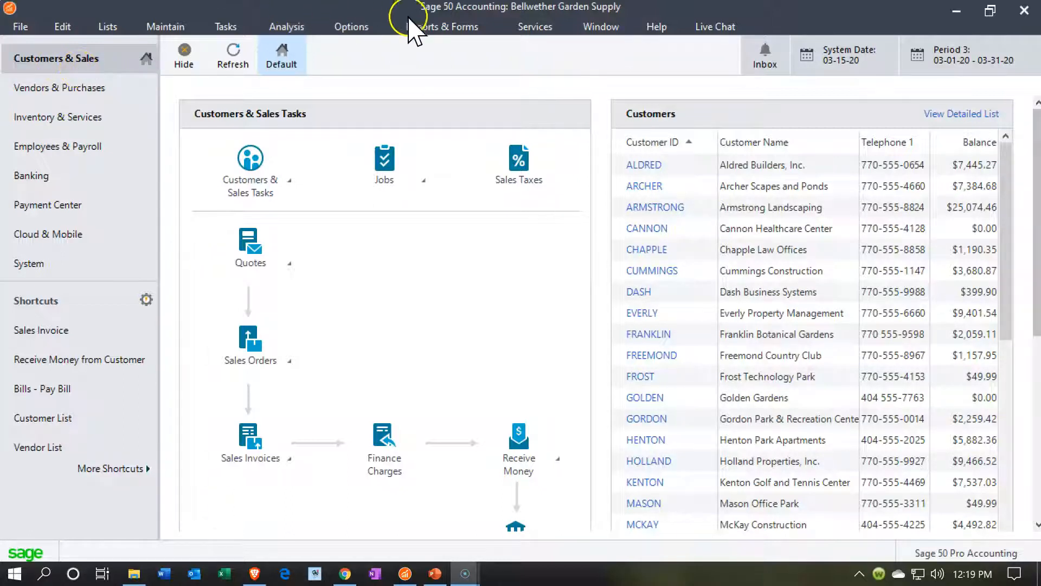
Show the Reports & Forms choices from the Customers & Sales dashboard
left_click(441, 26)
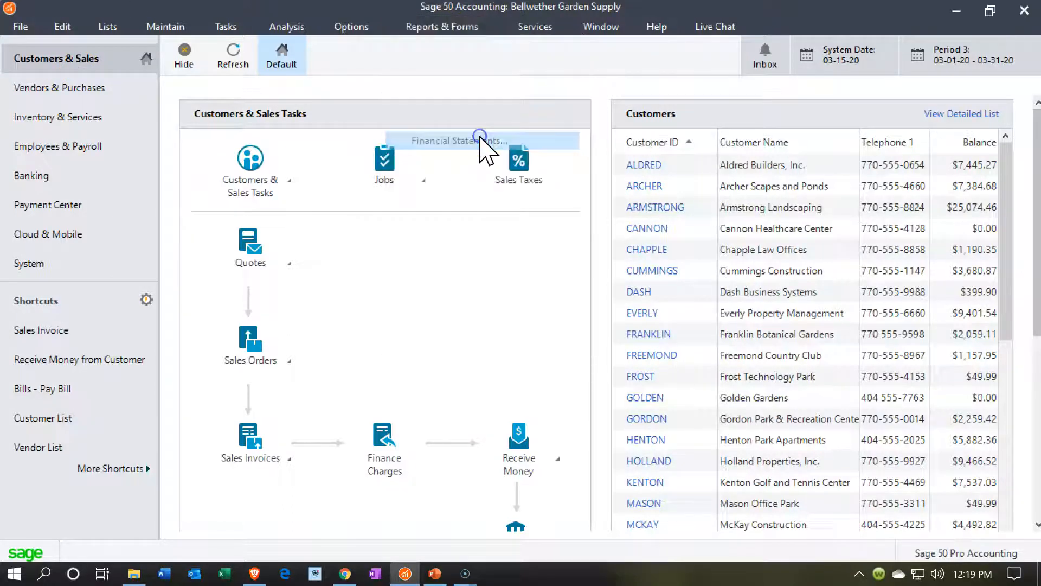
Bring up the Financial Statements report selection list
left_click(457, 141)
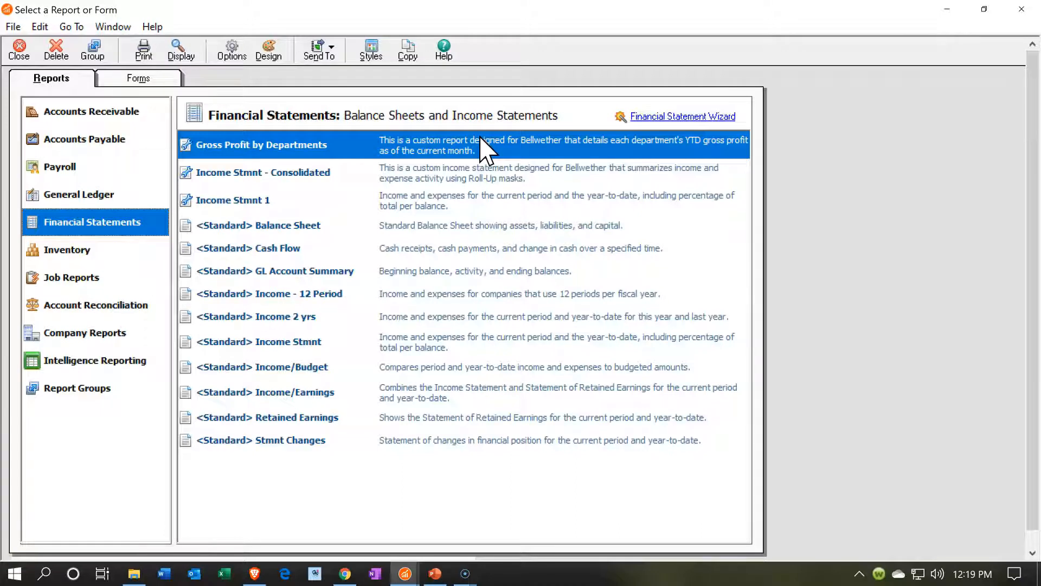
mouse_move(463, 185)
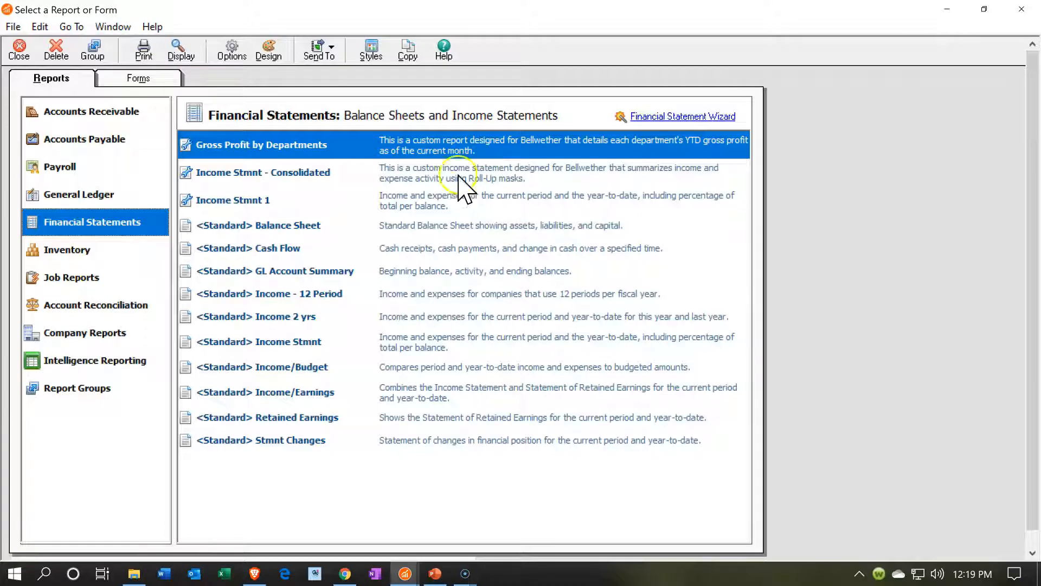
mouse_move(451, 213)
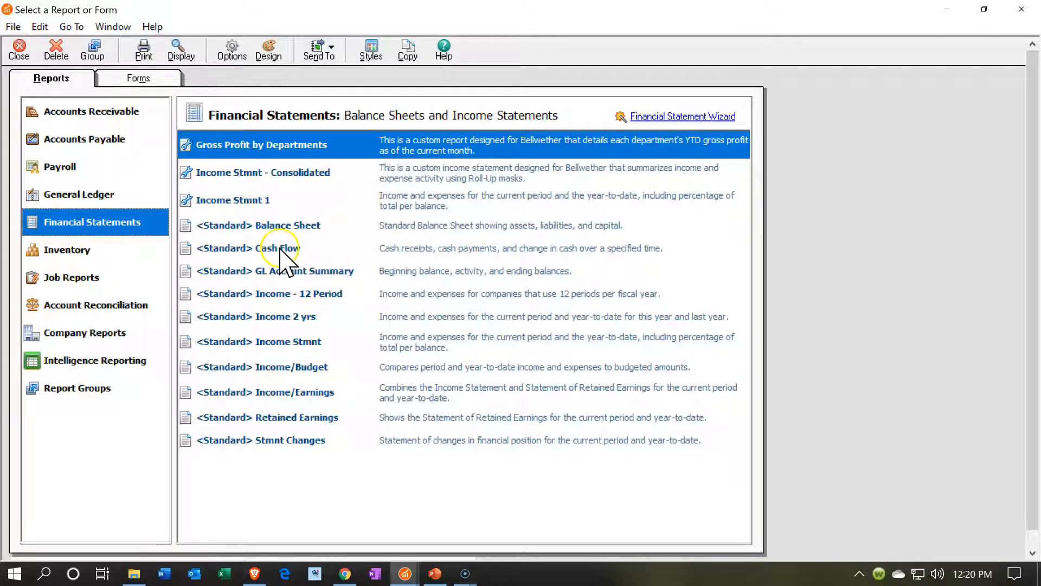
mouse_move(295, 278)
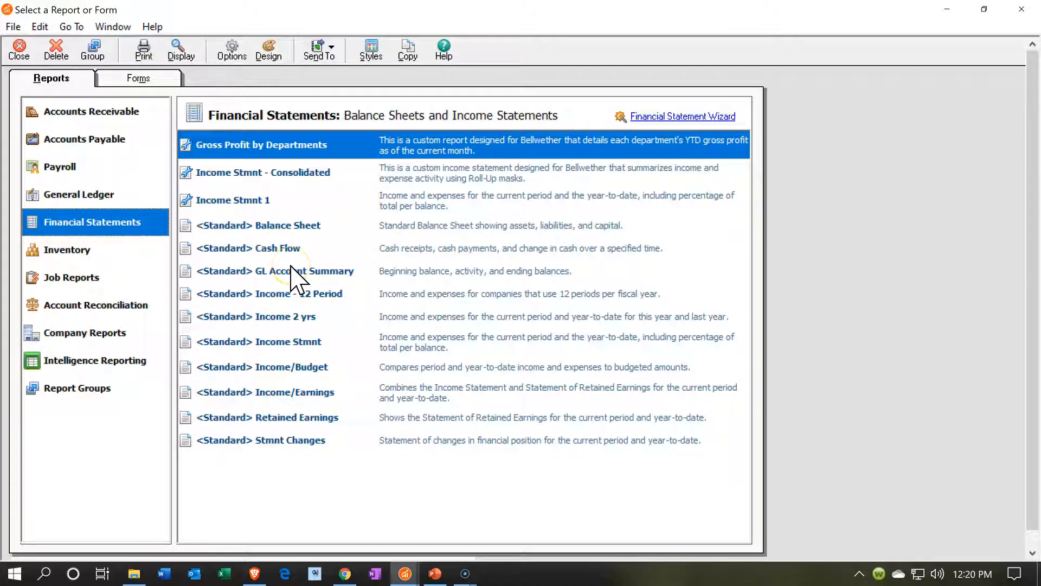
mouse_move(289, 276)
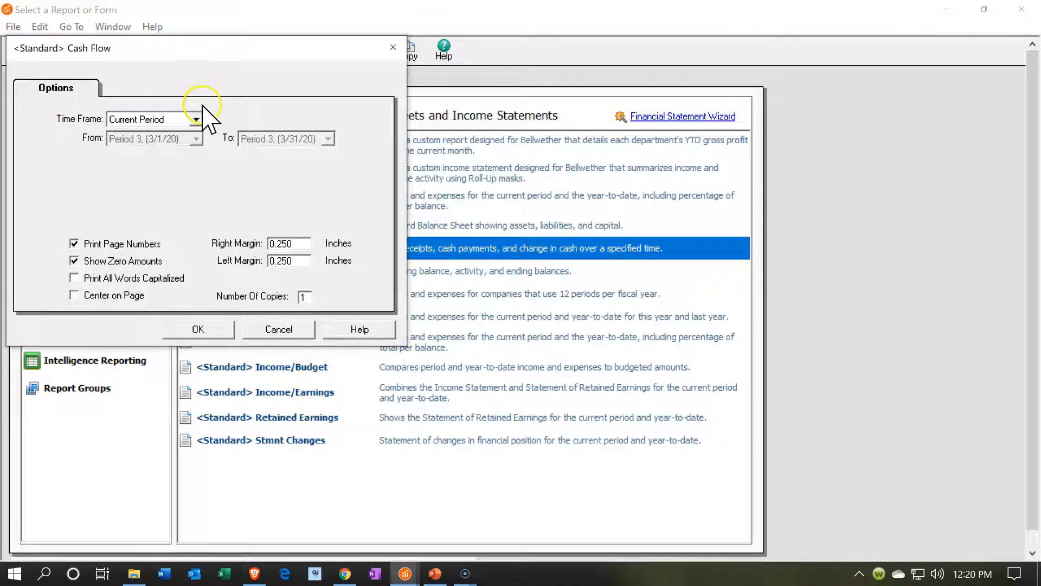
Run the Cash Flow report for Current Period with page numbers and zero amounts off
left_click(194, 119)
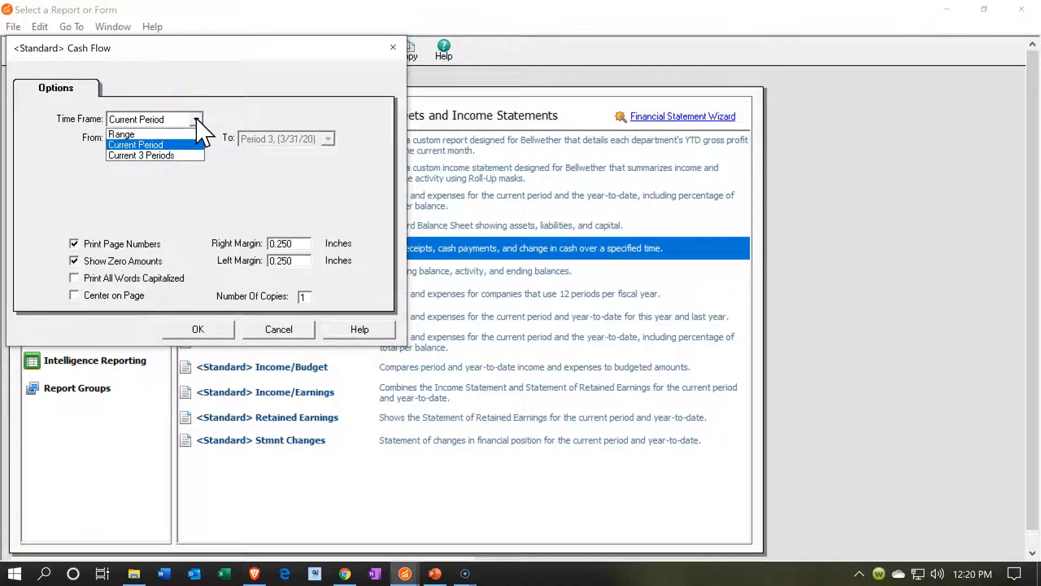
left_click(136, 144)
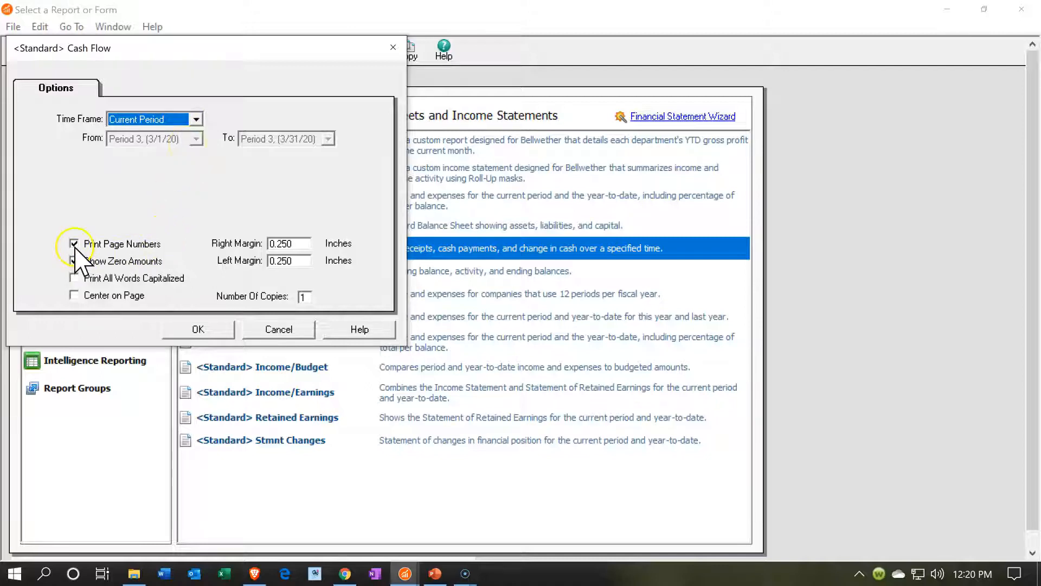
left_click(74, 244)
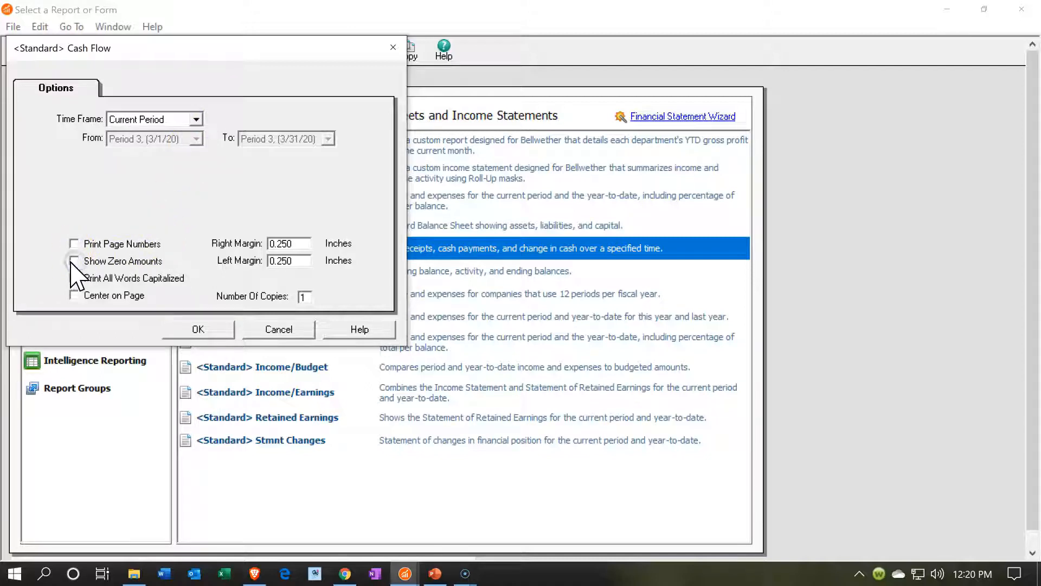
mouse_move(60, 266)
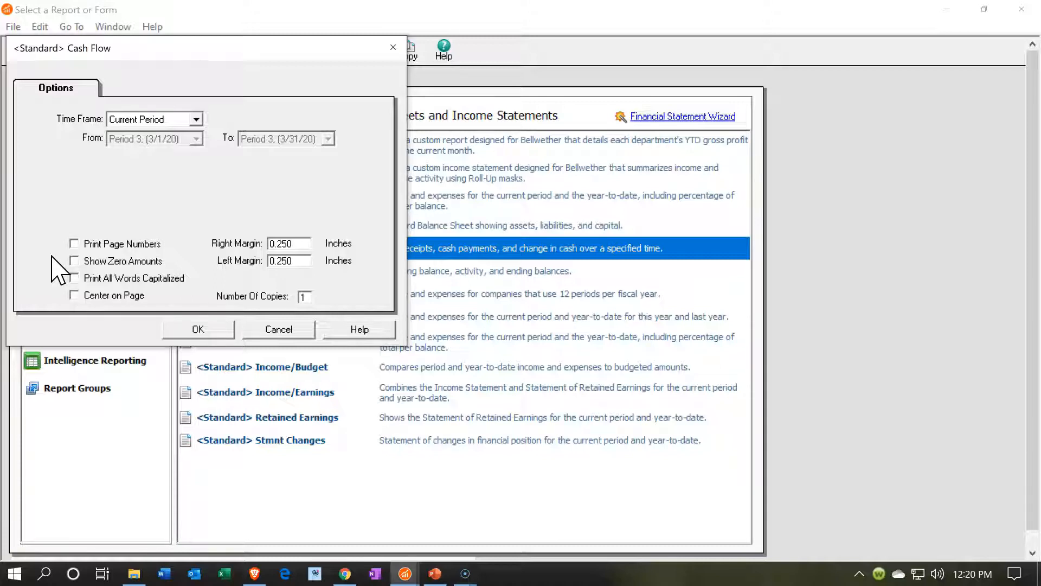
mouse_move(60, 312)
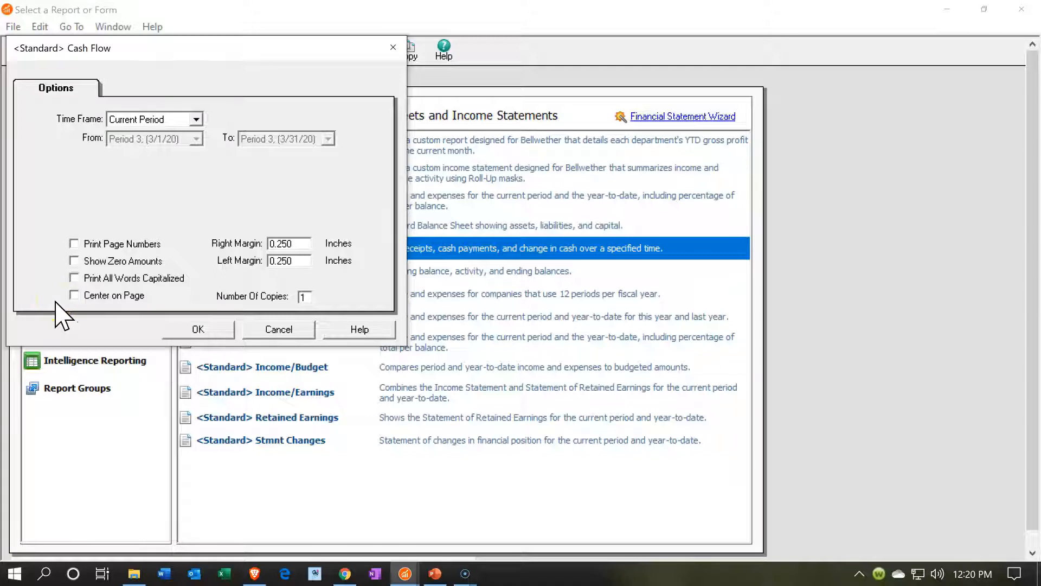
mouse_move(182, 309)
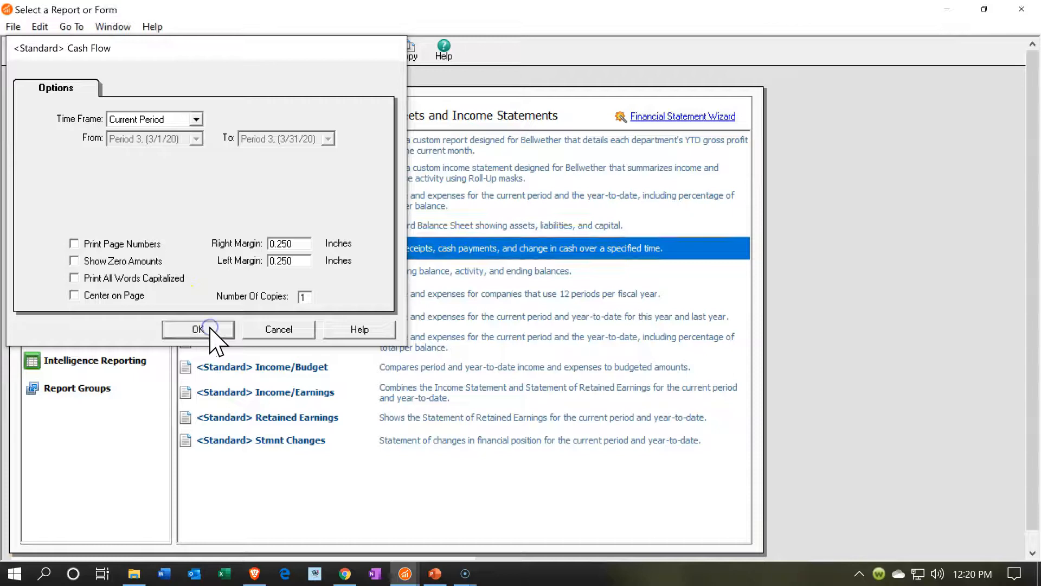
left_click(195, 330)
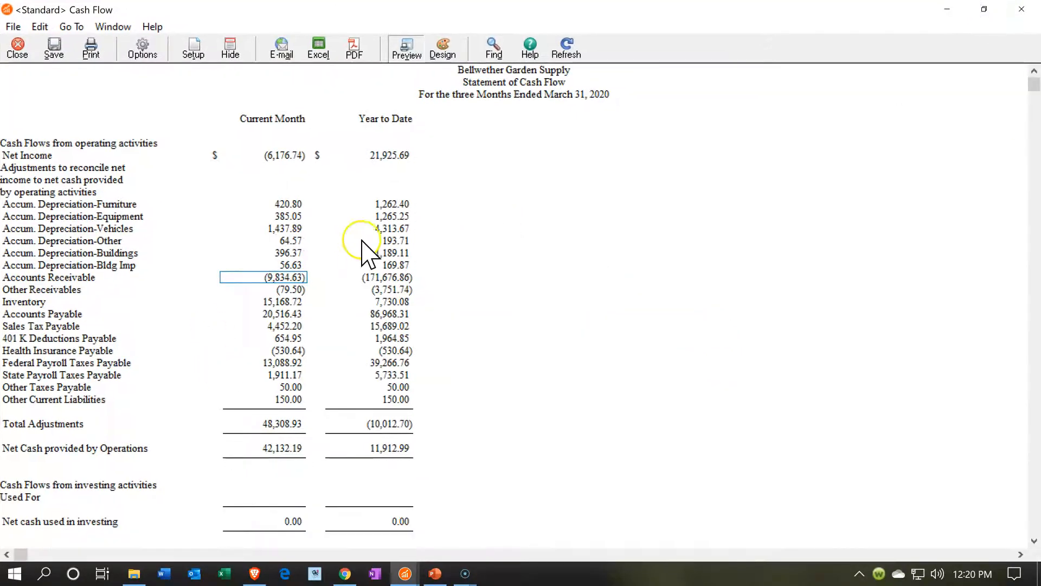
mouse_move(364, 251)
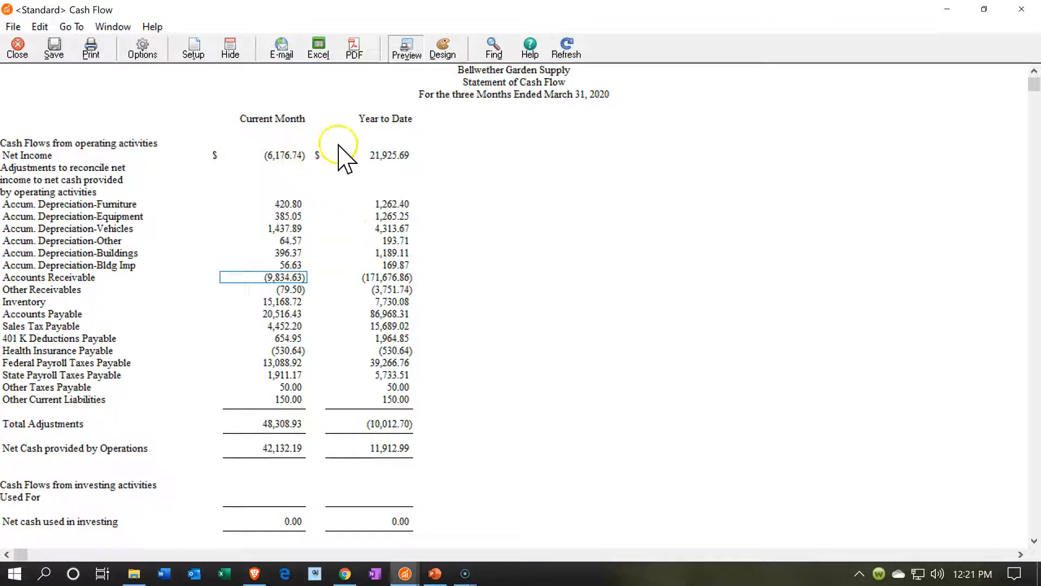
mouse_move(378, 153)
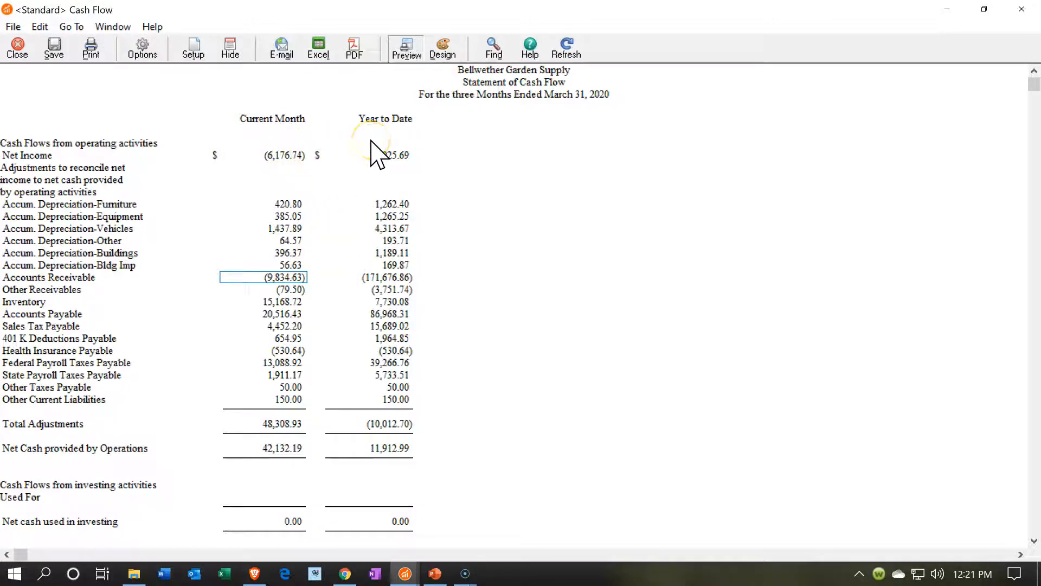
mouse_move(214, 160)
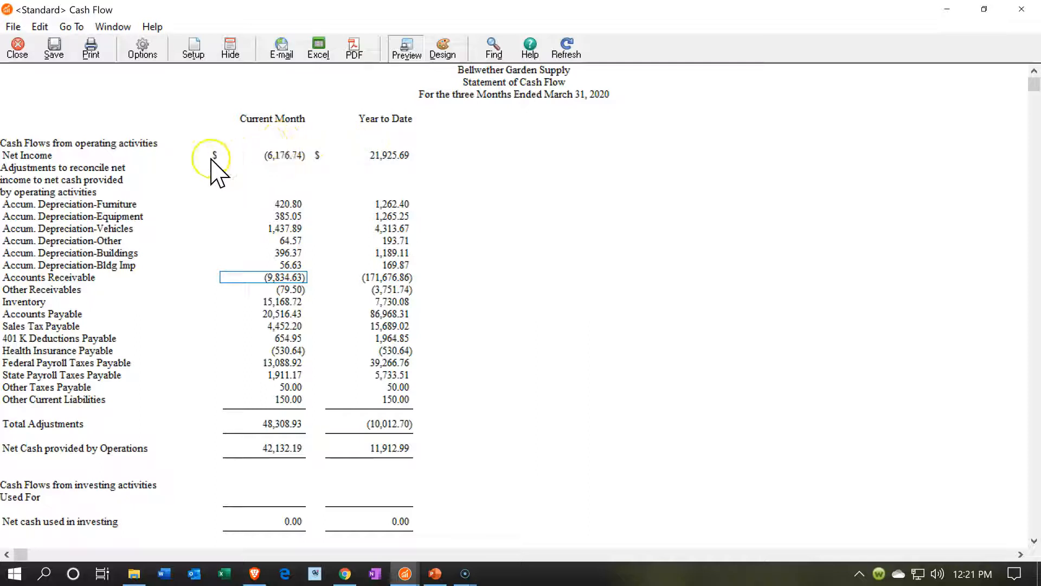
Scroll the Cash Flow statement down to the Summary with $39,256.54 ending cash
scroll("down", 3)
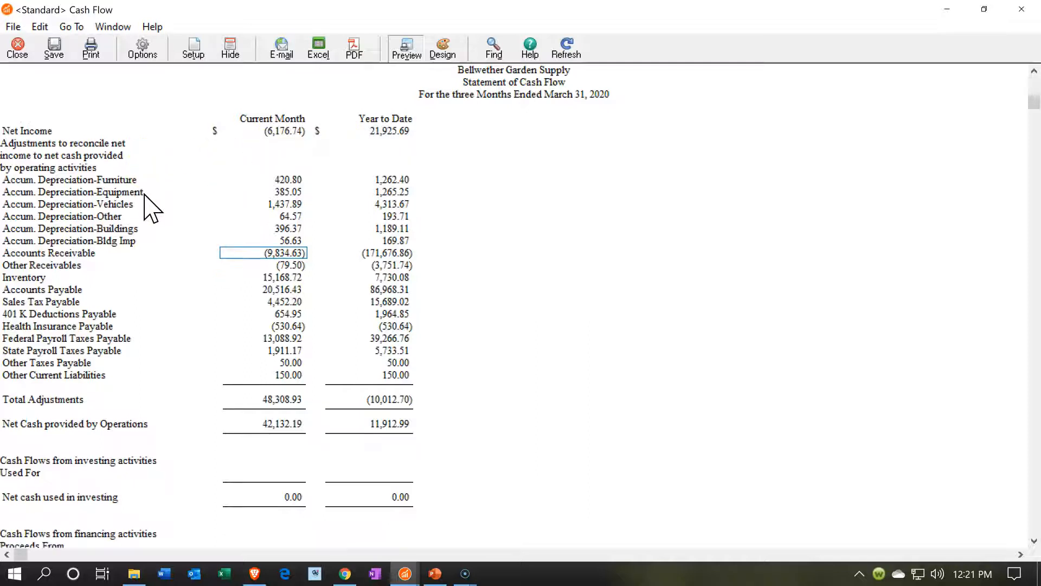
scroll("down", 3)
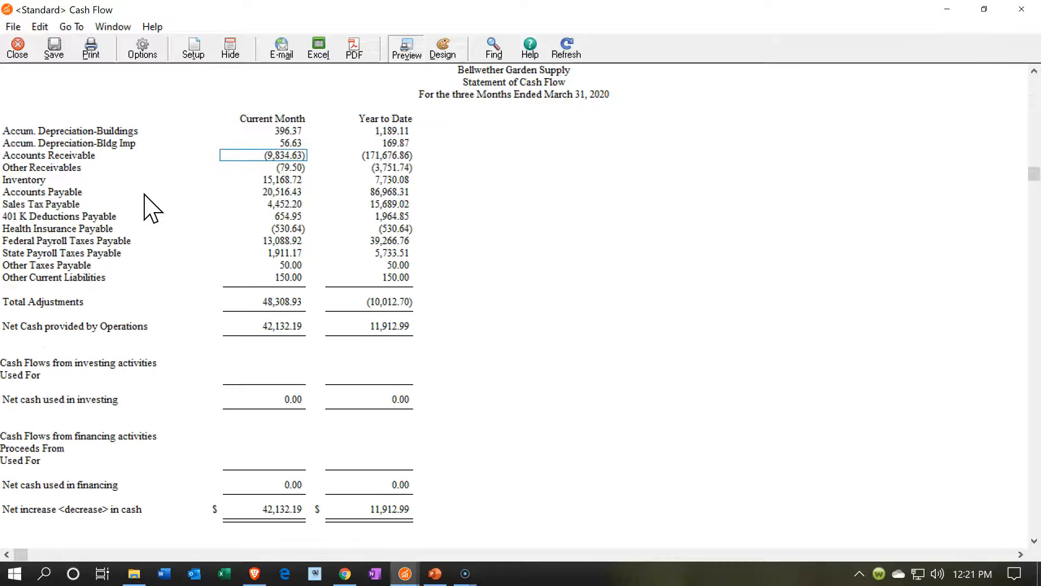
scroll("down", 3)
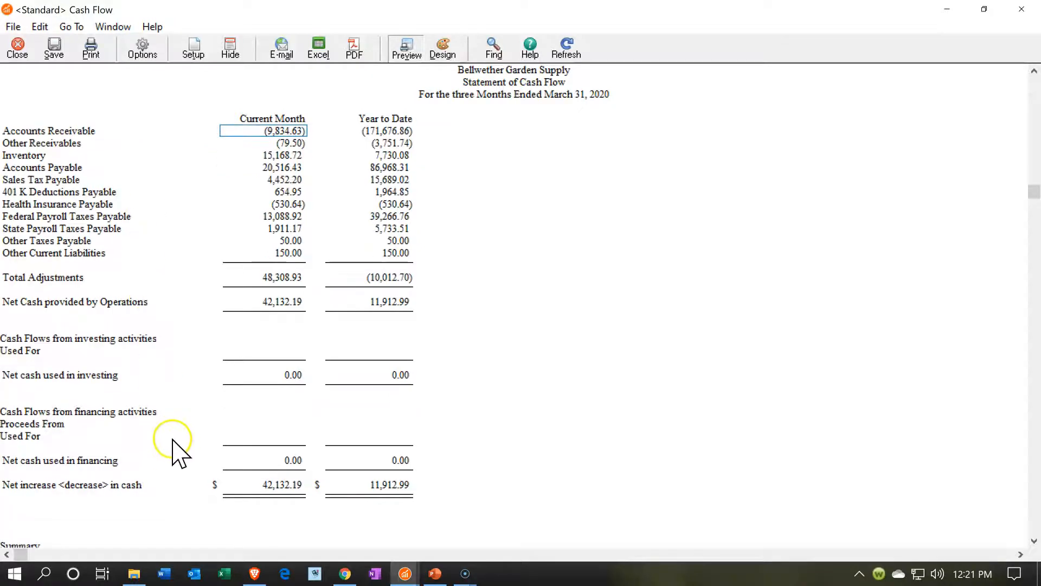
mouse_move(173, 386)
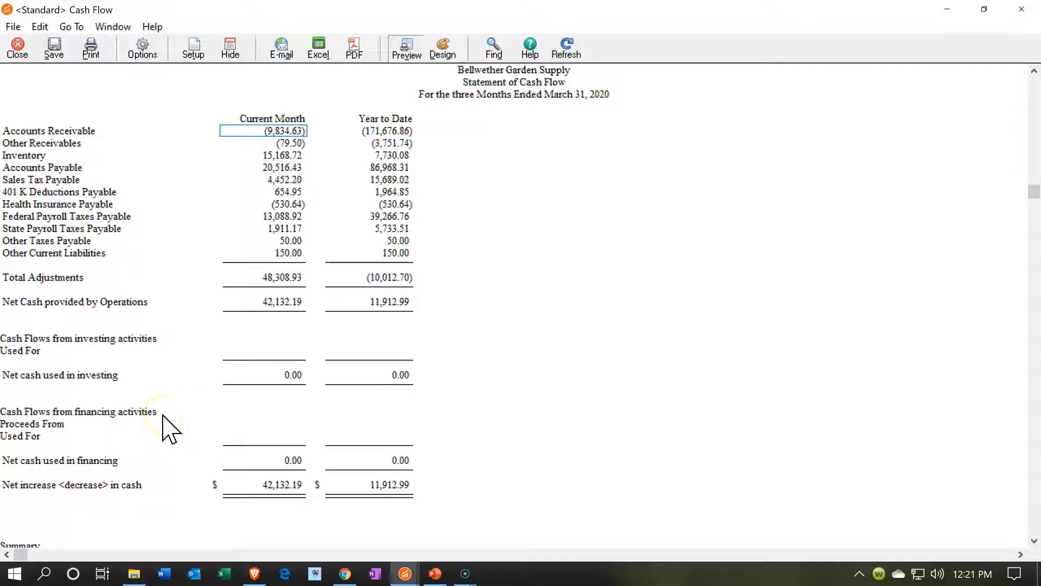
scroll("down", 3)
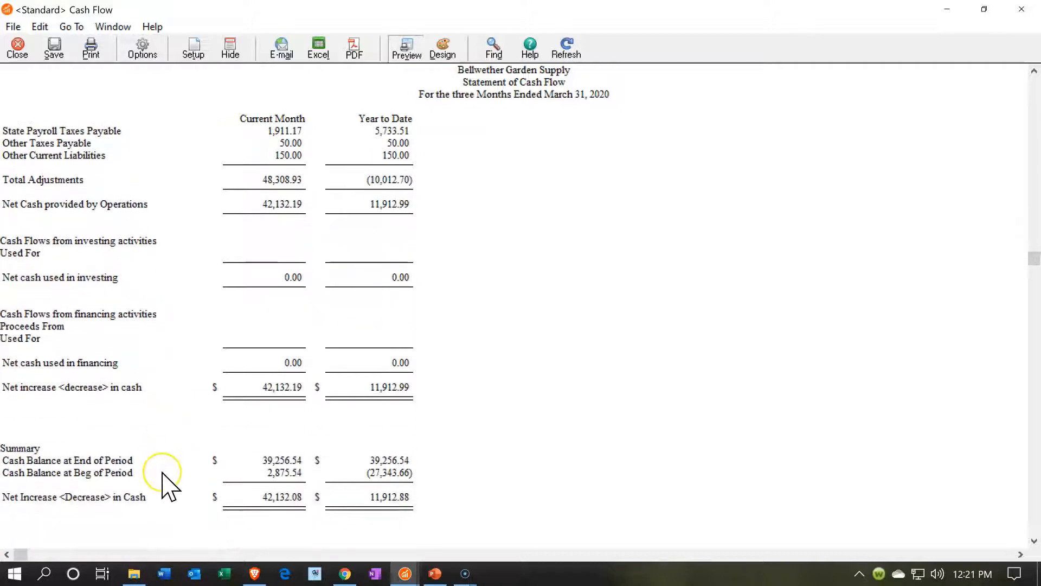
mouse_move(169, 482)
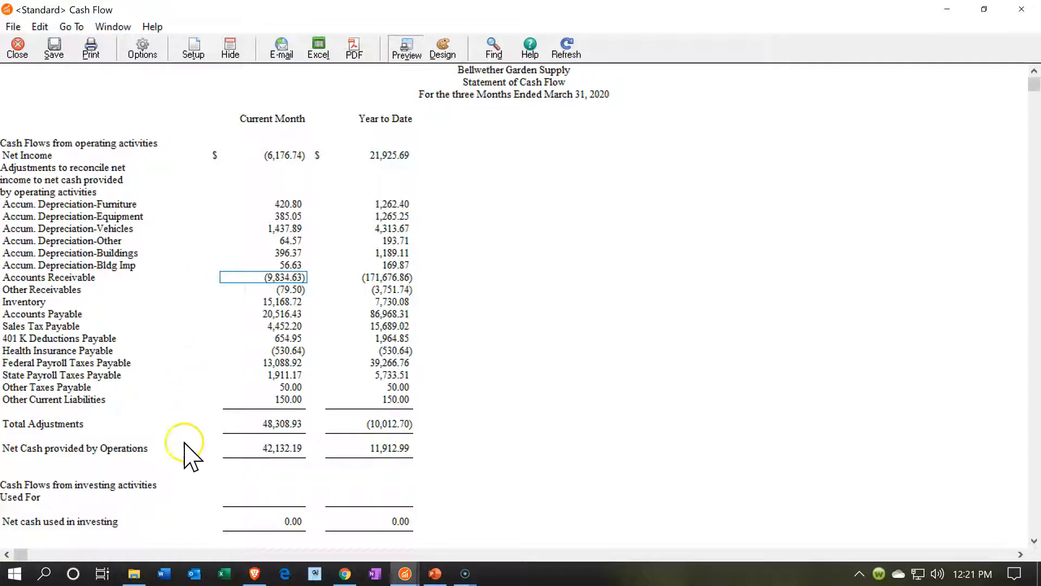
mouse_move(193, 462)
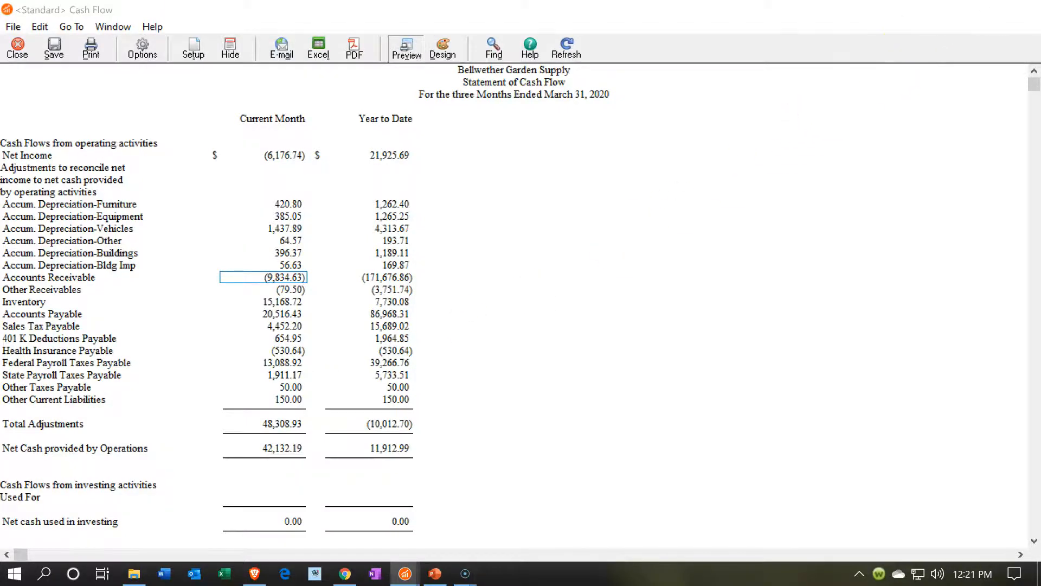
left_click(17, 49)
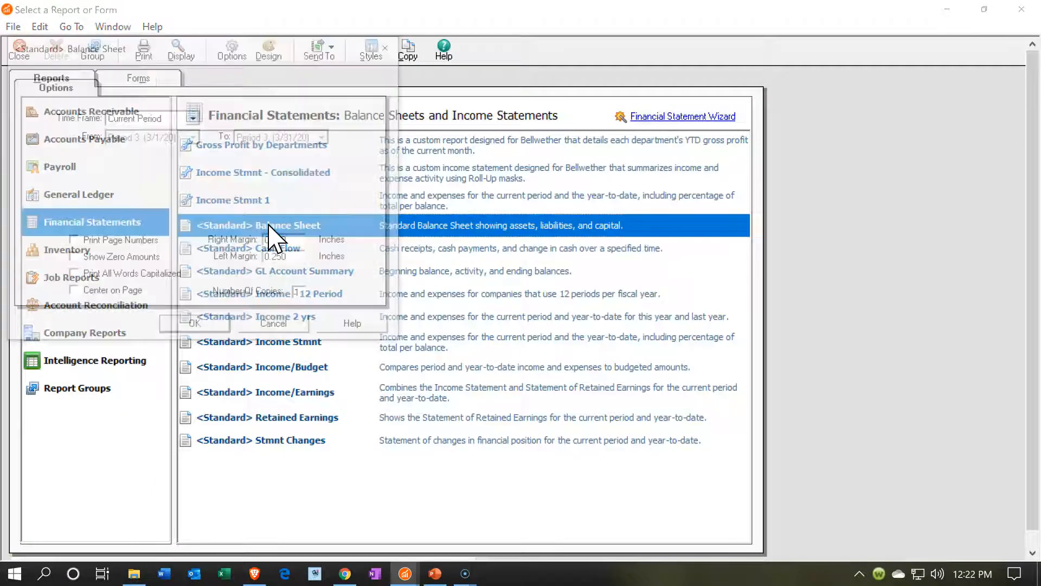
double_click(258, 225)
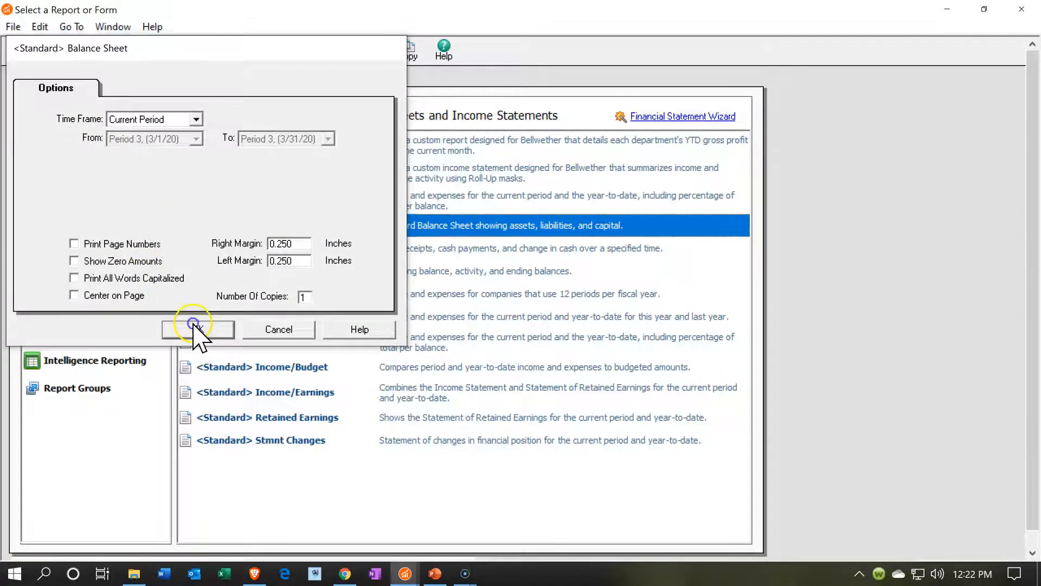
left_click(197, 330)
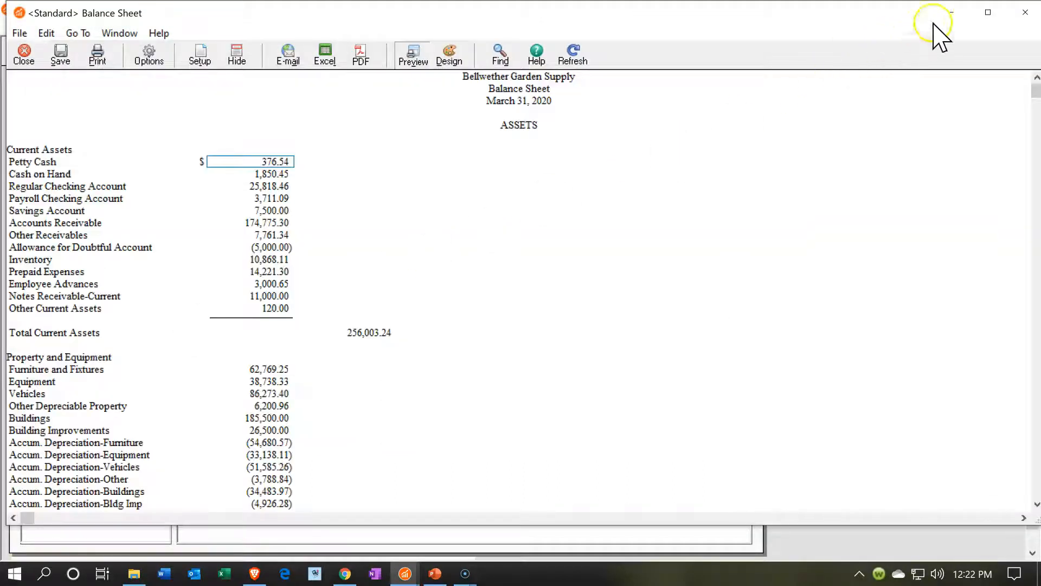
left_click(987, 12)
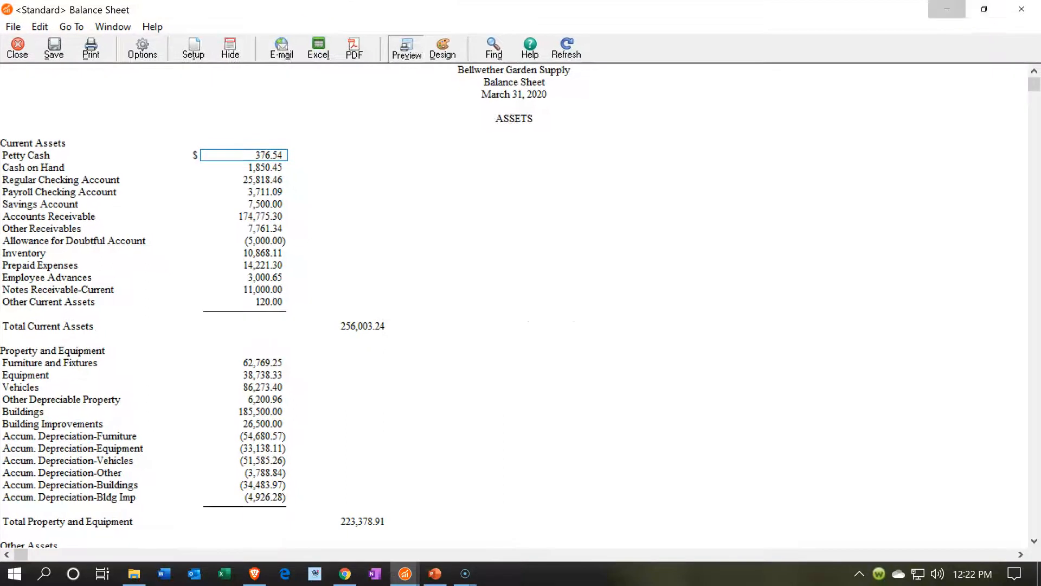
left_click(17, 49)
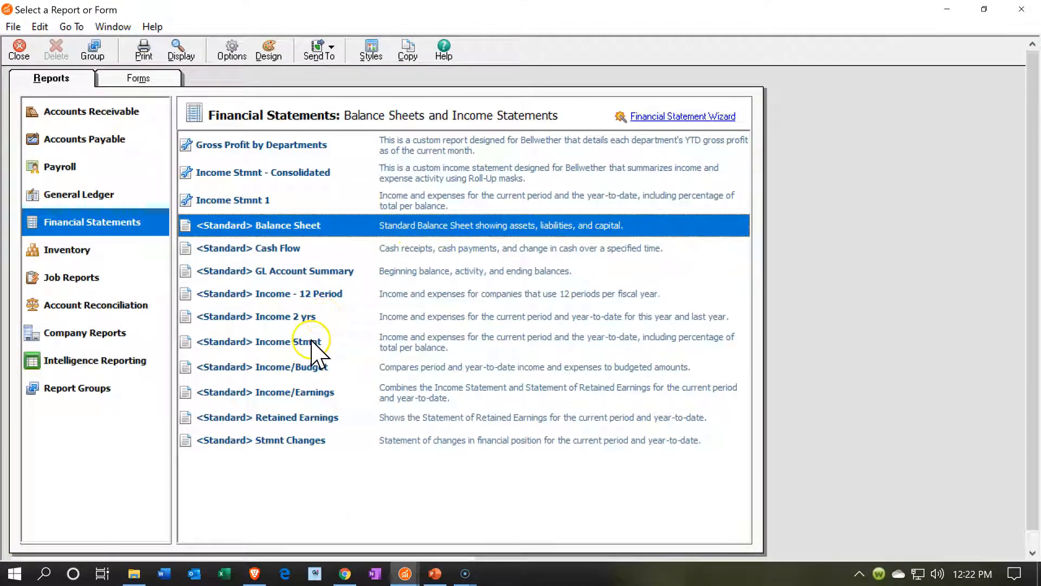
mouse_move(313, 348)
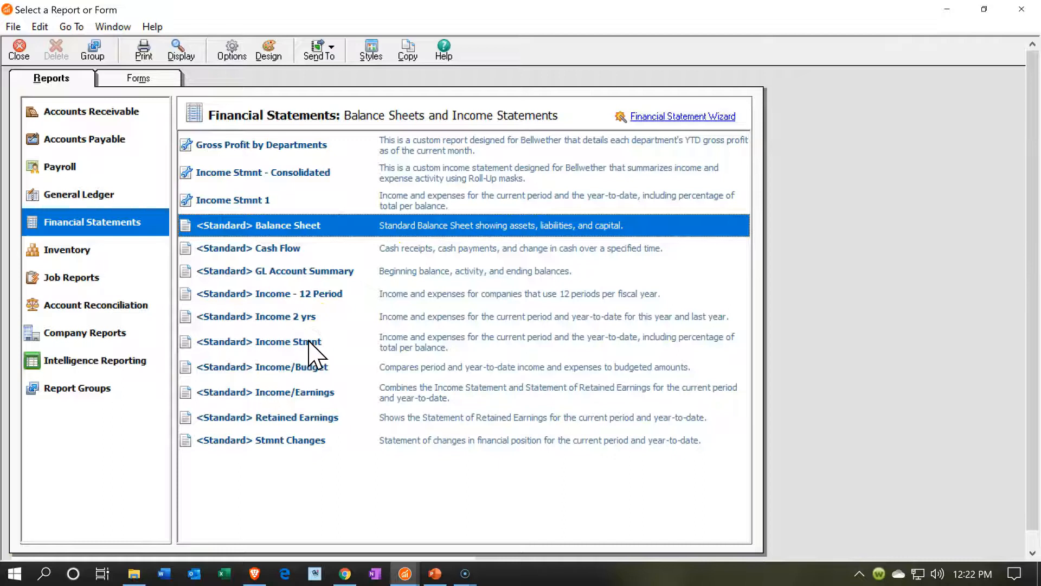
Run the <Standard> Income Stmnt for the current period
double_click(269, 342)
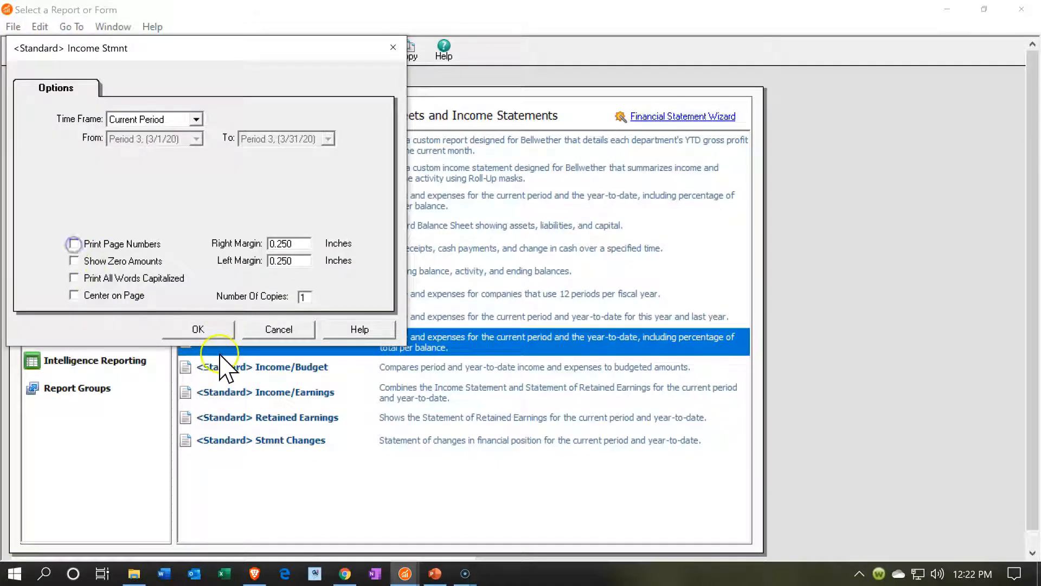
left_click(197, 328)
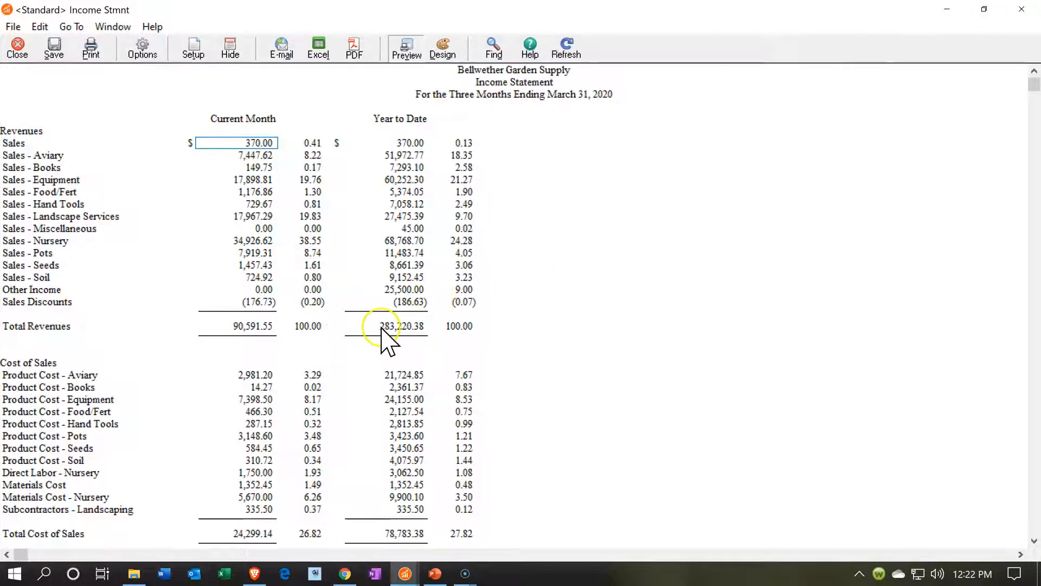
mouse_move(276, 369)
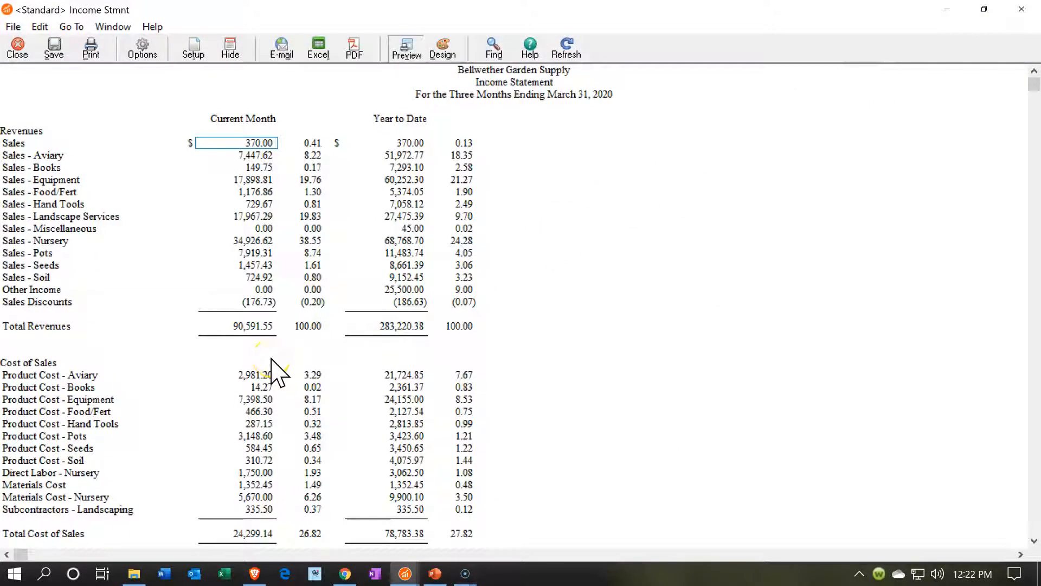
mouse_move(276, 369)
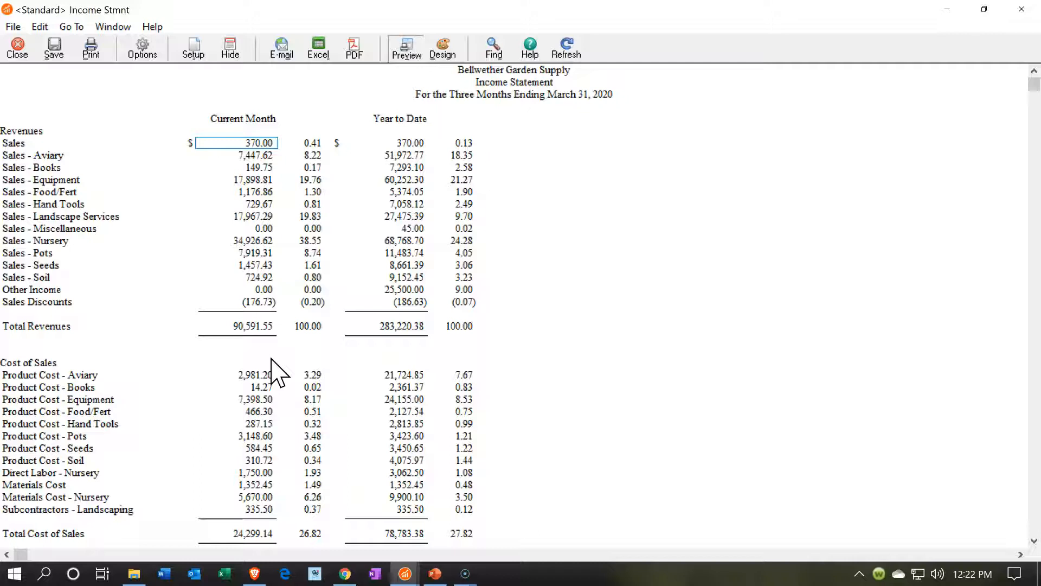
mouse_move(344, 352)
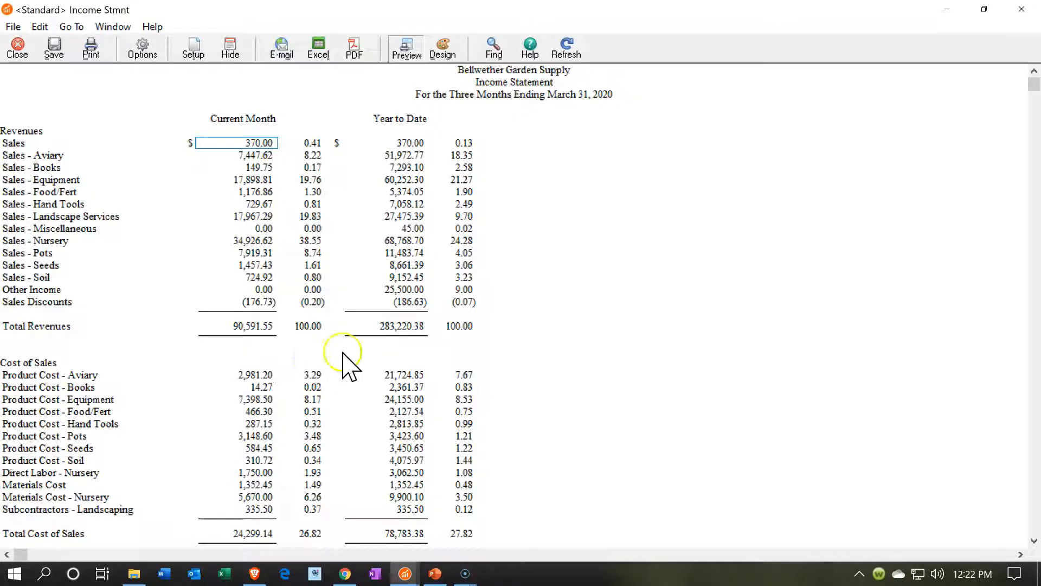
mouse_move(462, 325)
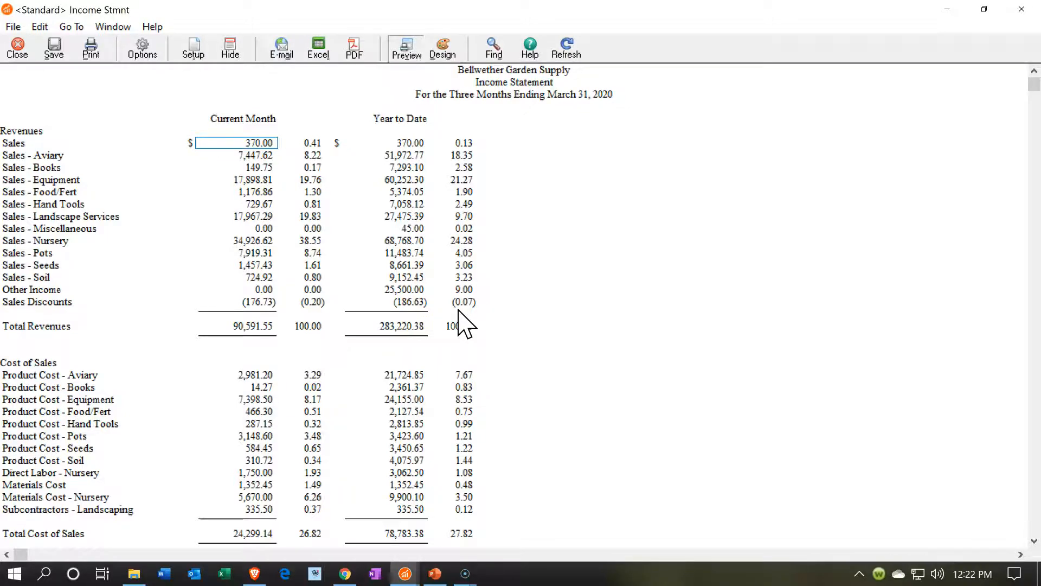
Review the Income Statement to net income $21,925.69, then minimize it
scroll("down", 3)
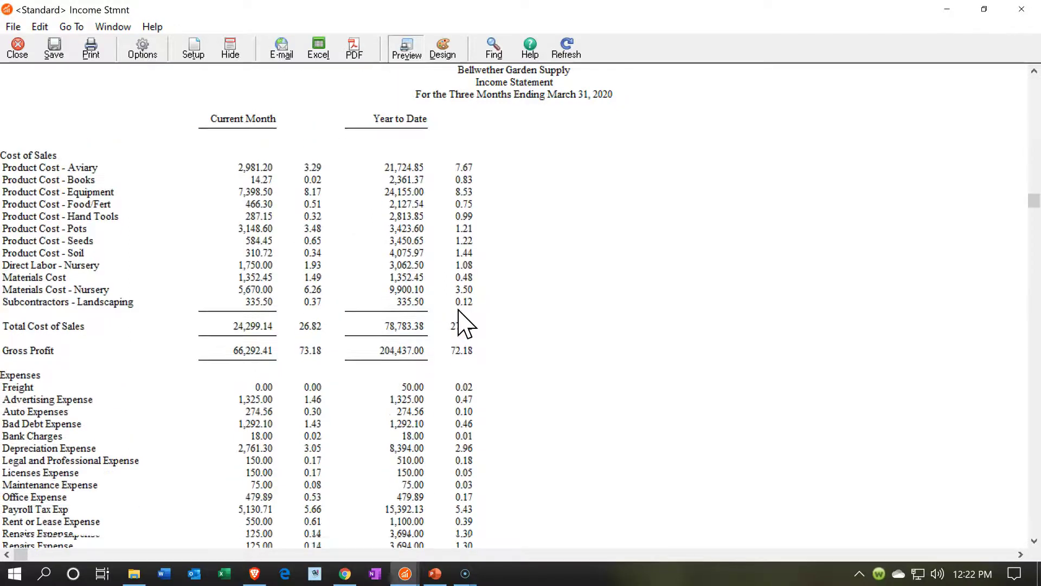
scroll("down", 3)
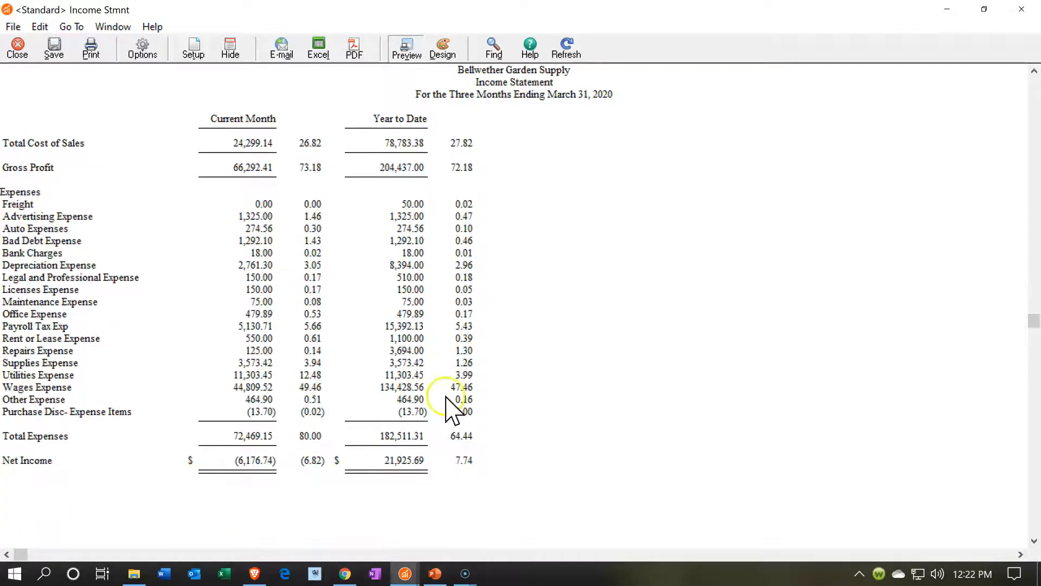
mouse_move(439, 495)
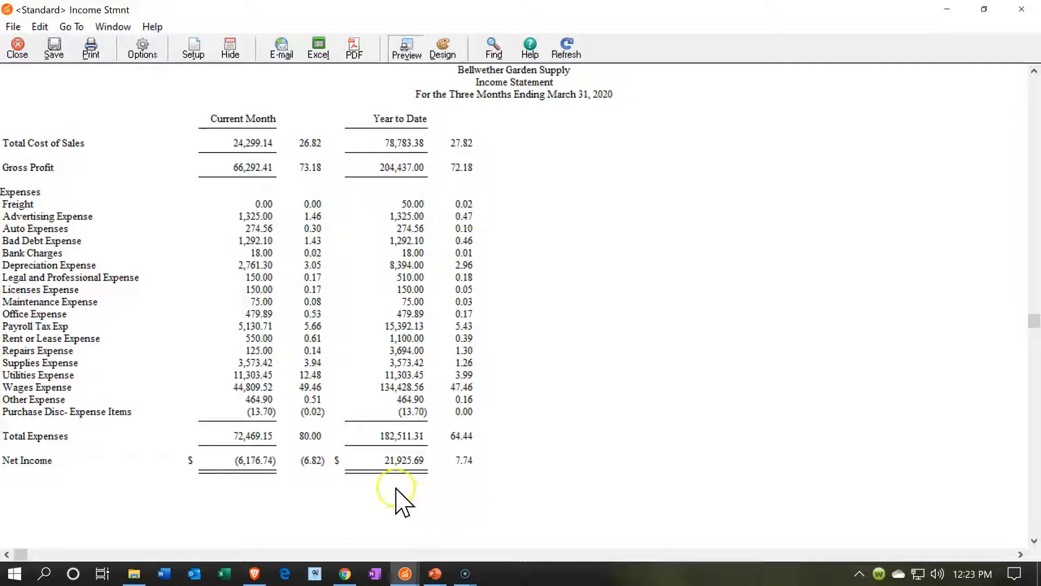
mouse_move(946, 13)
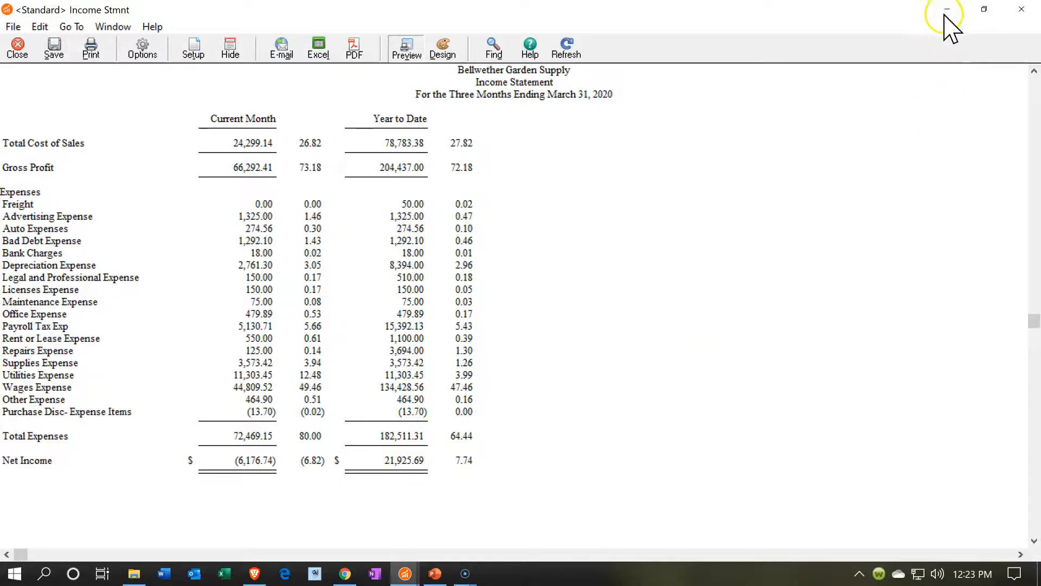
left_click(17, 48)
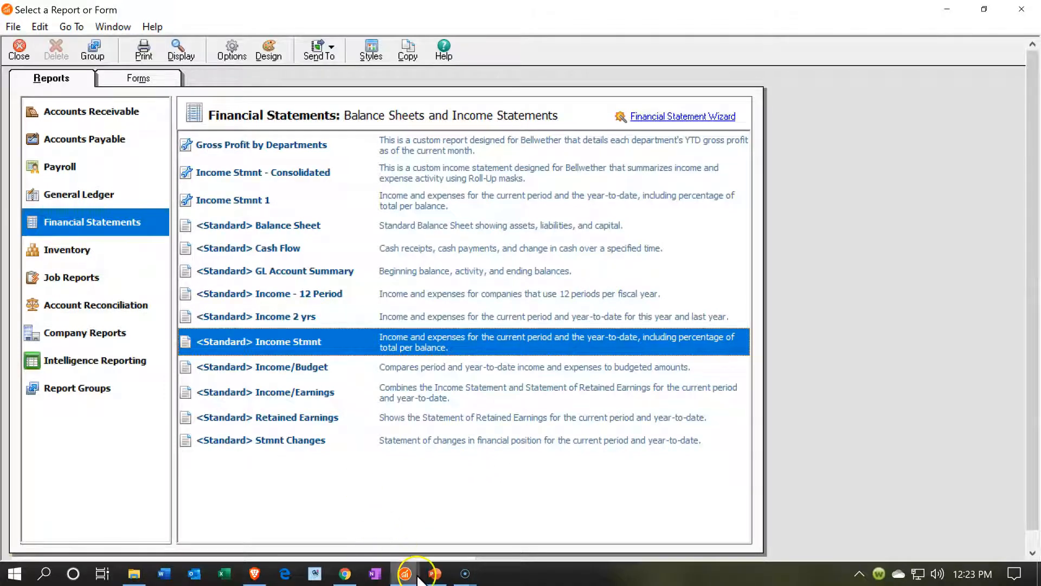
Reopen the Cash Flow report and scroll to the Summary showing $39,256.54 ending cash
double_click(250, 248)
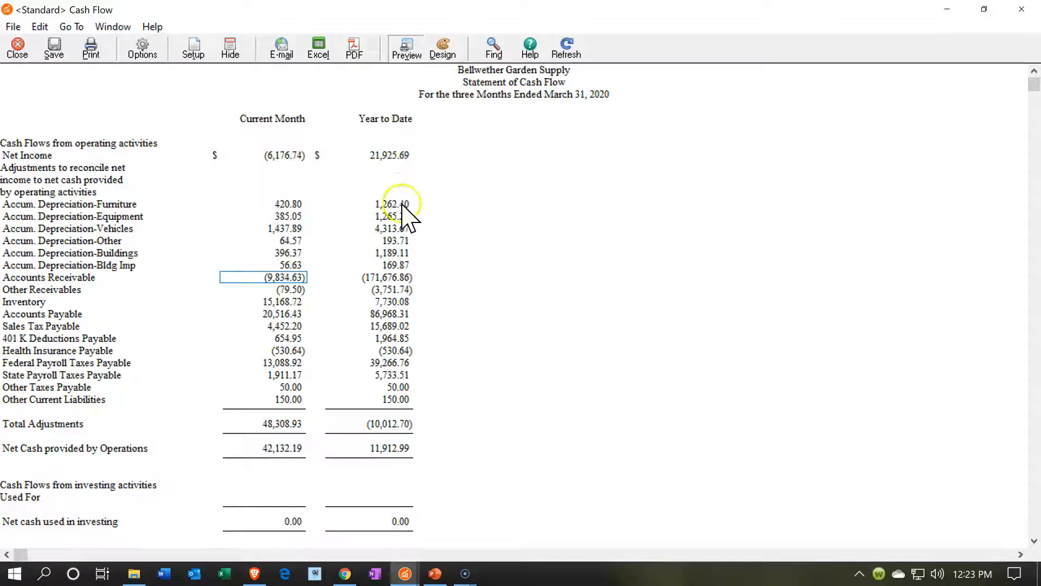
mouse_move(438, 422)
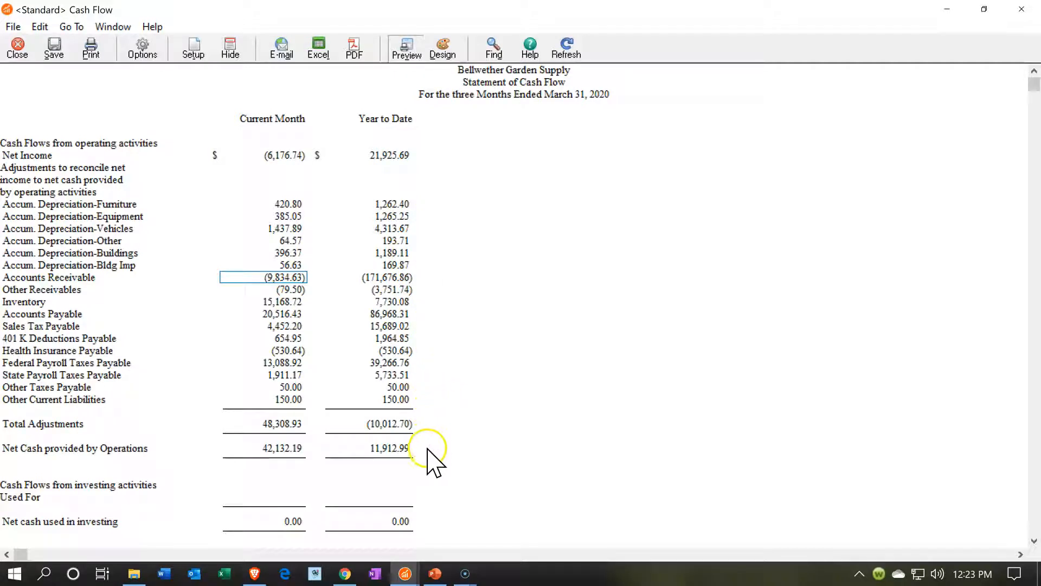
mouse_move(432, 462)
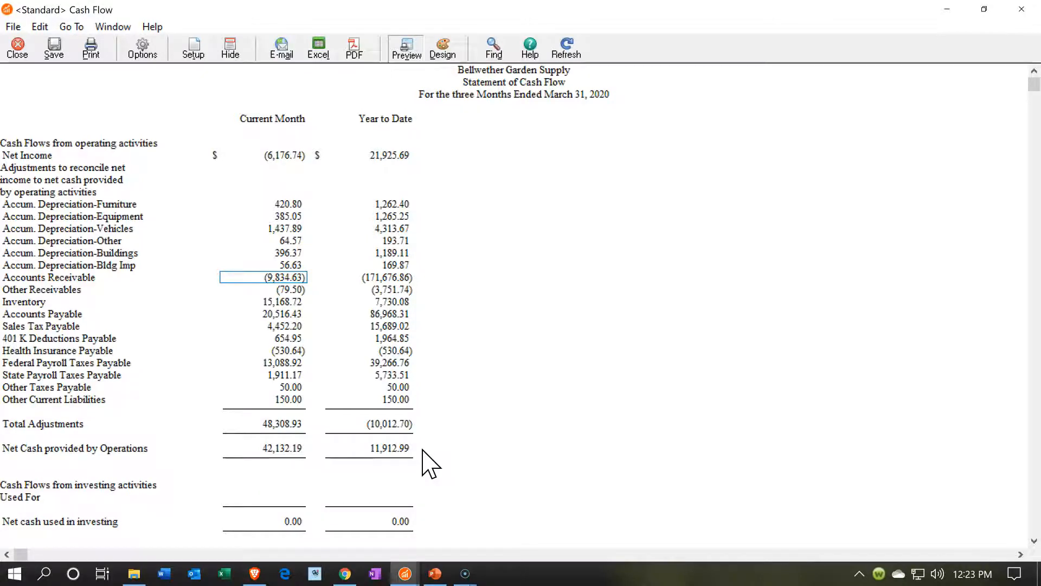
scroll("down", 3)
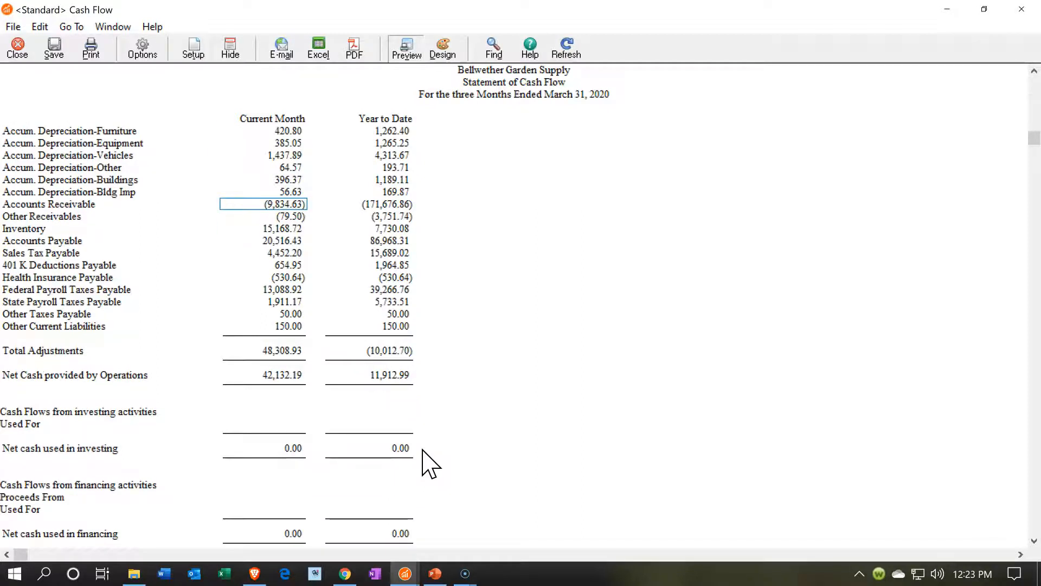
scroll("down", 3)
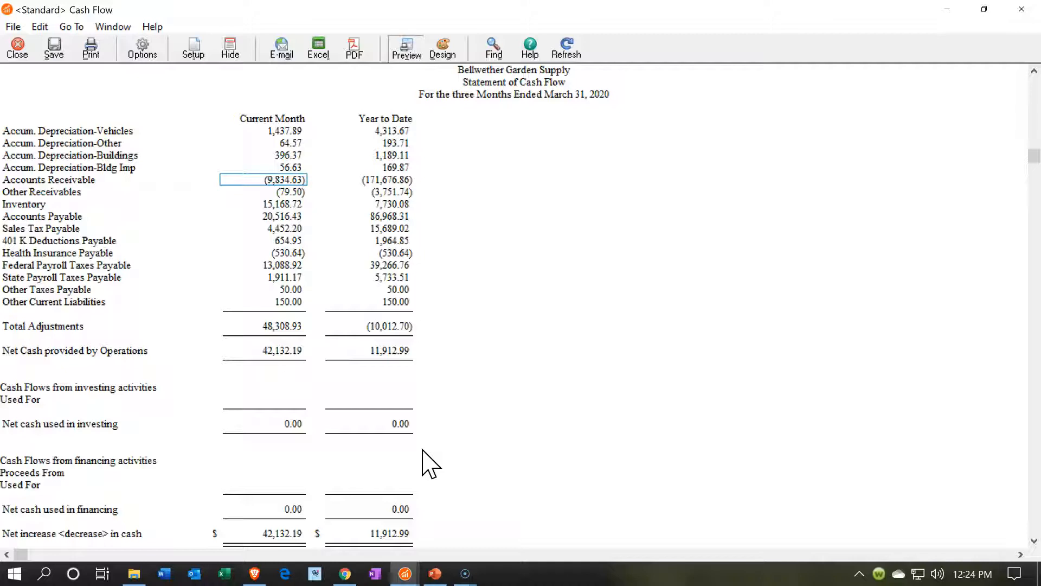
scroll("up", 3)
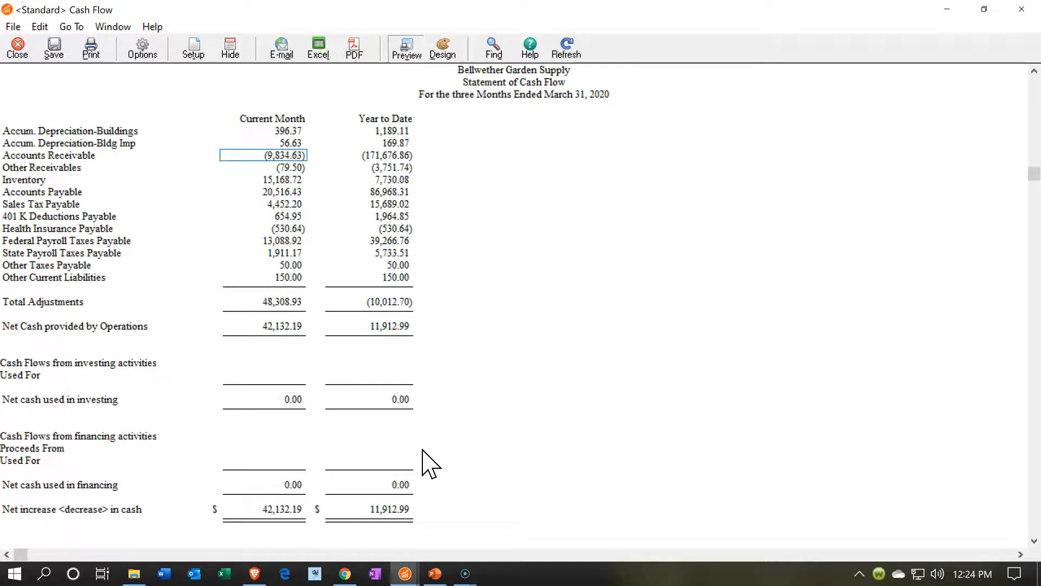
scroll("down", 3)
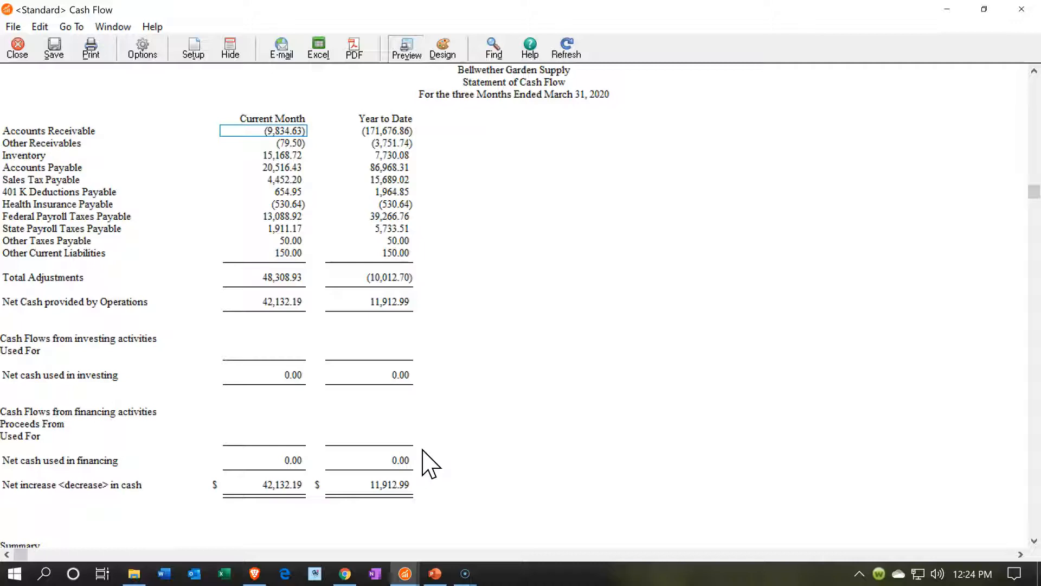
scroll("down", 3)
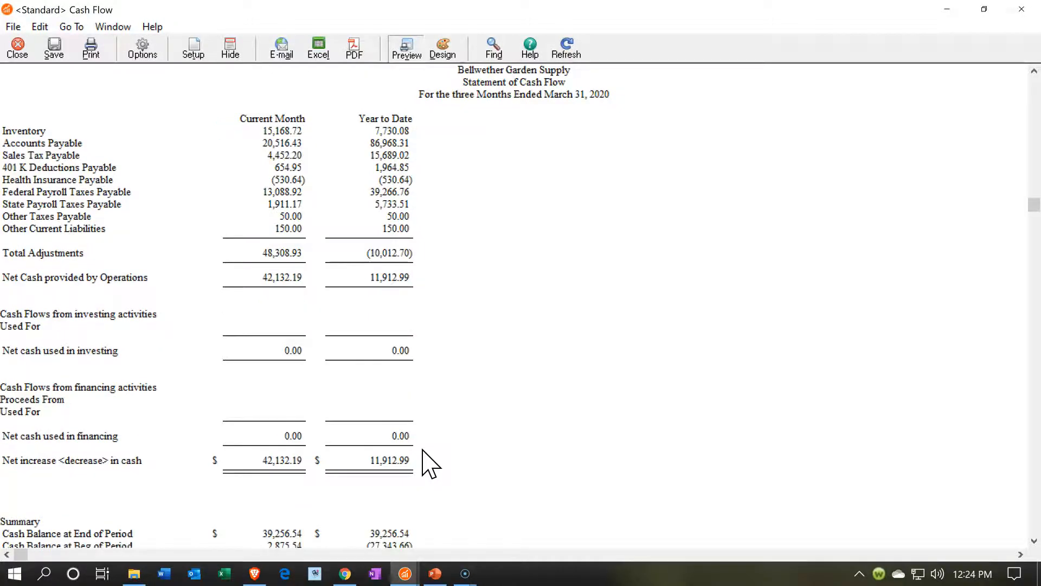
scroll("down", 3)
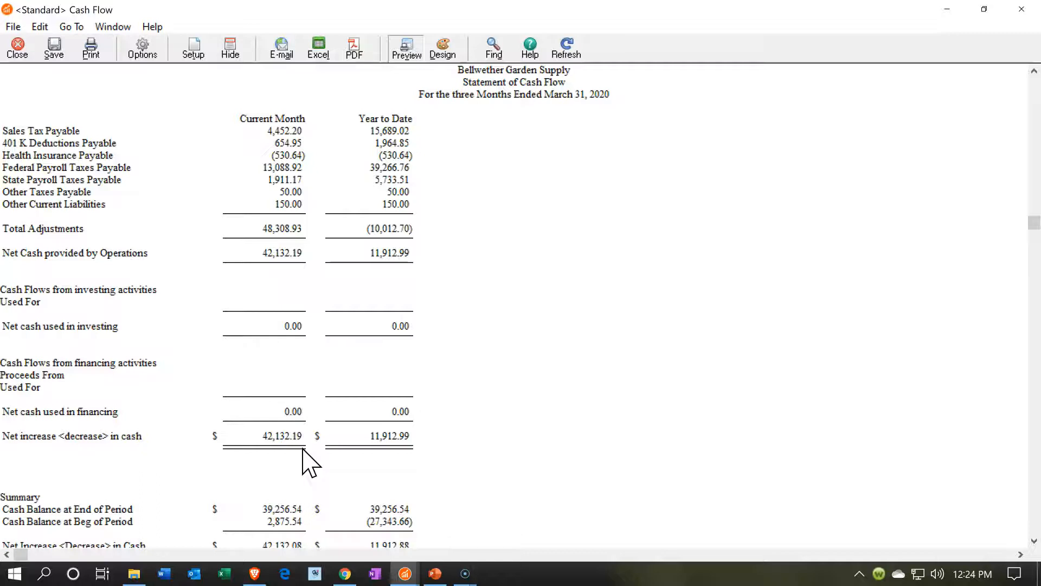
scroll("down", 3)
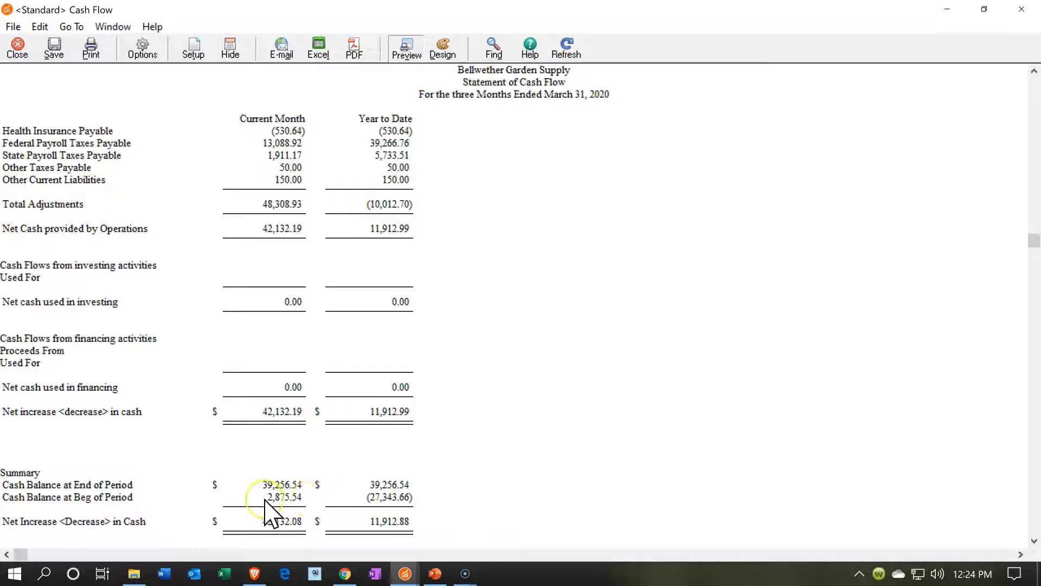
mouse_move(312, 497)
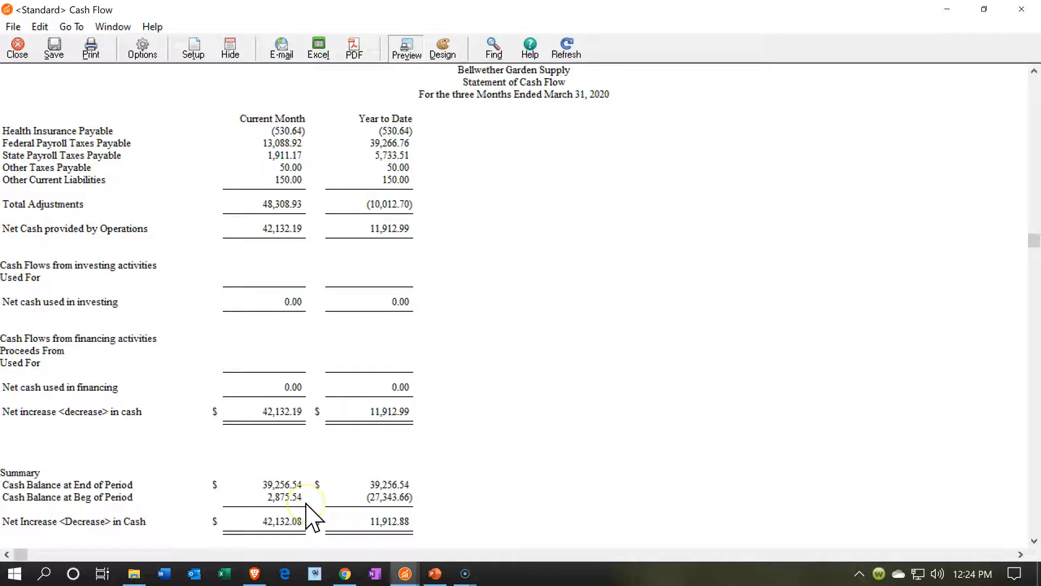
mouse_move(316, 535)
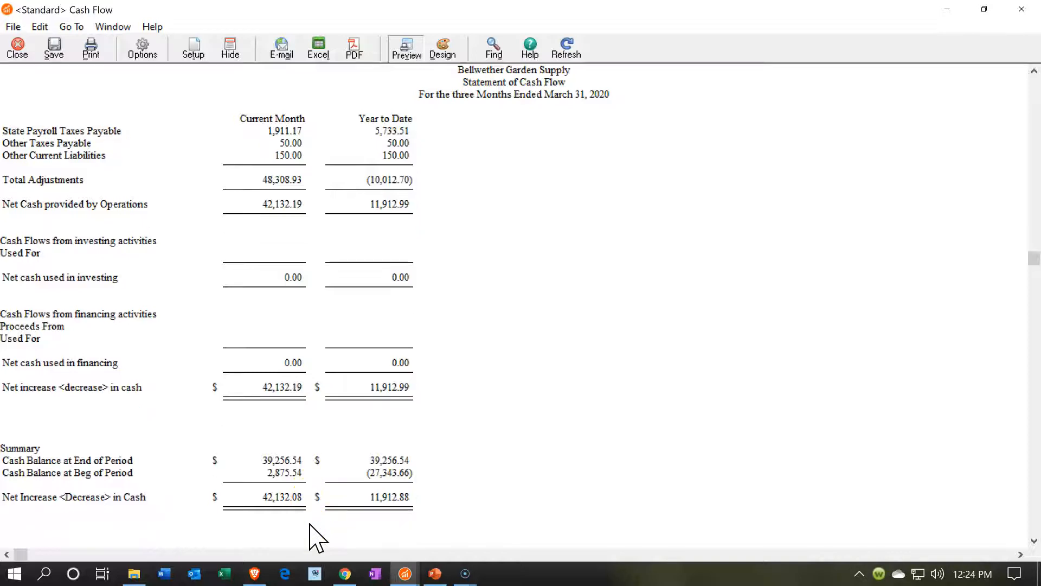
mouse_move(412, 558)
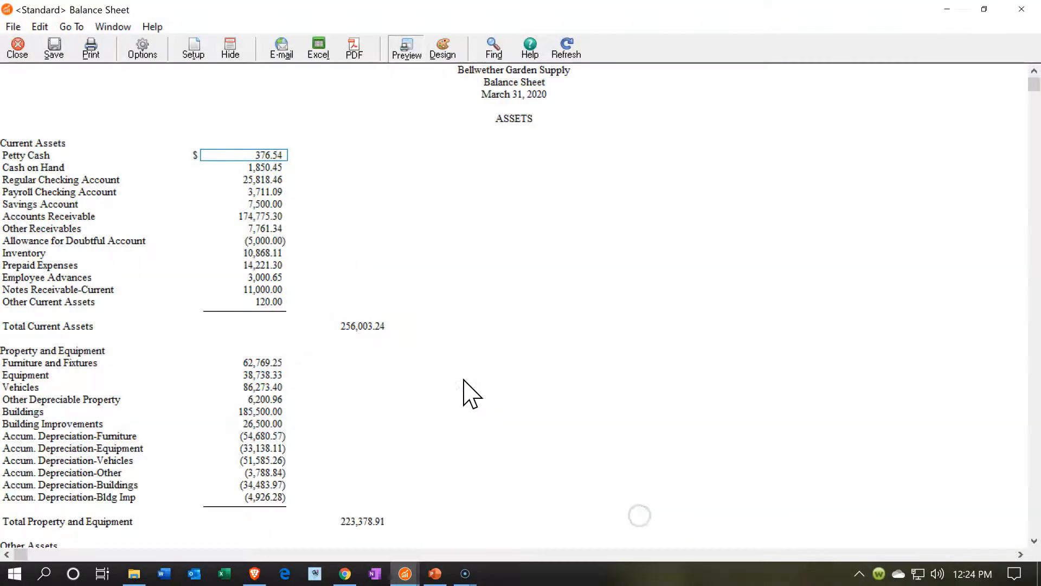
mouse_move(312, 166)
type("376")
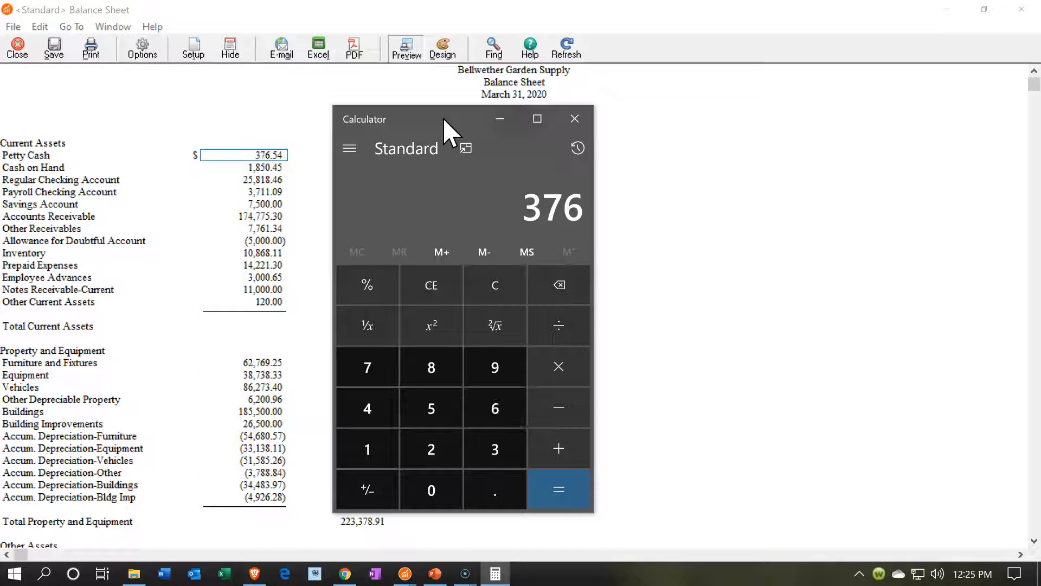
Total the five cash balances 376 + 1850 + 25818 + 3711 + 7500 = 39,255 in Calculator
left_click(558, 448)
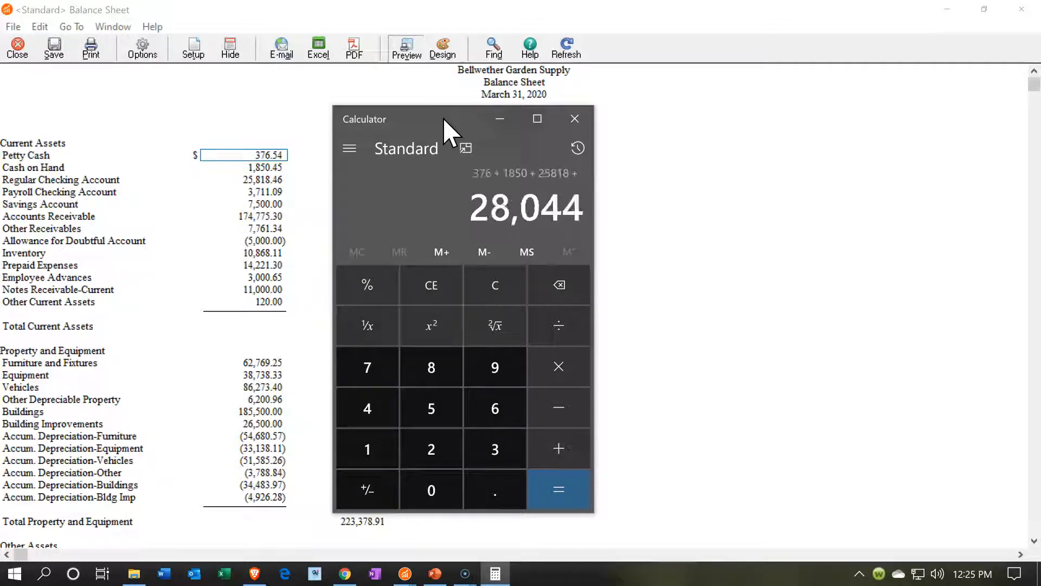
left_click(430, 489)
type(" 3711 + 7500 =")
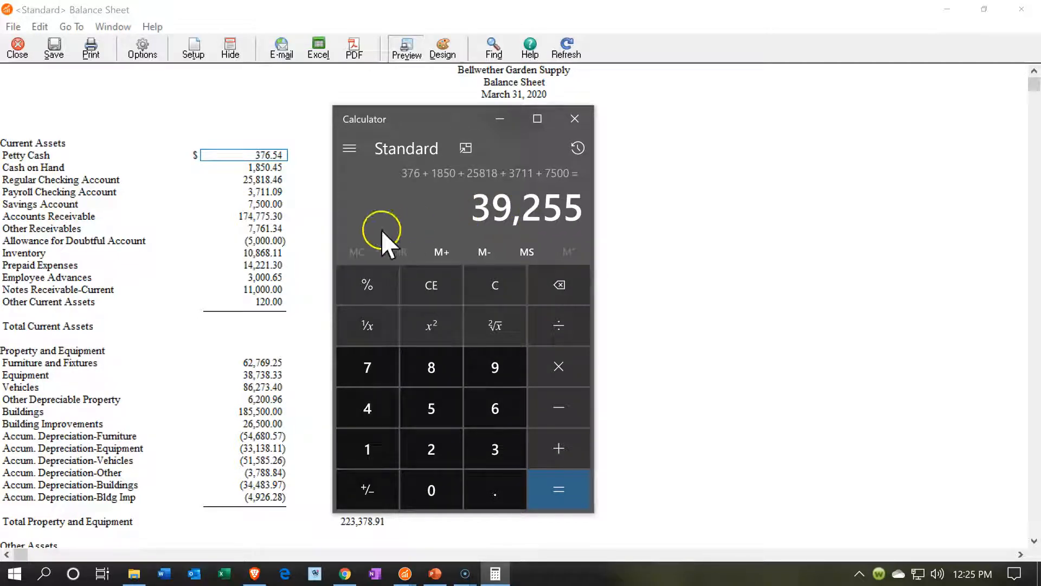
mouse_move(289, 216)
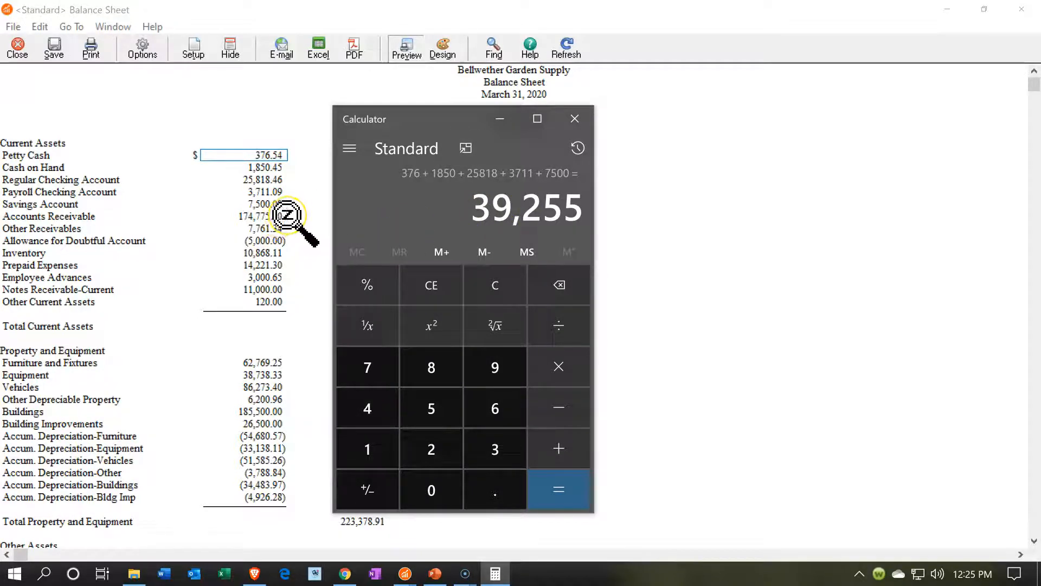
mouse_move(318, 211)
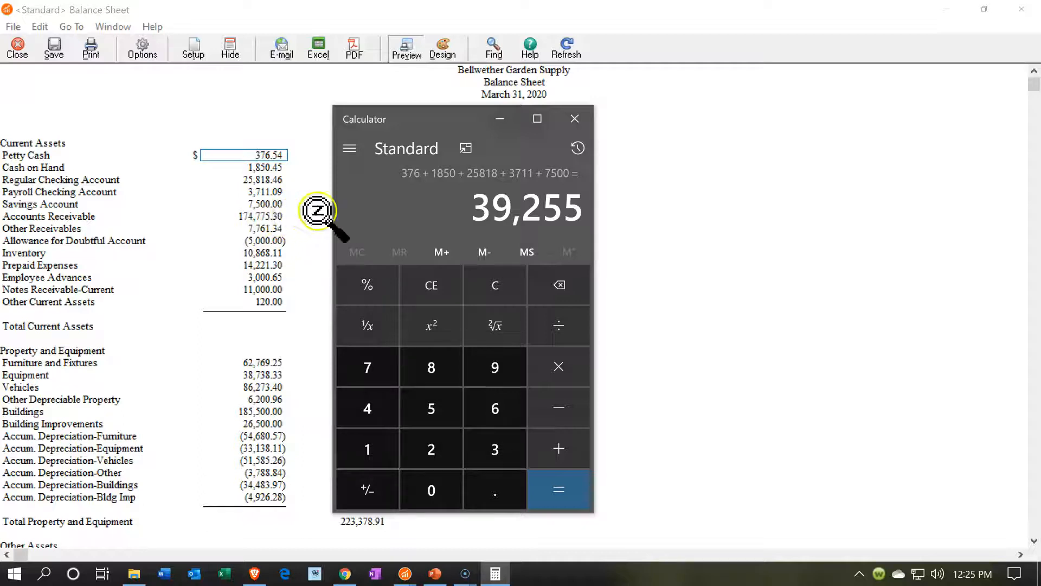
mouse_move(423, 572)
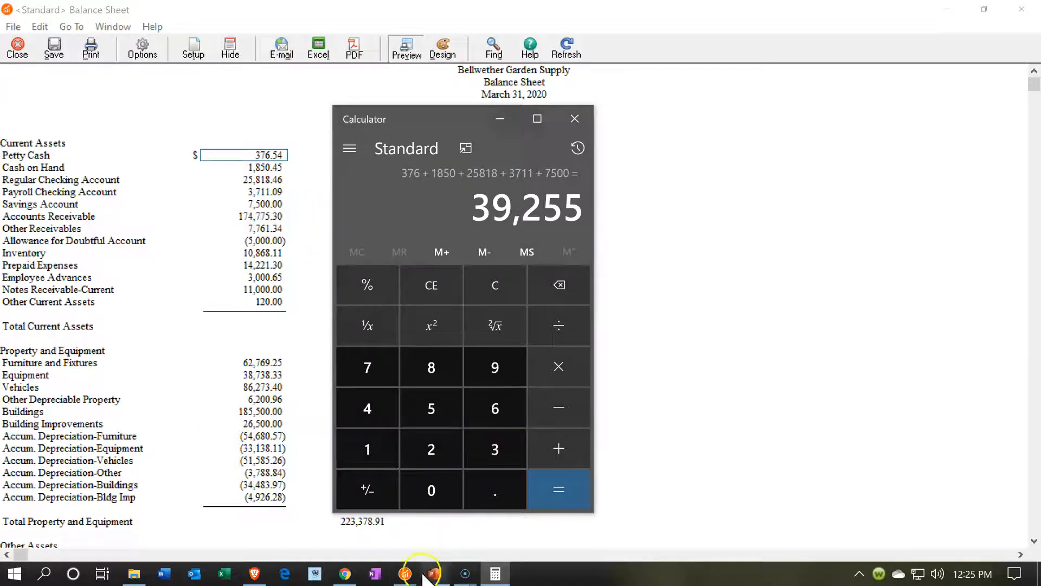
mouse_move(405, 573)
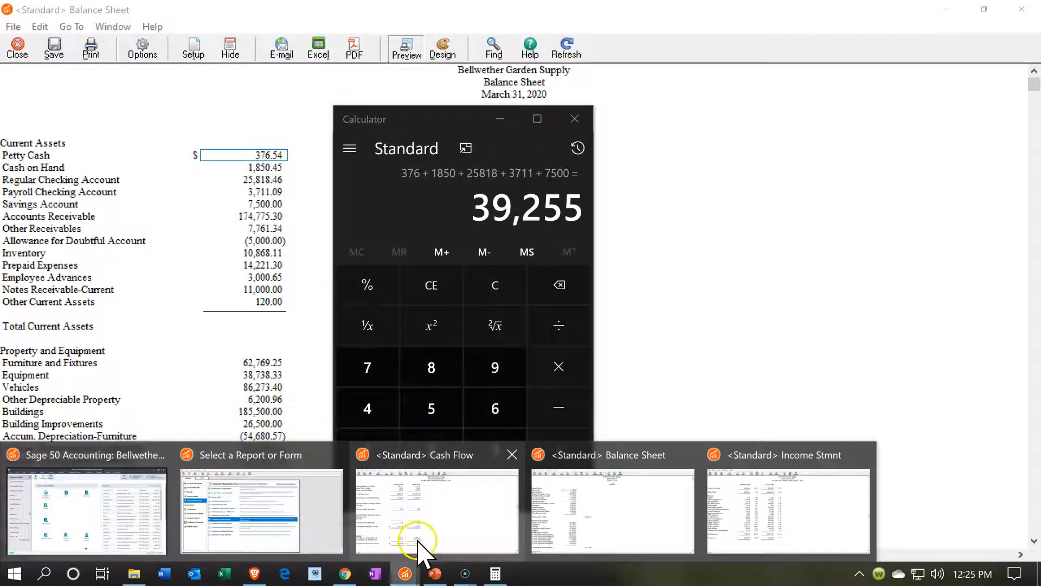
Compare the 39,255 total against the Cash Flow's $39,256.54, then close Calculator
left_click(435, 511)
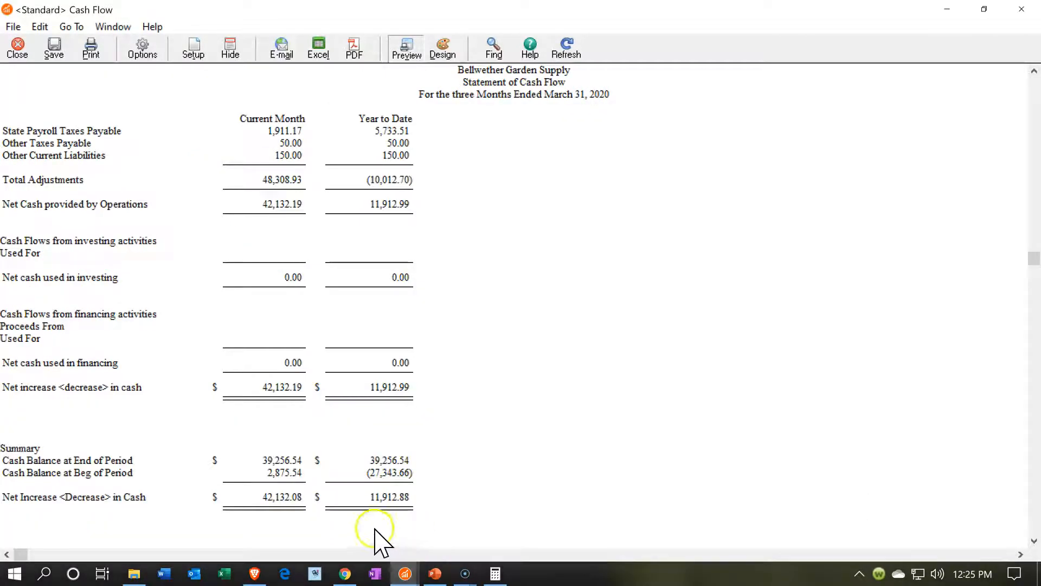
left_click(494, 573)
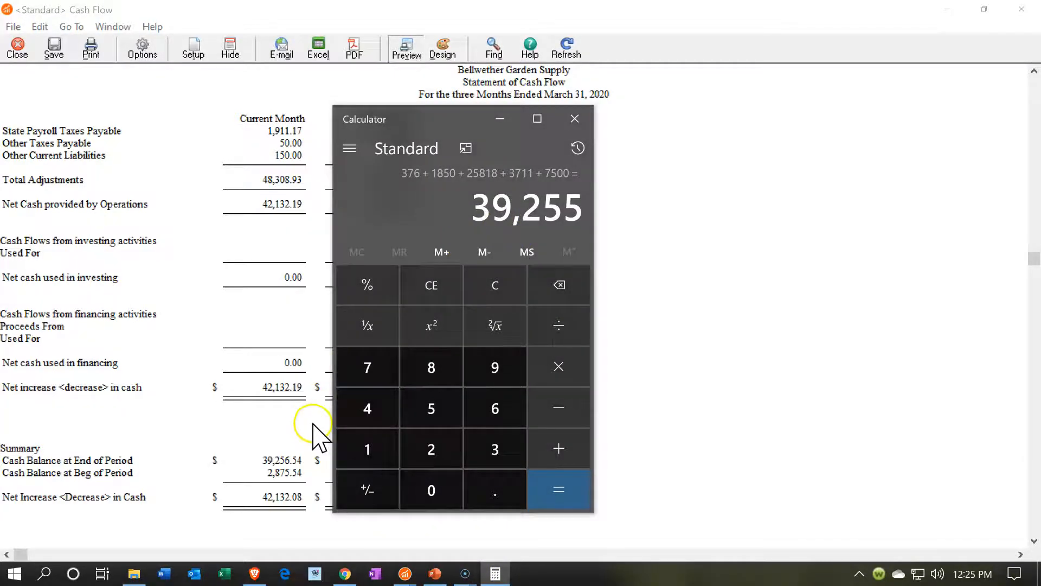
mouse_move(285, 475)
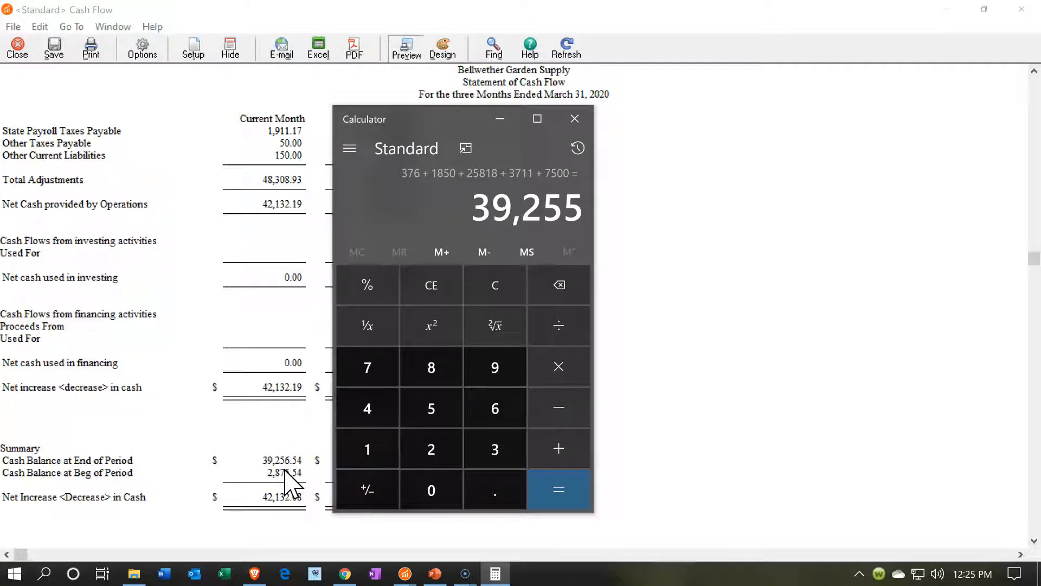
mouse_move(457, 126)
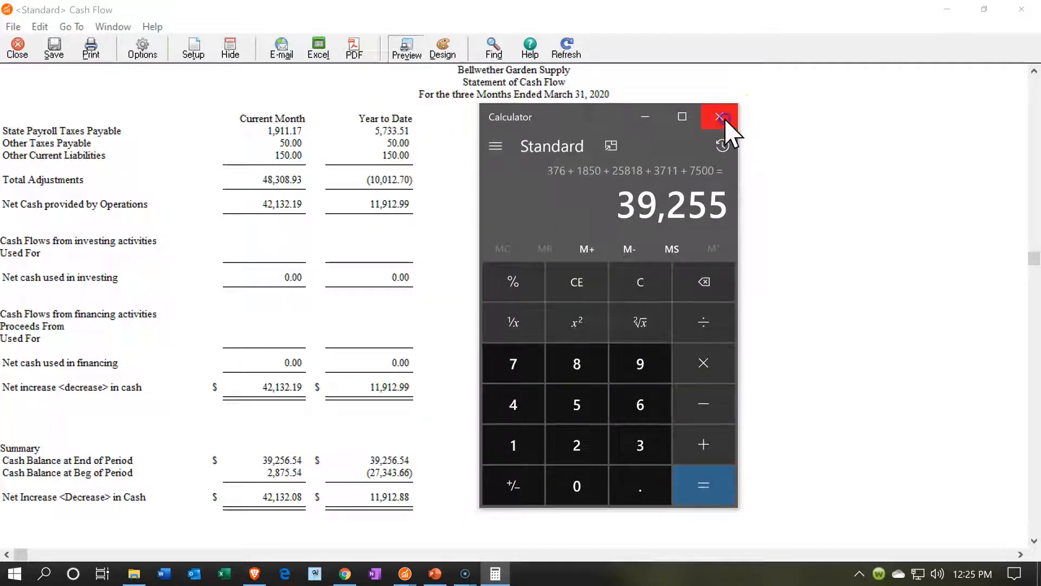
left_click(720, 117)
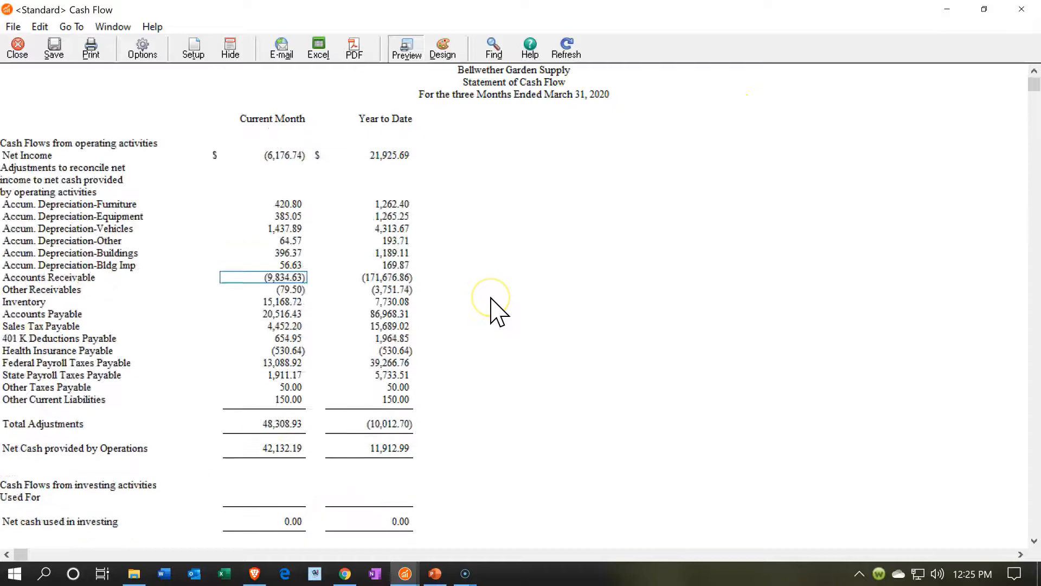
mouse_move(495, 312)
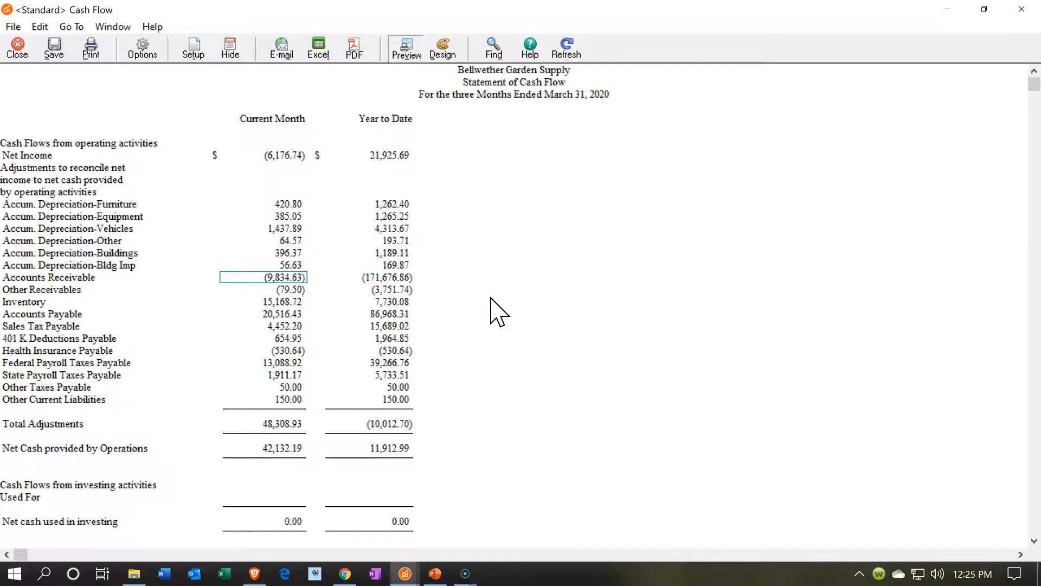
mouse_move(141, 47)
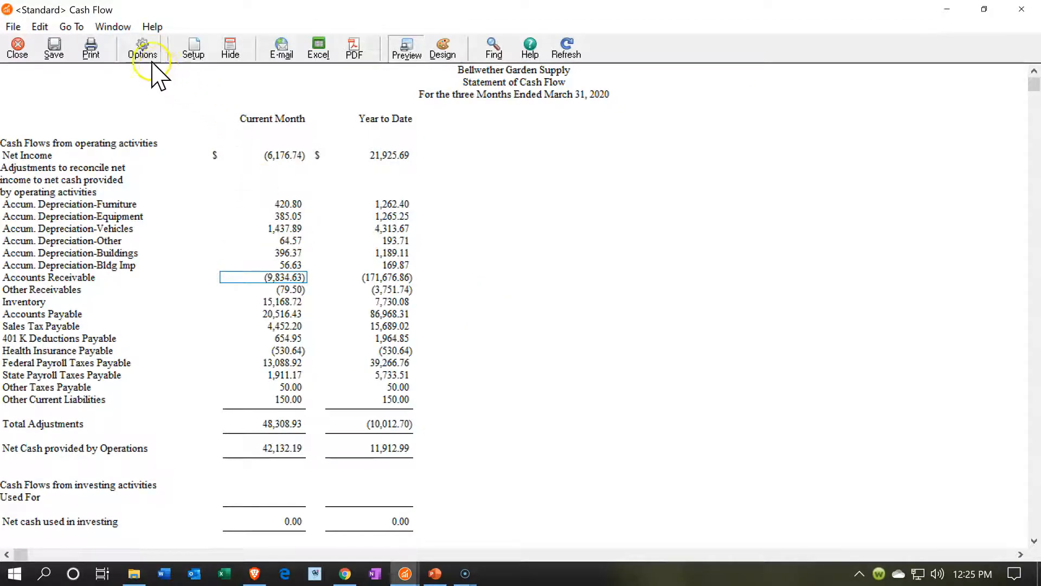
mouse_move(143, 47)
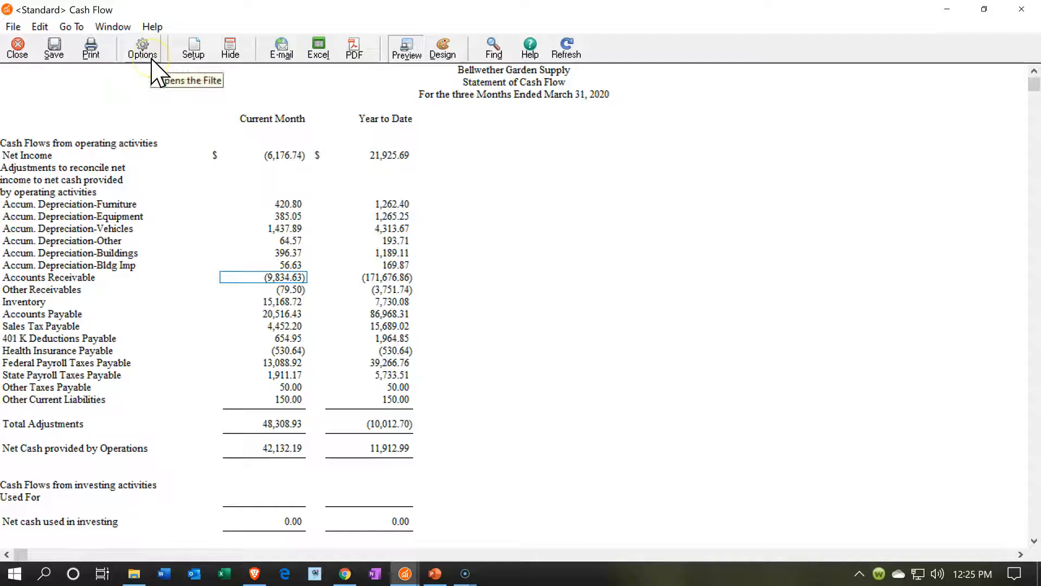
mouse_move(443, 46)
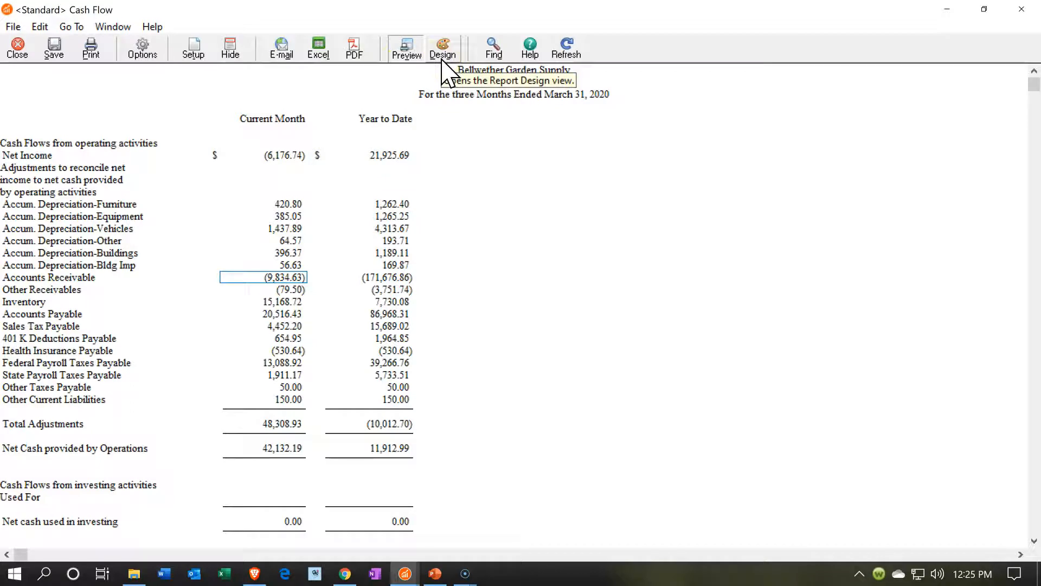
mouse_move(446, 72)
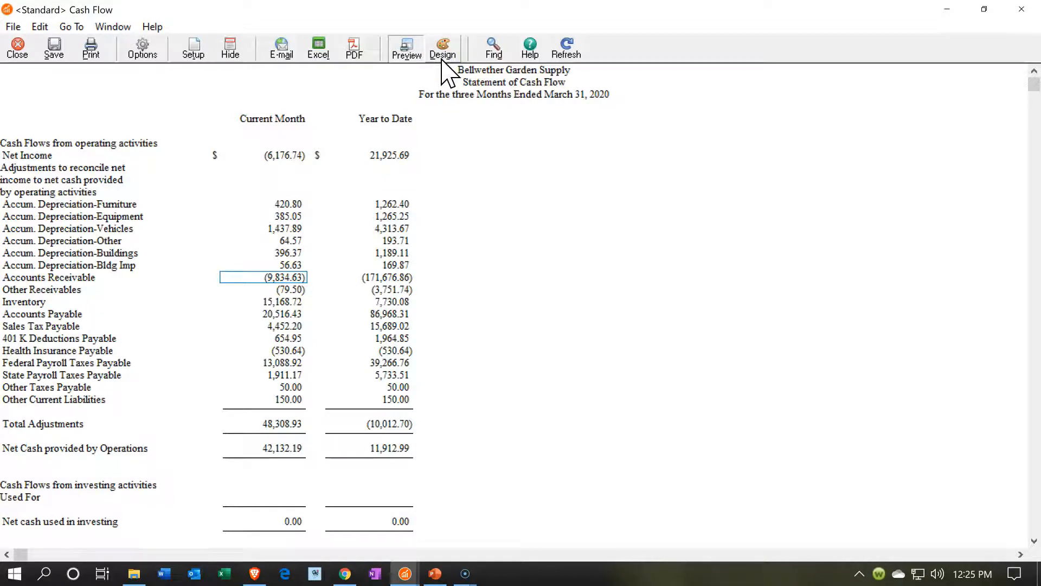
mouse_move(354, 46)
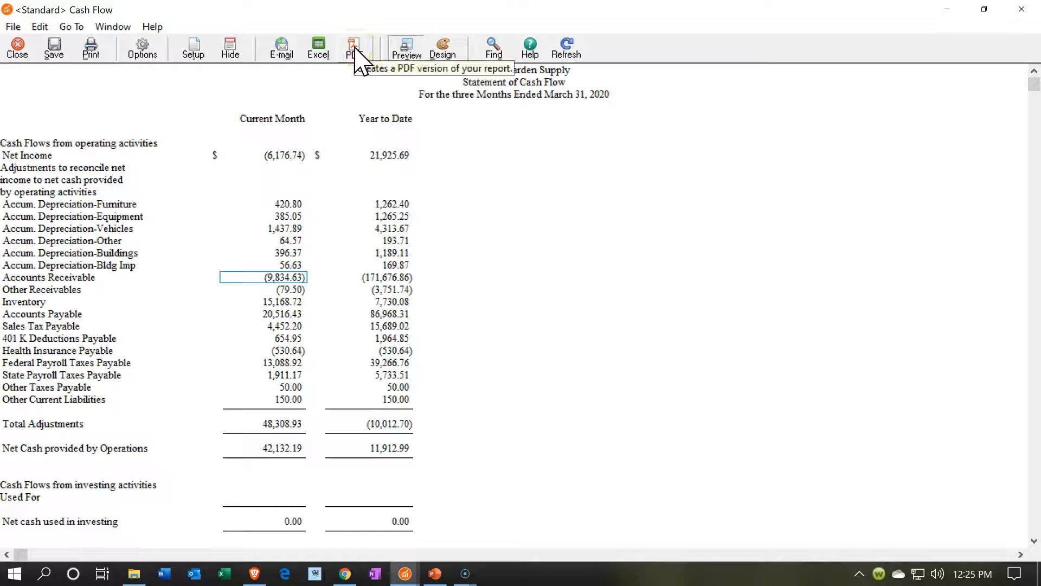
mouse_move(154, 87)
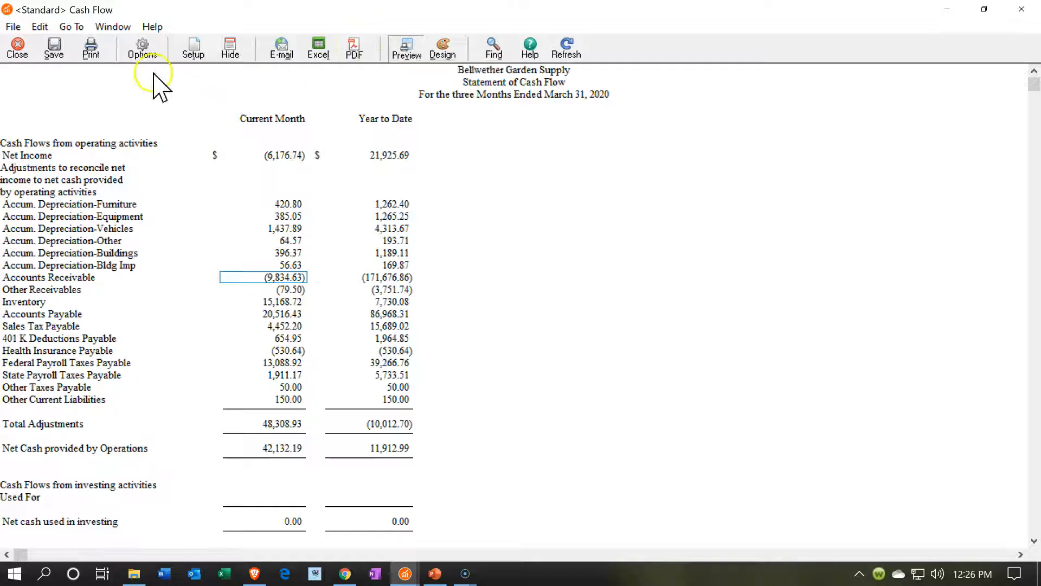
mouse_move(90, 47)
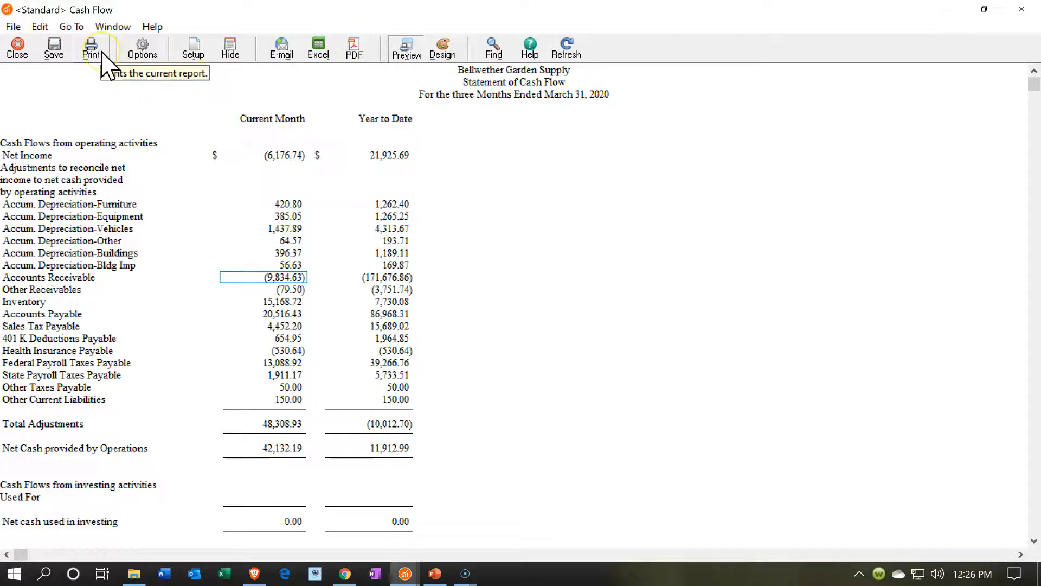
mouse_move(271, 50)
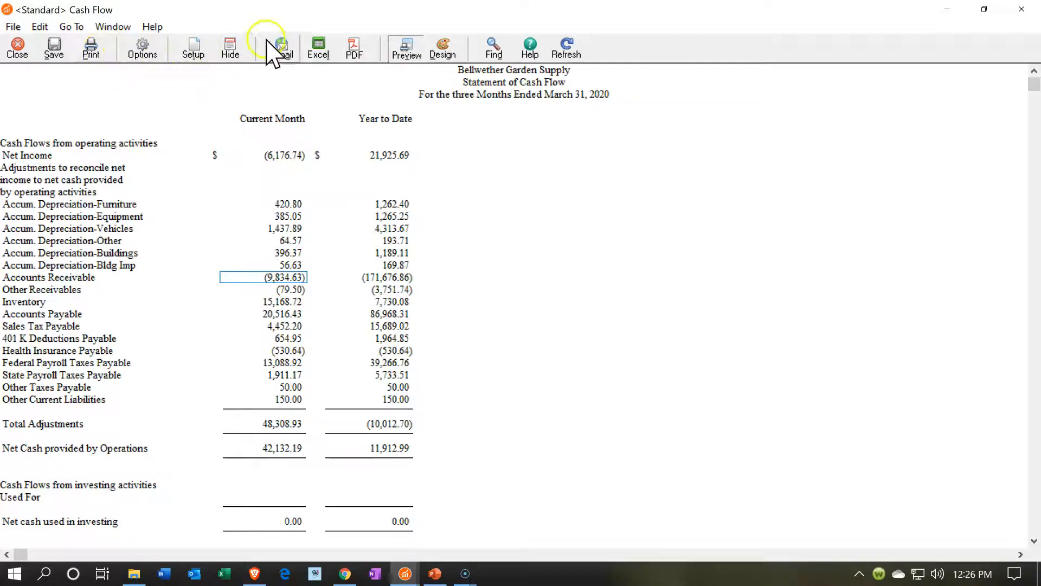
mouse_move(318, 48)
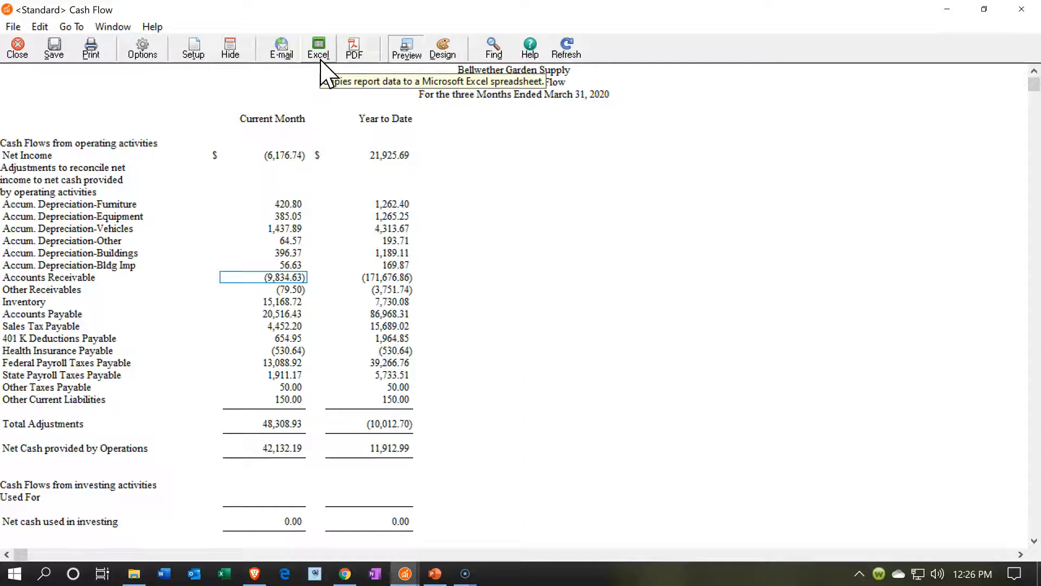
mouse_move(325, 72)
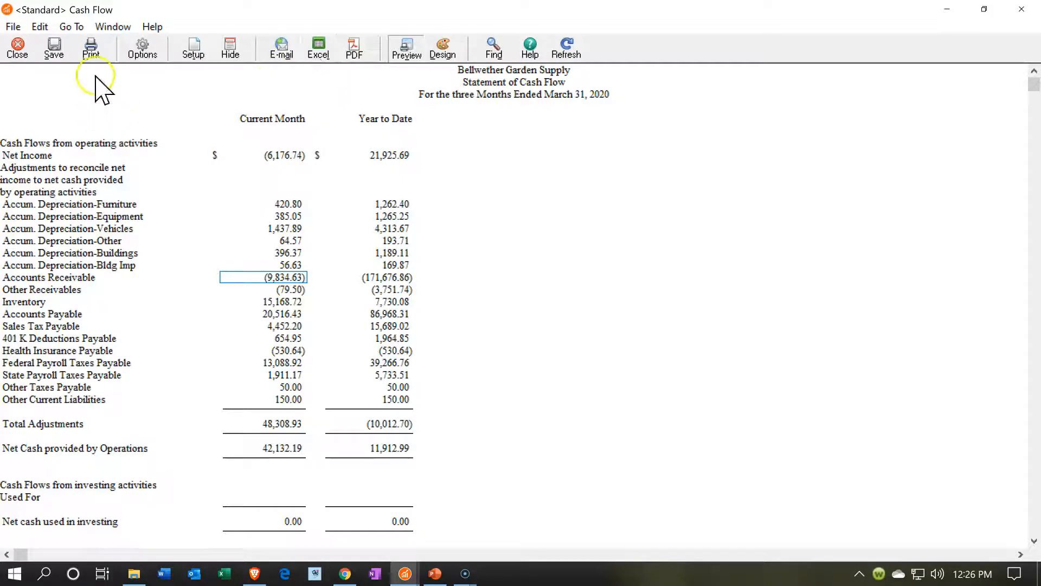
Print the Cash Flow statement to PDF in the Financial Stmts folder via CutePDF
left_click(90, 47)
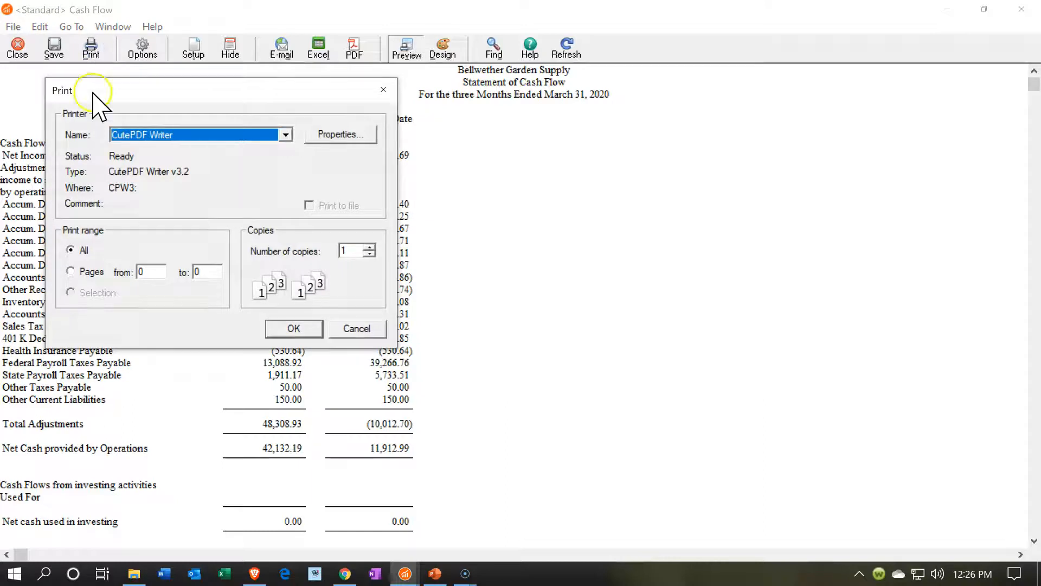
mouse_move(295, 276)
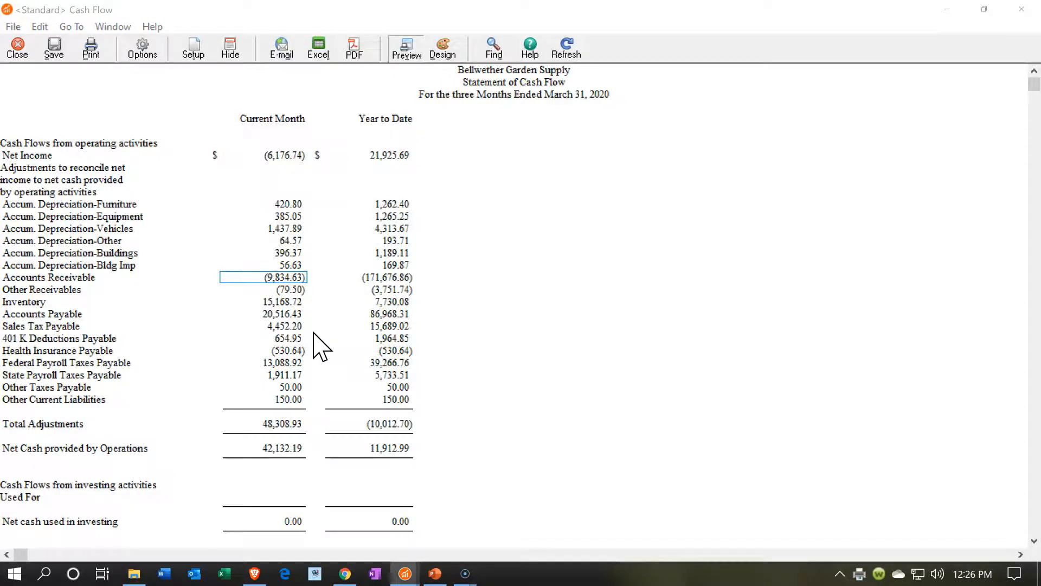
left_click(353, 48)
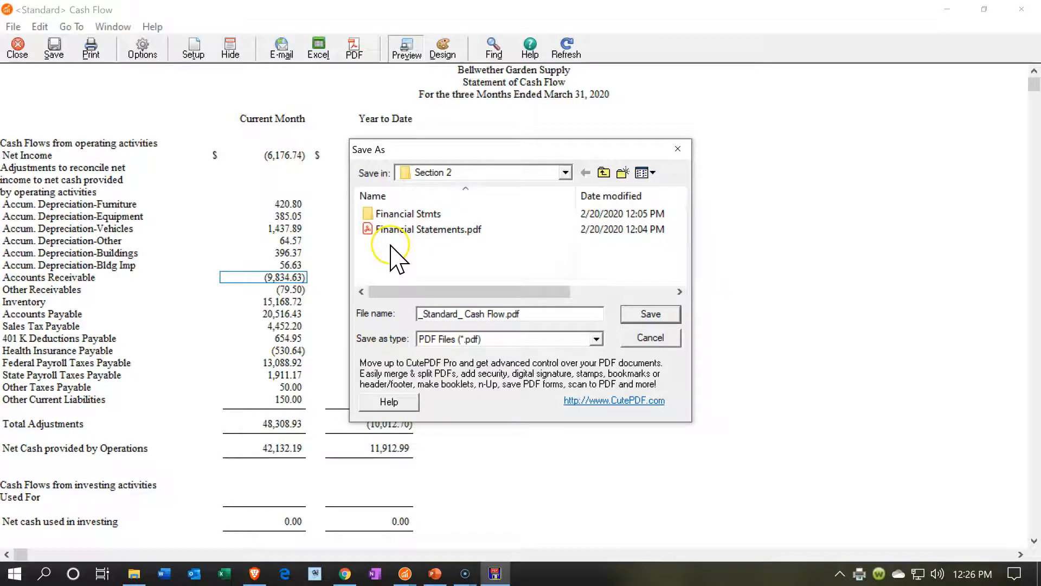
double_click(408, 214)
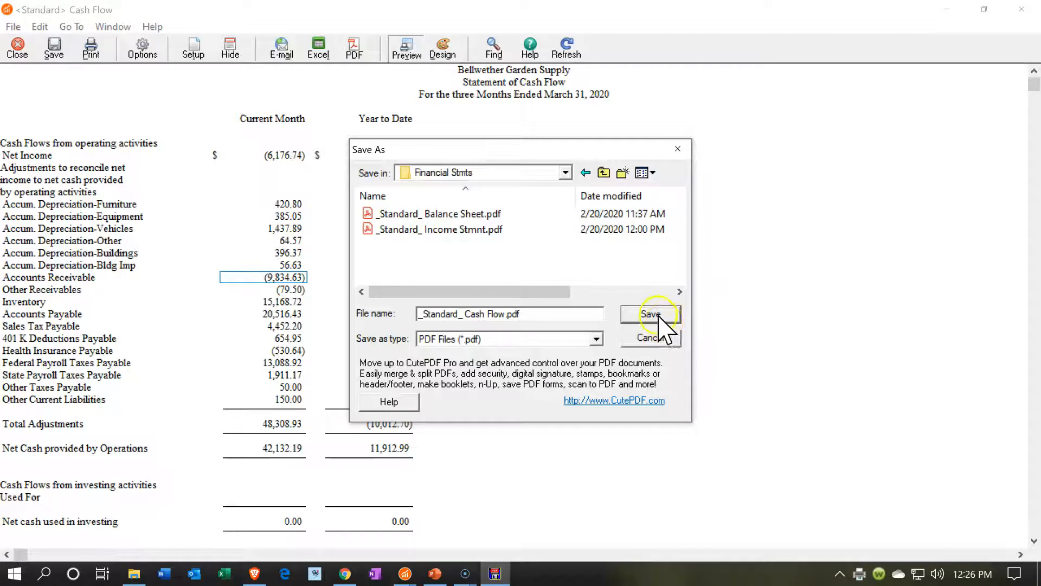
left_click(650, 315)
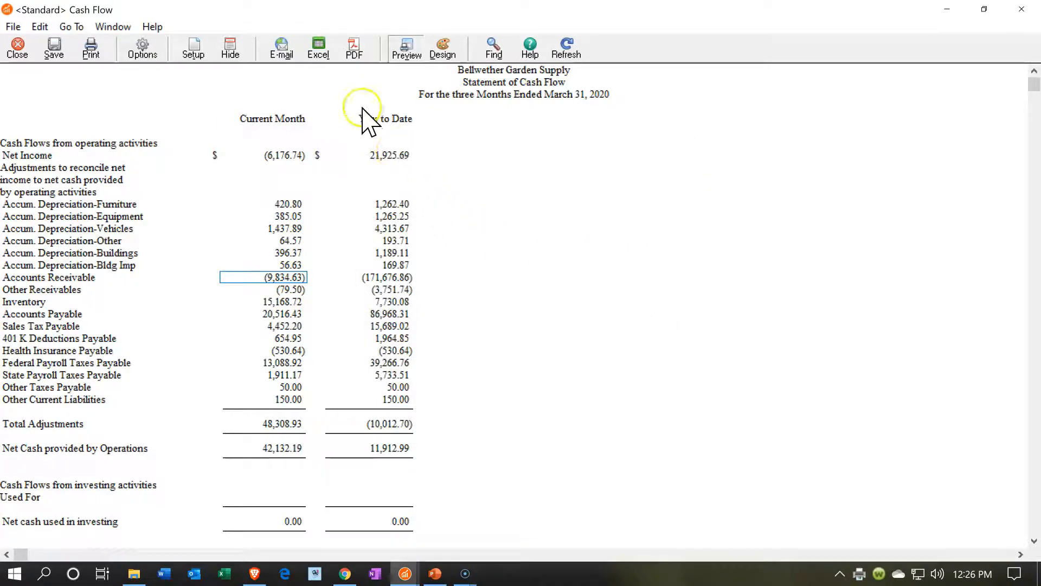
Copy the Cash Flow report into a new worksheet of the existing Financial Statements.xlsx workbook
left_click(318, 47)
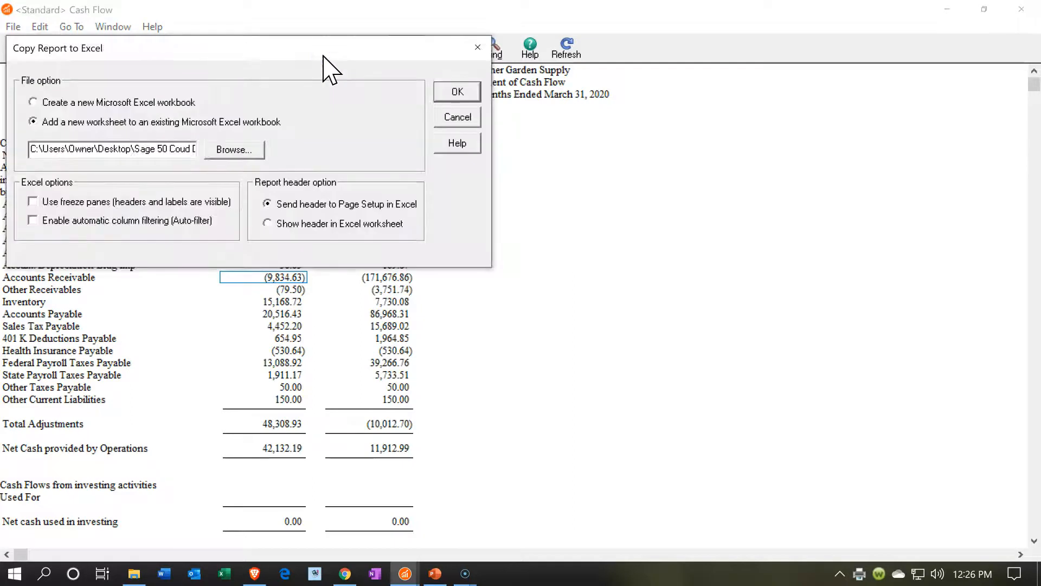
mouse_move(66, 133)
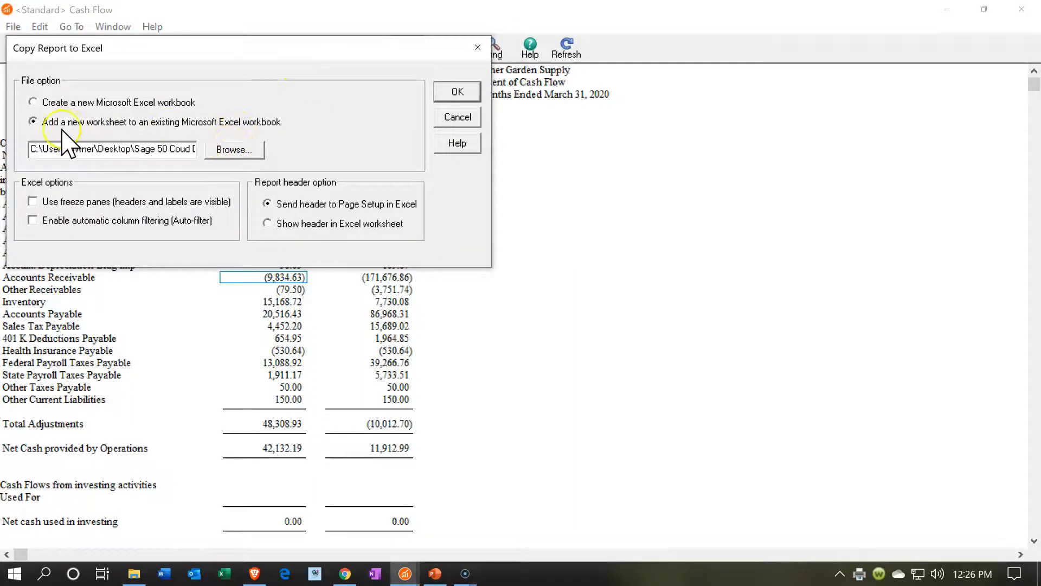
mouse_move(146, 140)
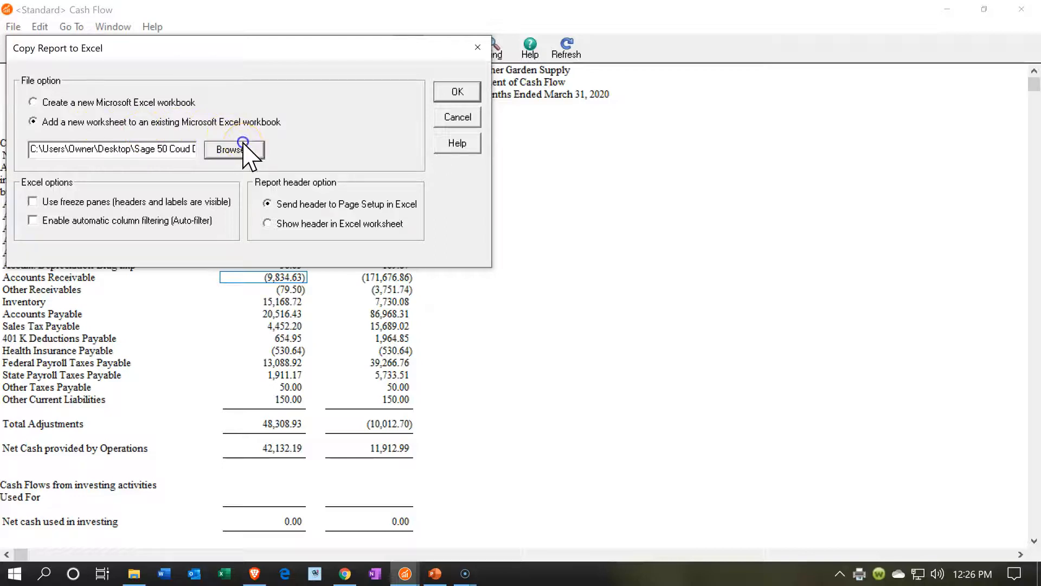
left_click(233, 149)
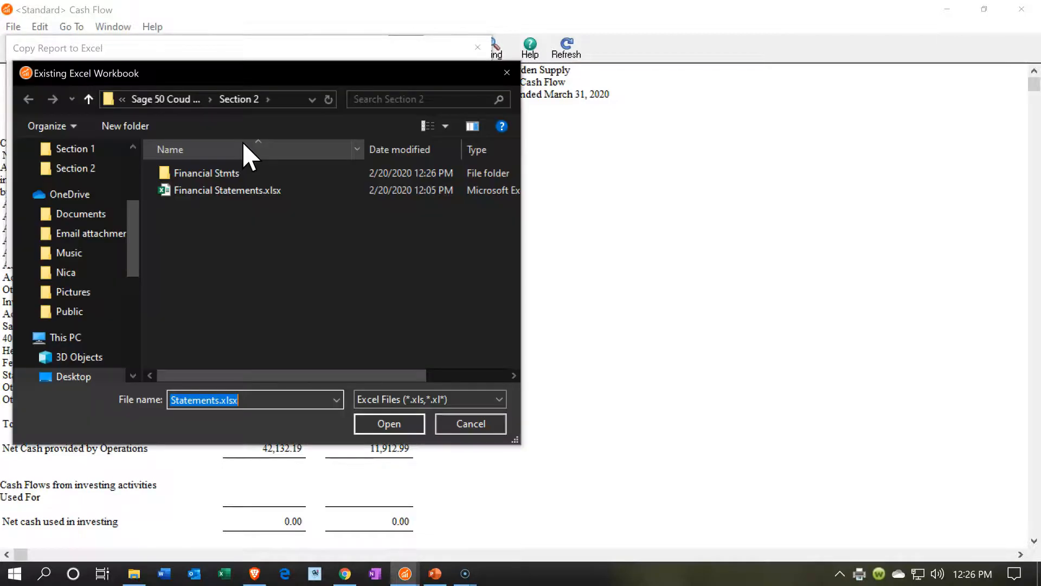
mouse_move(237, 213)
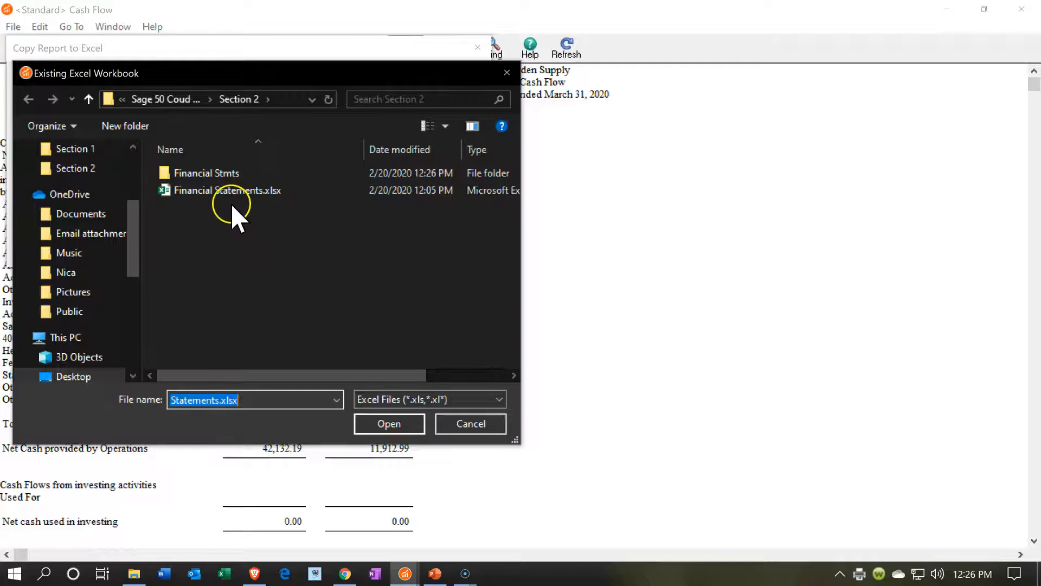
left_click(228, 190)
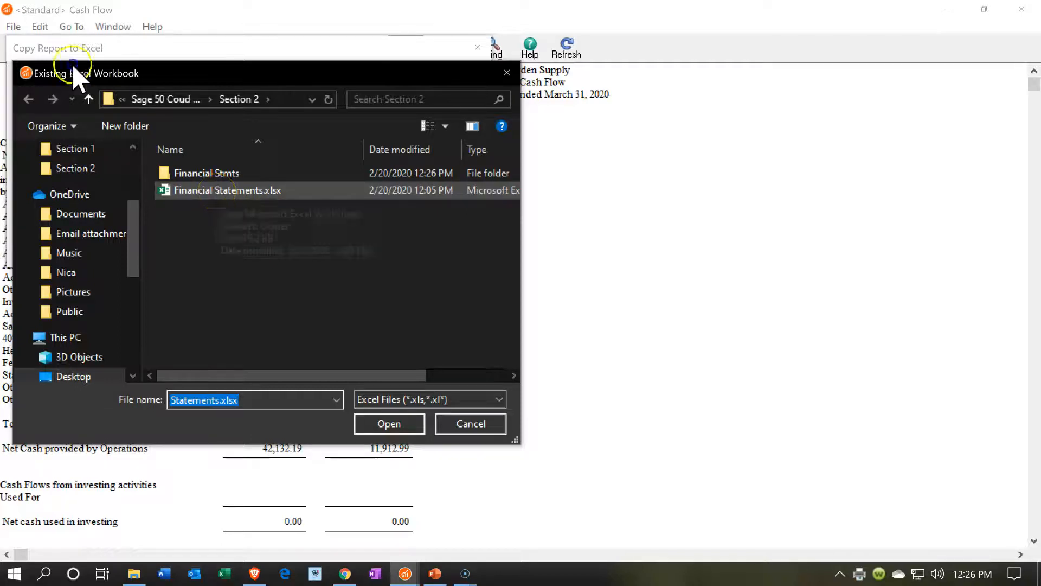
left_click(388, 424)
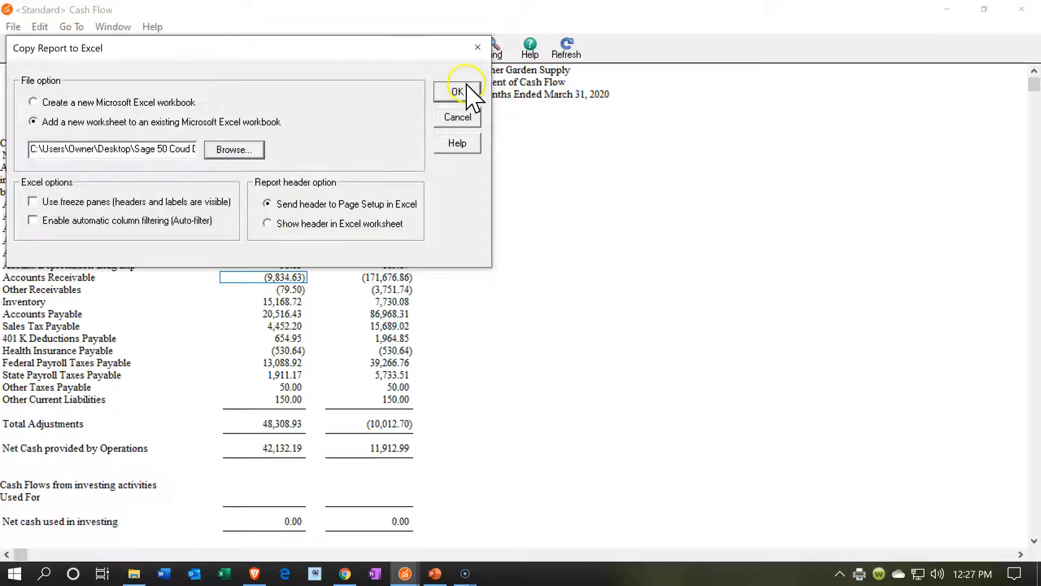
left_click(457, 91)
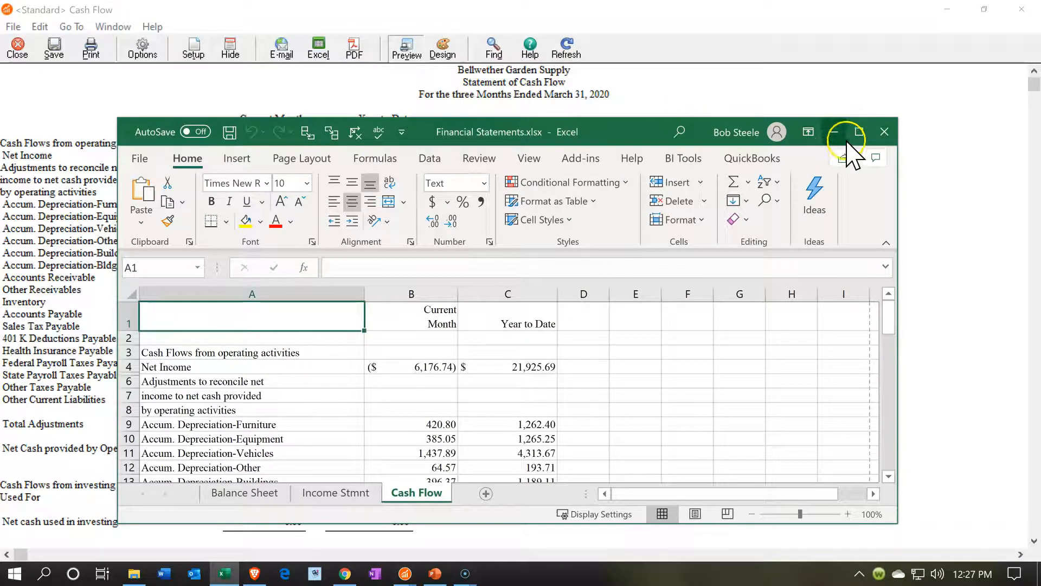
Maximize Excel and review the new Cash Flow sheet's figures in Page Layout and Normal views
left_click(856, 131)
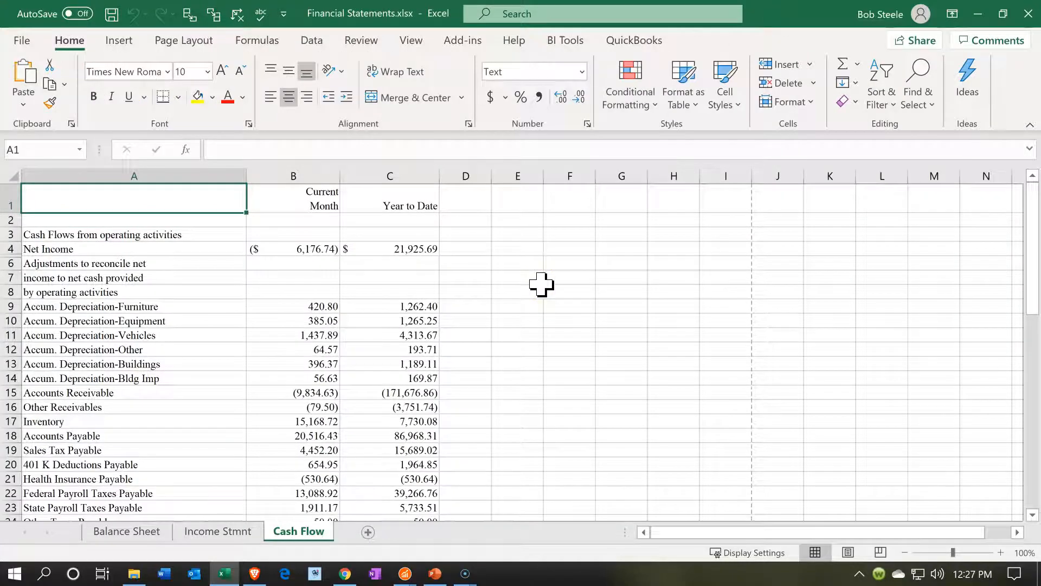
left_click(293, 350)
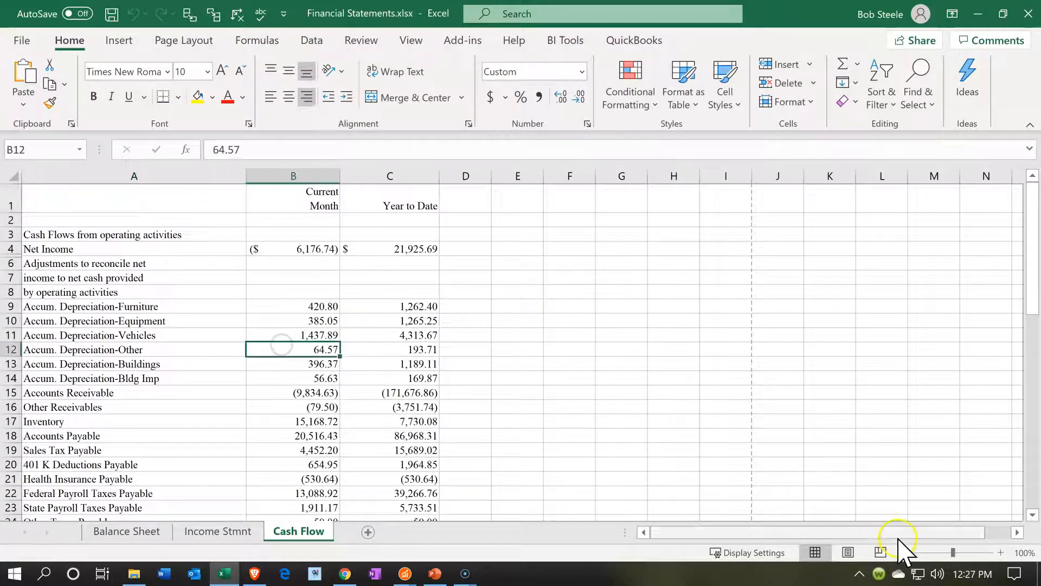
left_click(847, 552)
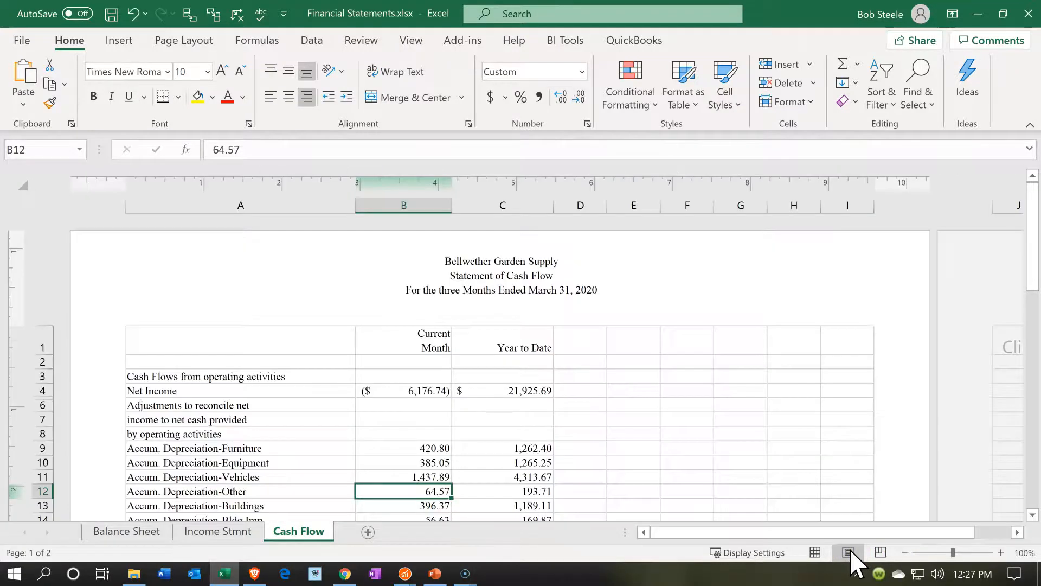
left_click(848, 552)
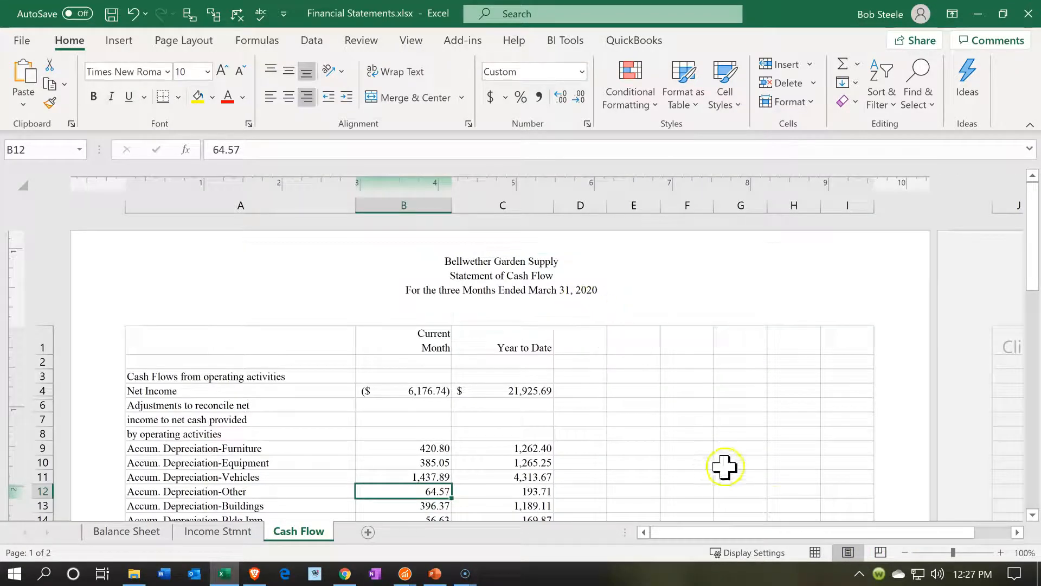
left_click(812, 552)
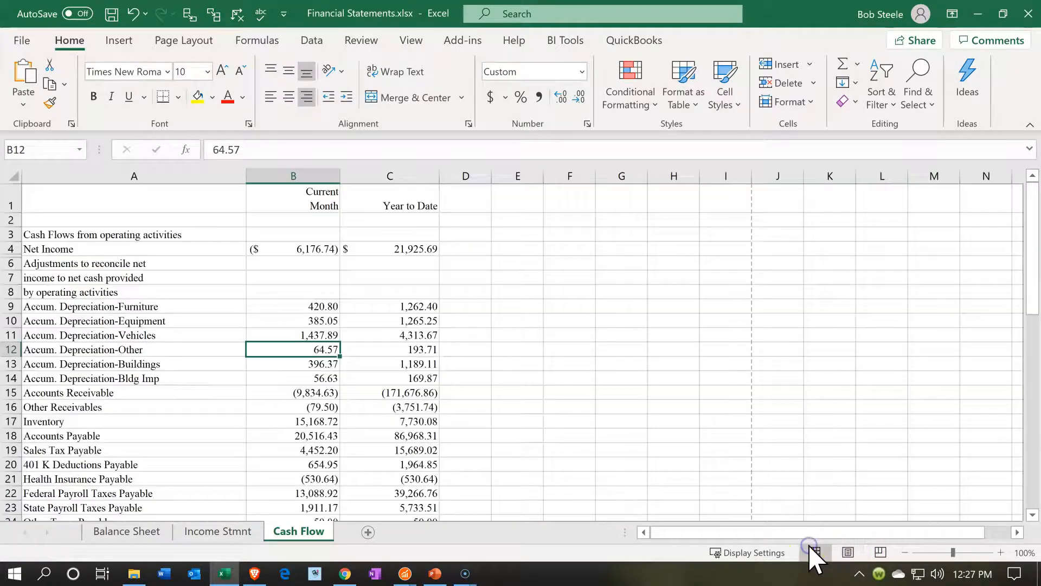
left_click(133, 377)
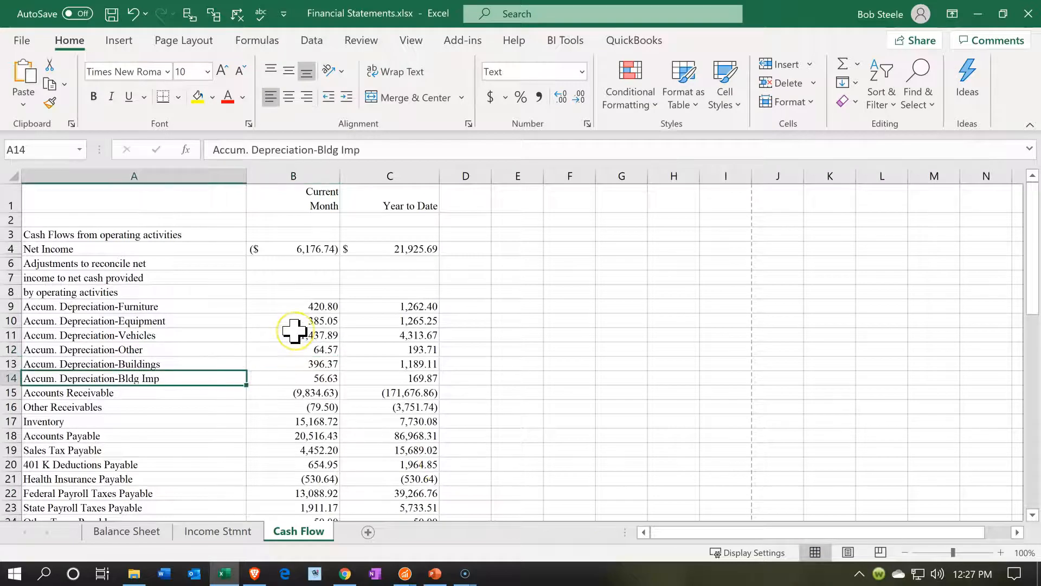
mouse_move(295, 333)
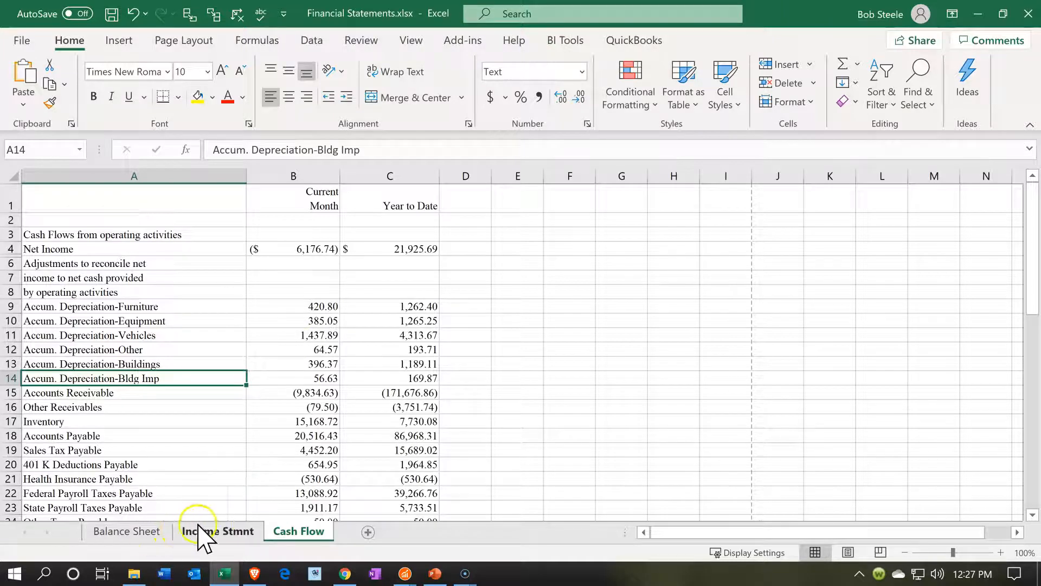
mouse_move(229, 541)
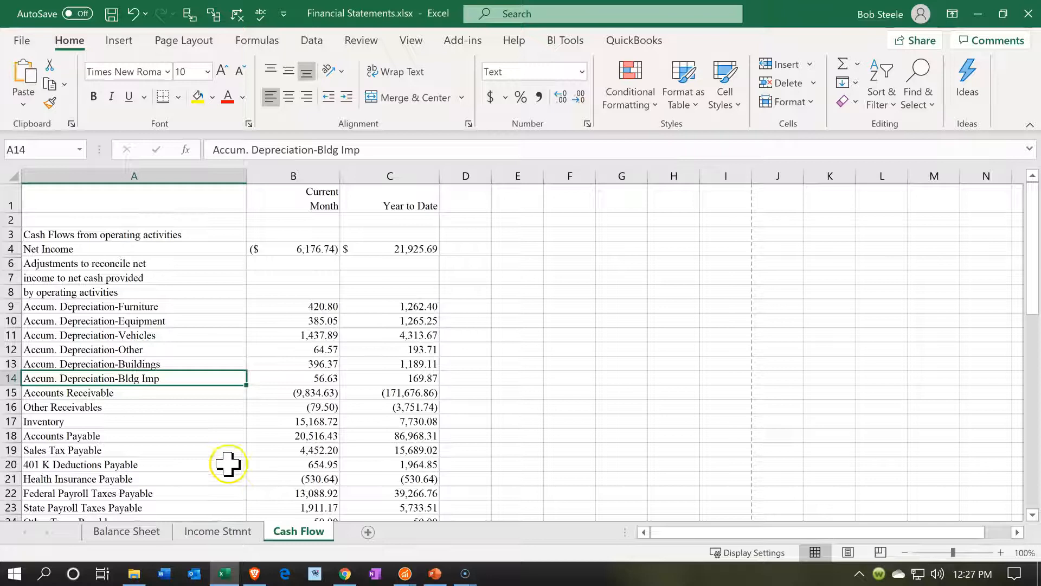
mouse_move(132, 286)
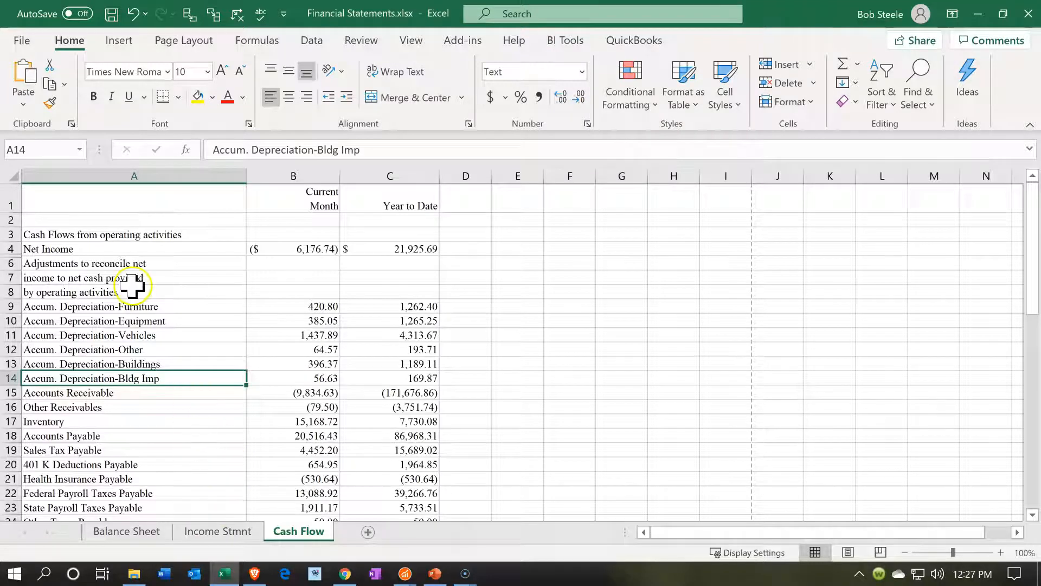
mouse_move(30, 47)
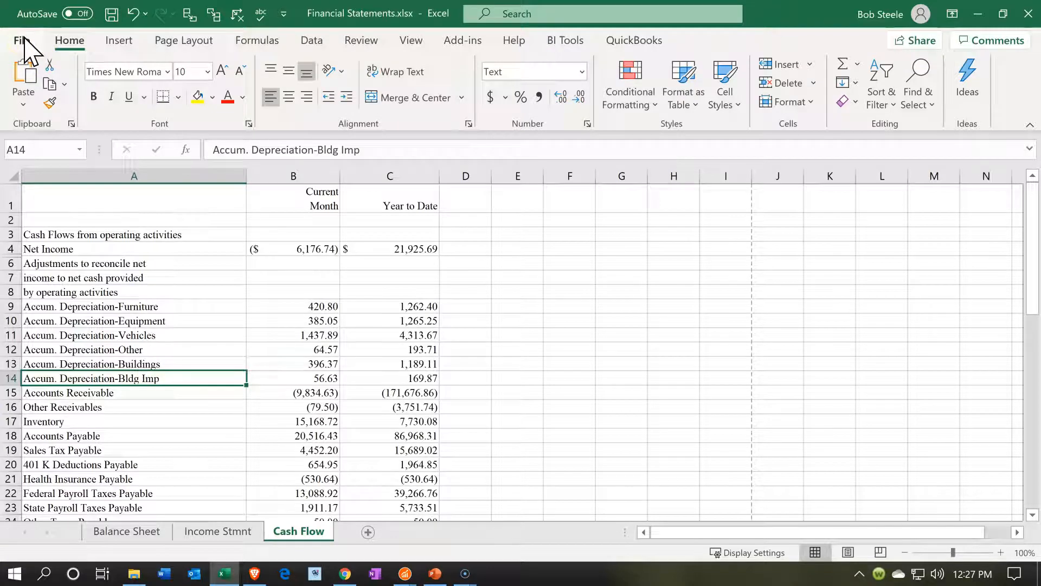
Set the print to Entire Workbook and page through the seven-page preview
left_click(19, 40)
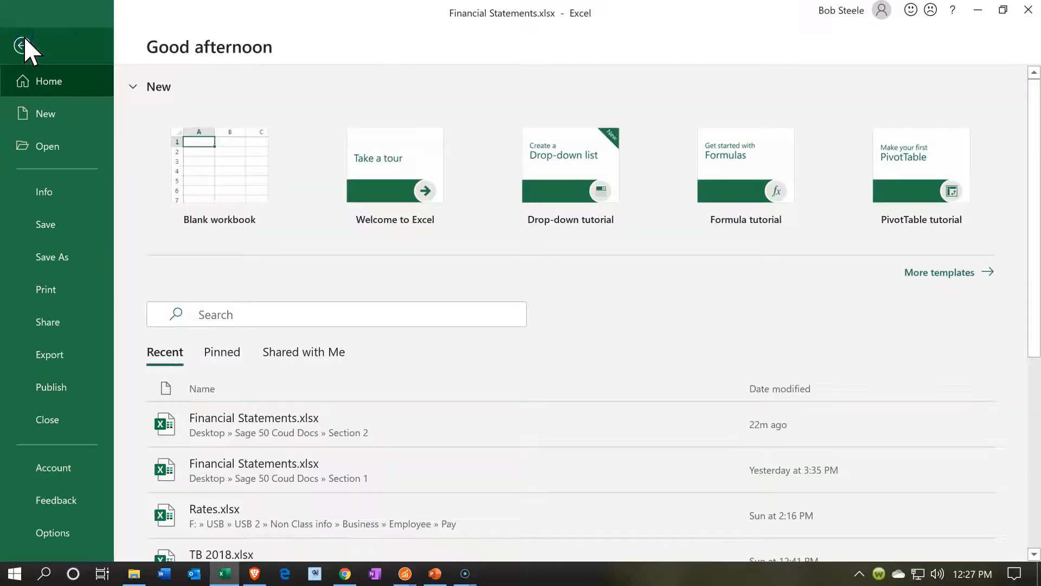
left_click(46, 288)
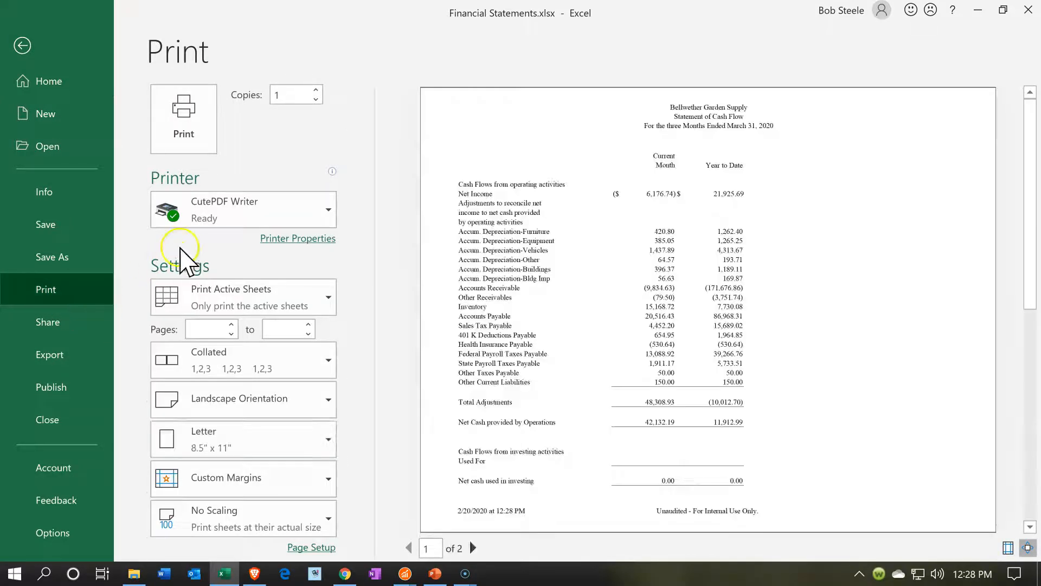
mouse_move(215, 249)
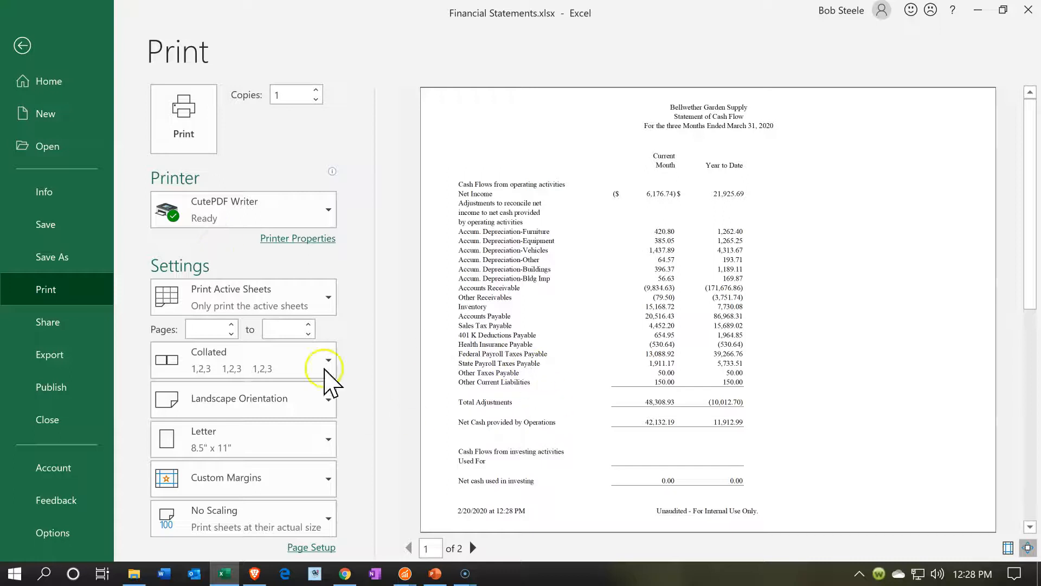
mouse_move(313, 297)
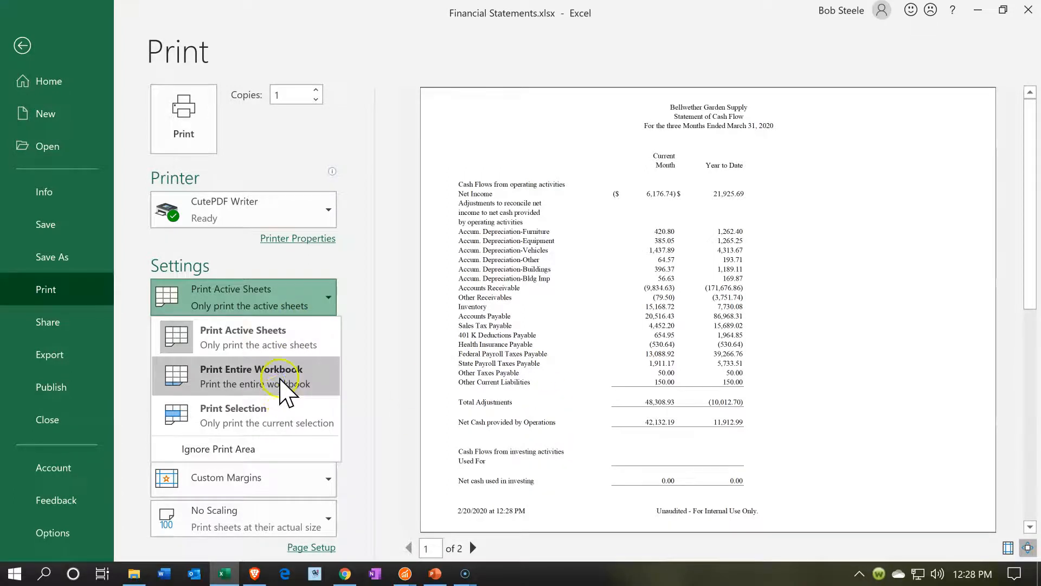
left_click(250, 375)
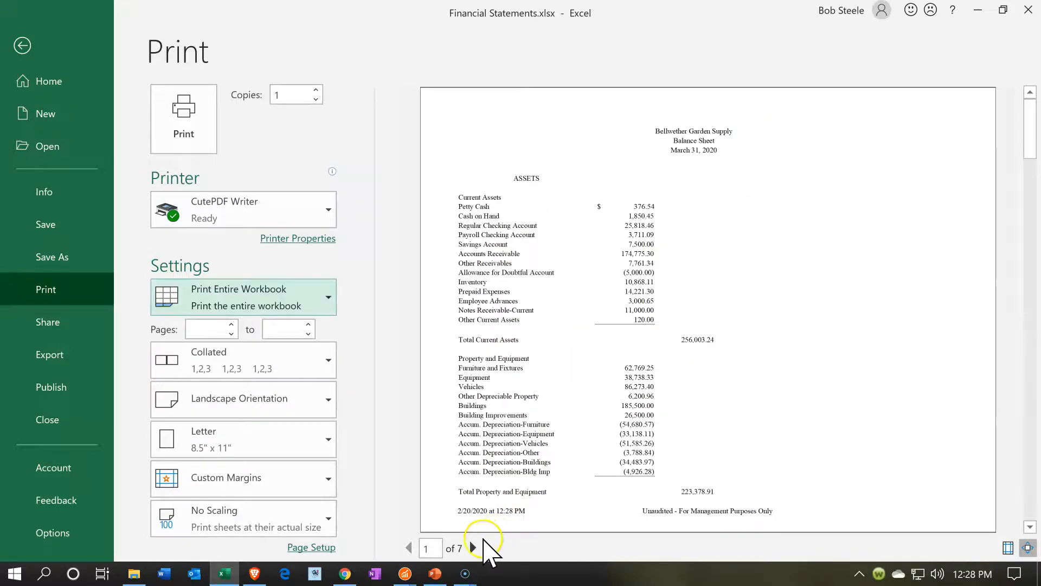
left_click(473, 548)
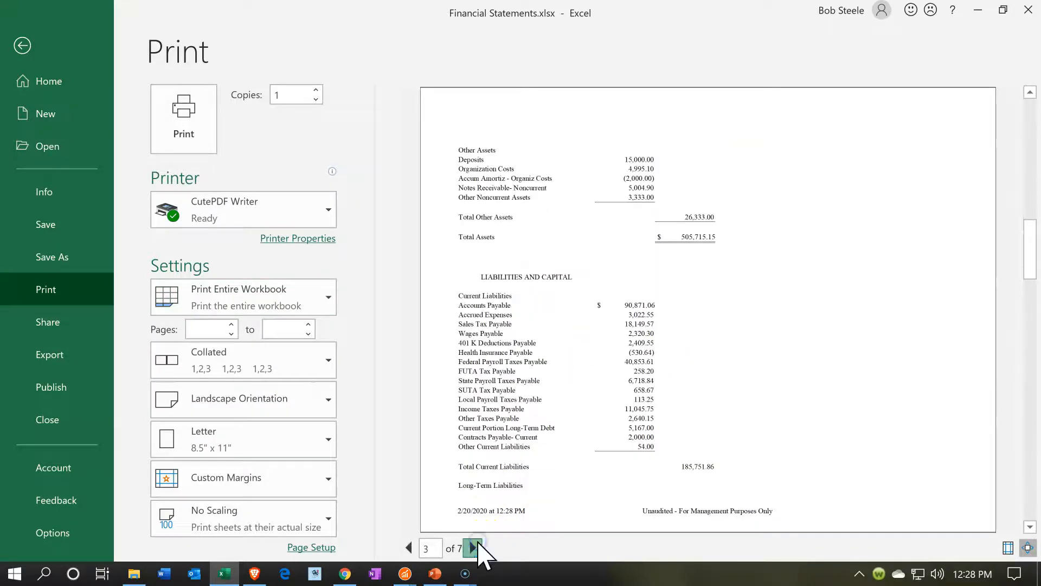
left_click(473, 547)
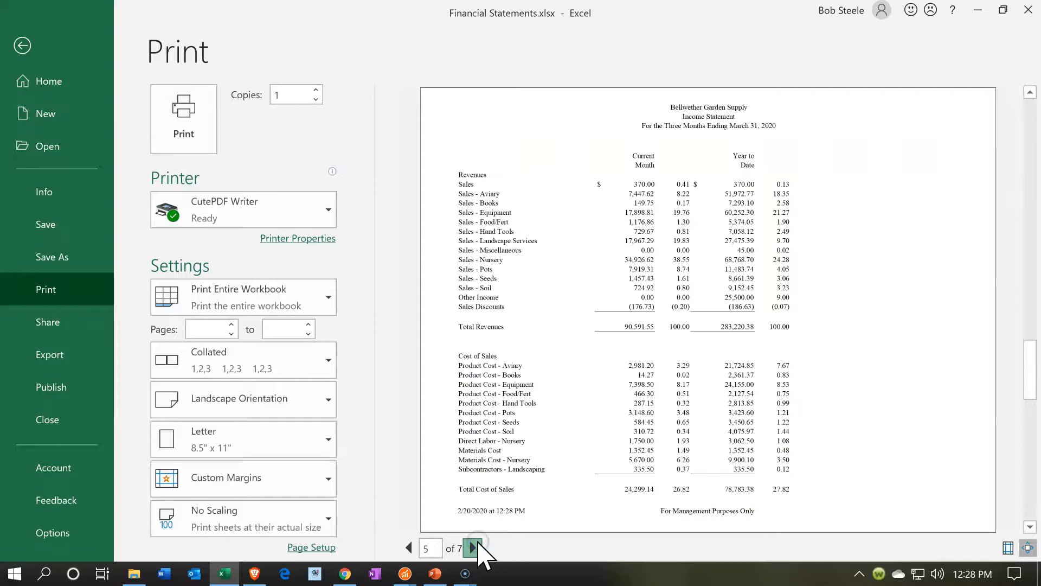
left_click(471, 548)
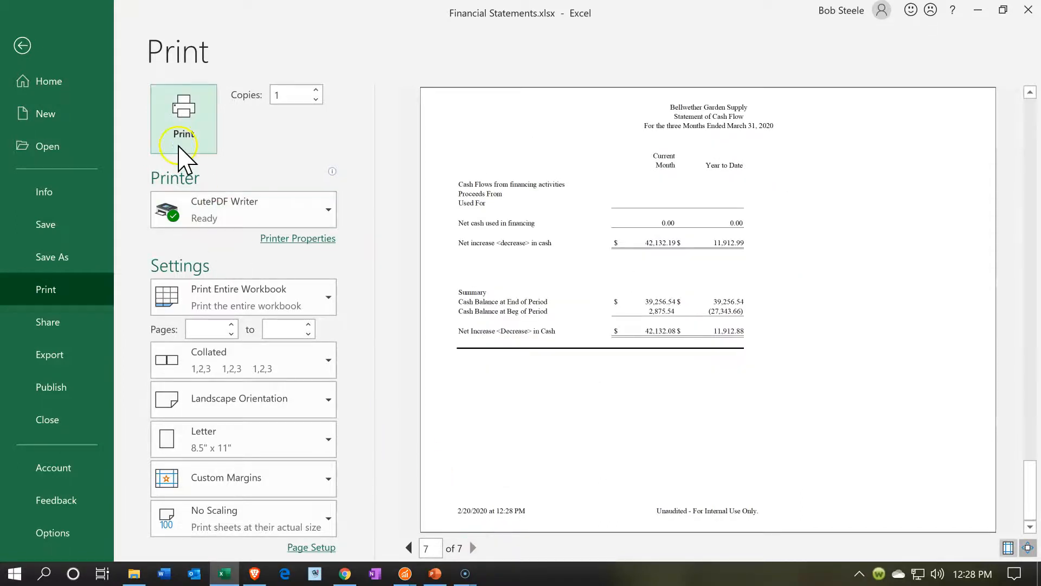
Send the whole seven-page workbook to the CutePDF Writer printer
left_click(21, 46)
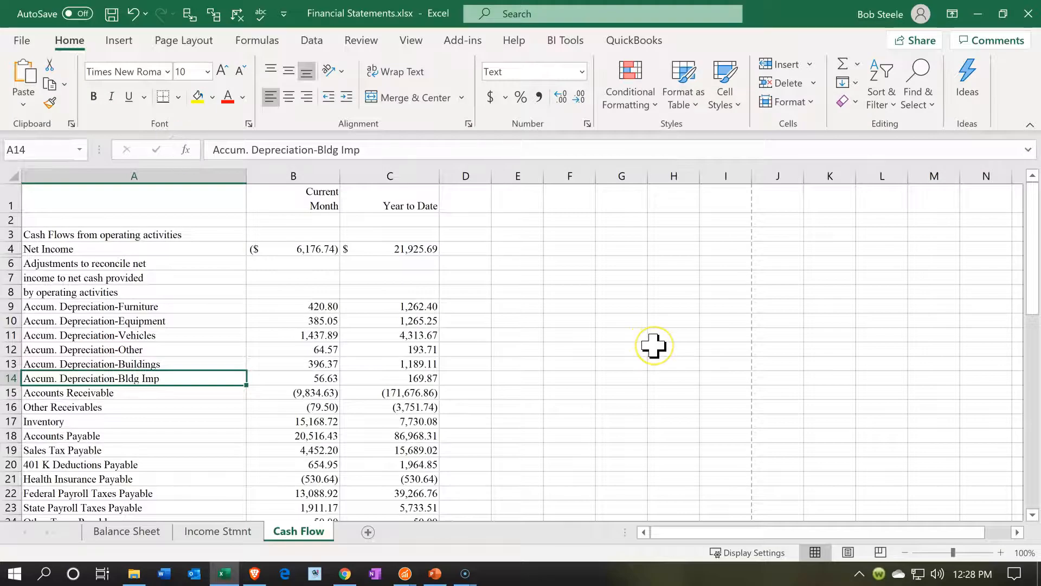
mouse_move(757, 325)
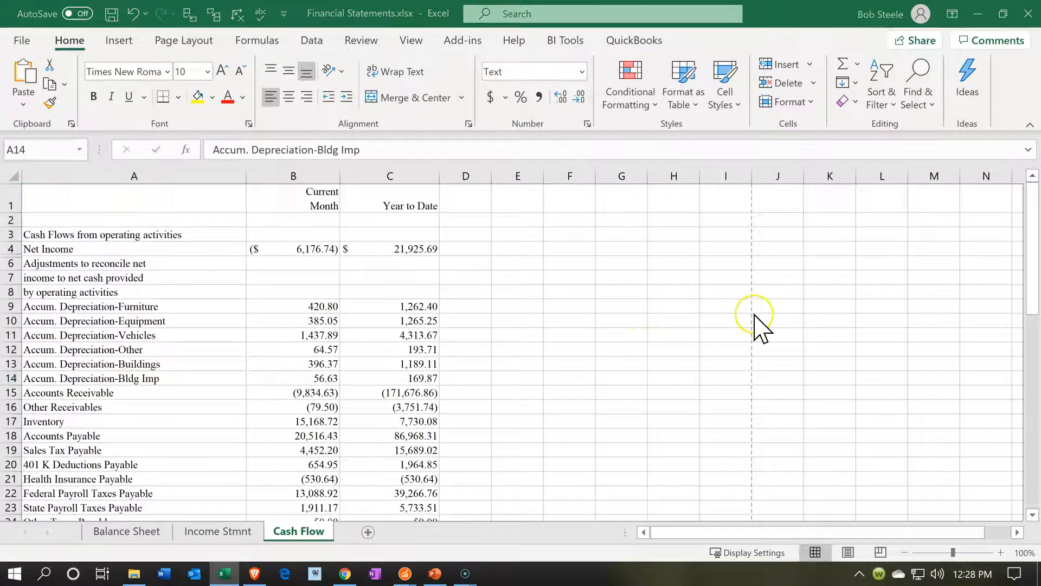
mouse_move(804, 319)
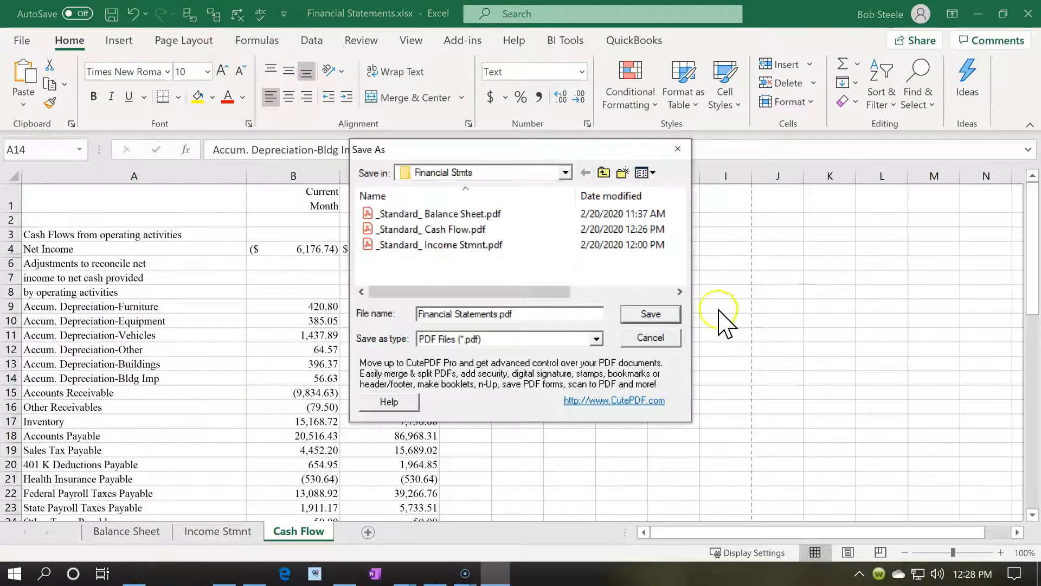
Save the PDF as Financial Statements.pdf in the Section 2 folder, replacing the existing copy
left_click(564, 172)
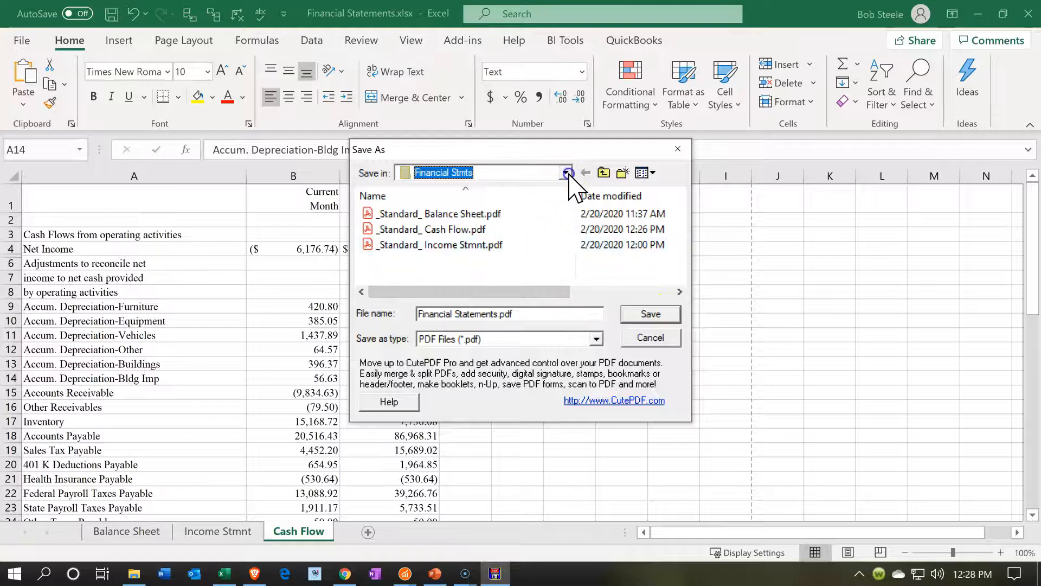
left_click(565, 172)
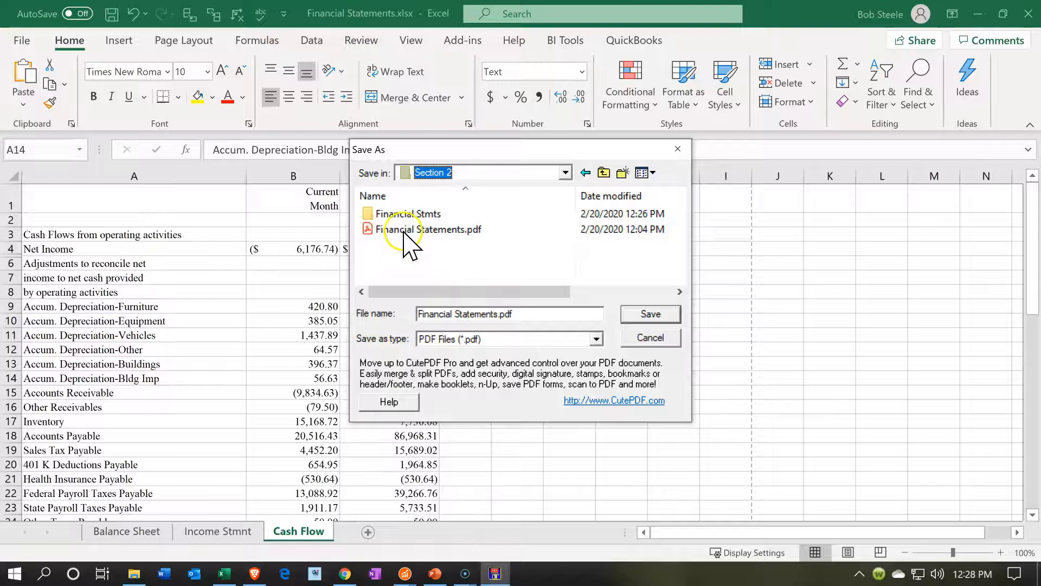
left_click(650, 313)
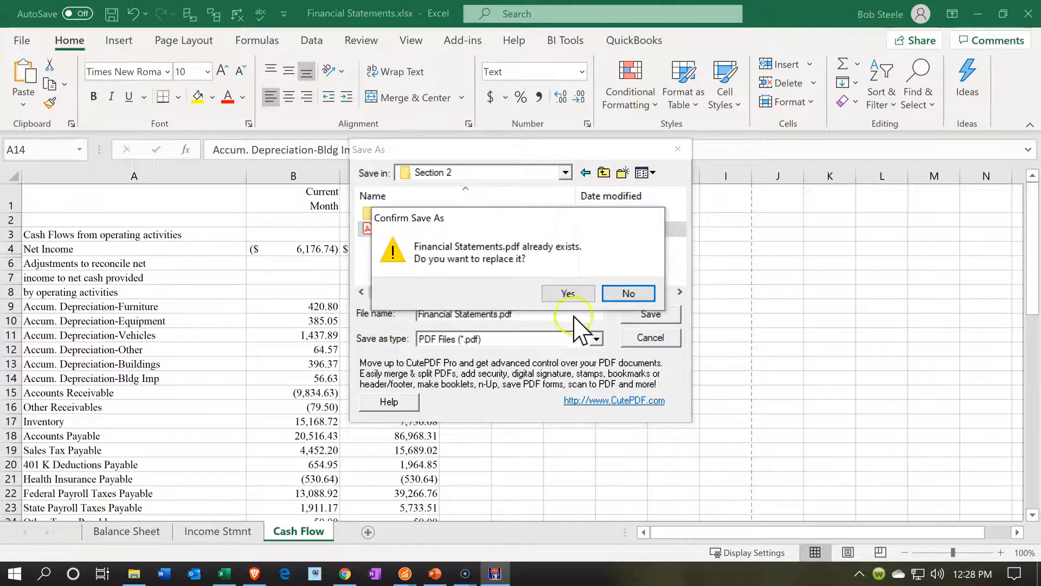
left_click(567, 294)
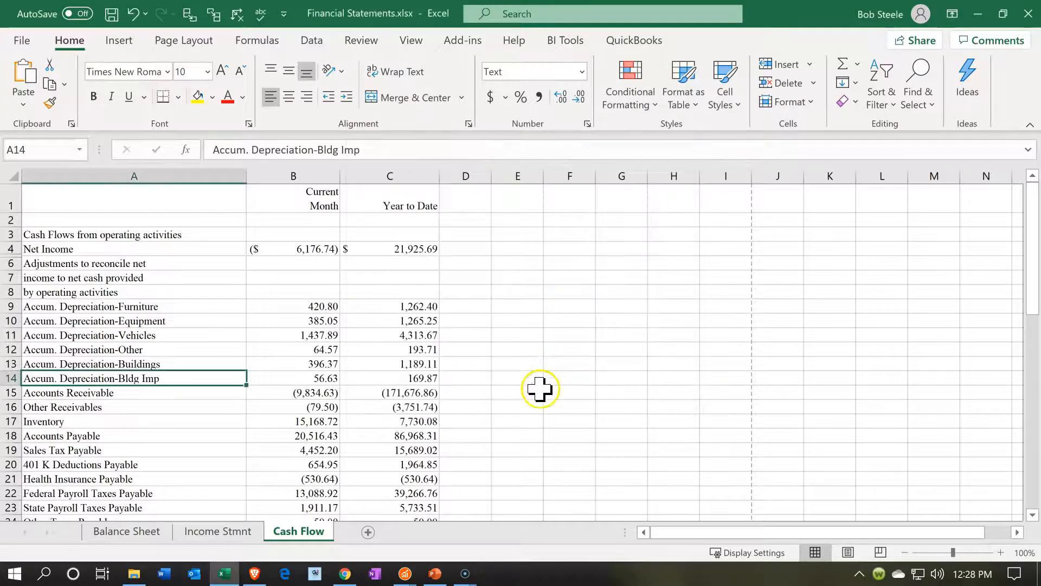
left_click(673, 377)
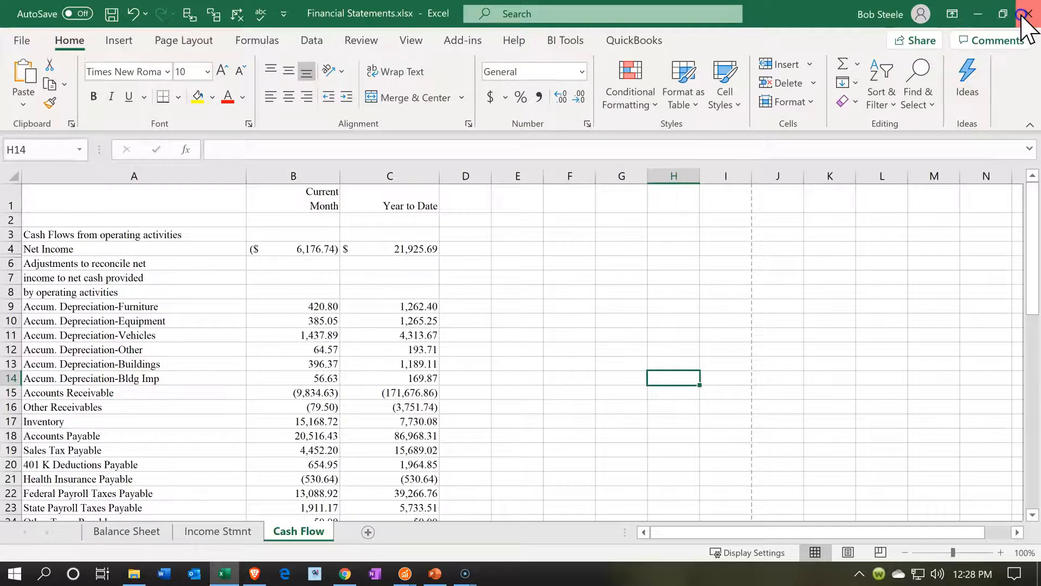
Close Excel saving the workbook changes, then minimize the Sage 50 Cash Flow report
left_click(1026, 13)
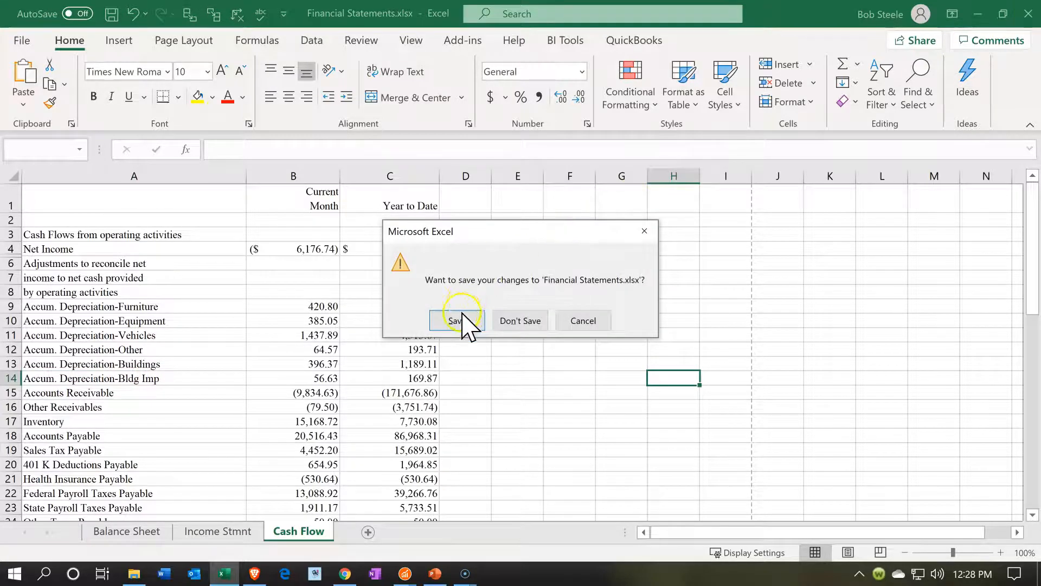
left_click(454, 320)
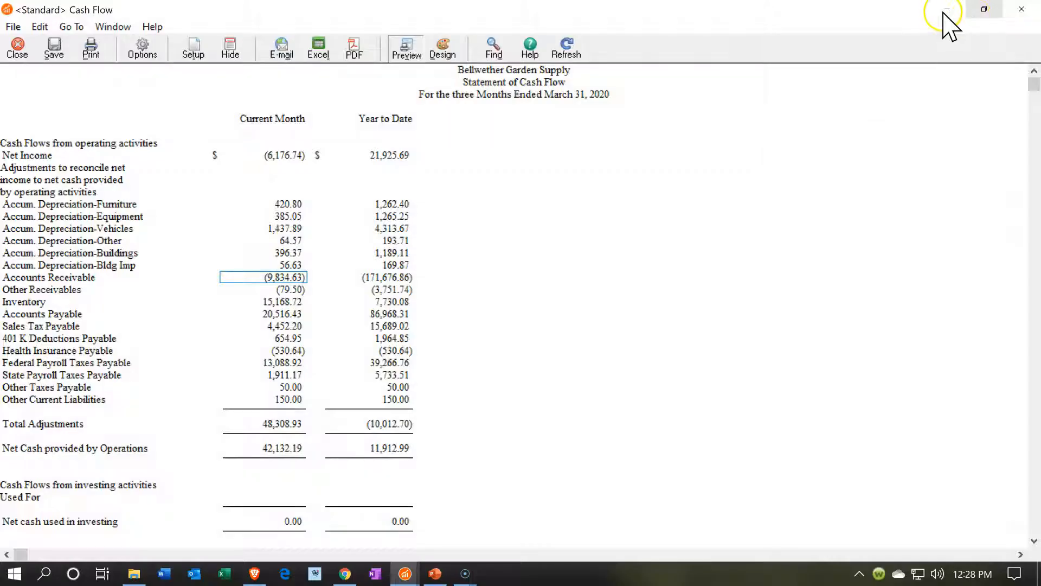
left_click(16, 47)
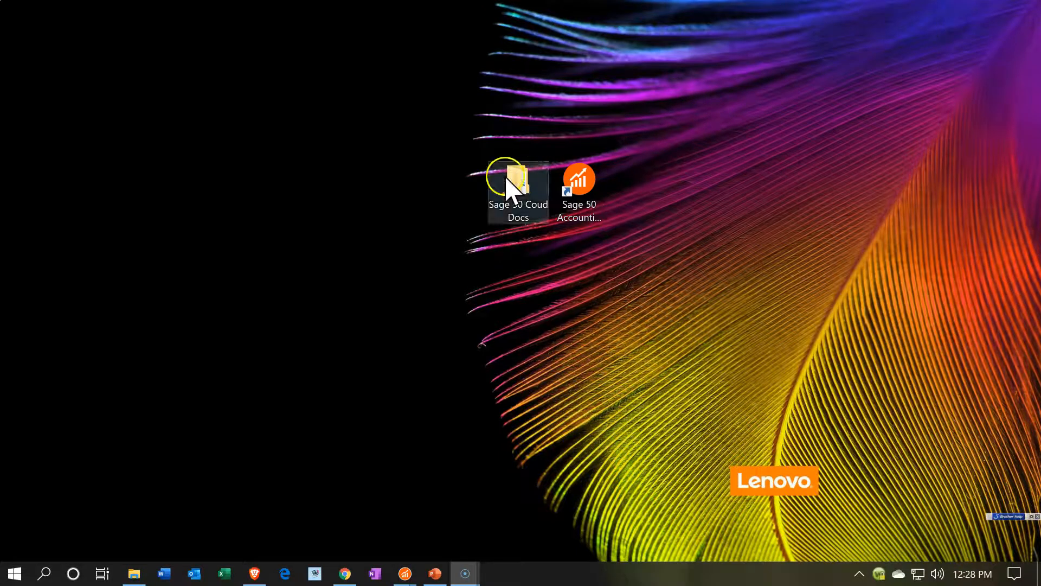
Browse from the Sage 50 Coud Docs desktop folder into Section 2 and view the Financial Stmts folder options
double_click(517, 186)
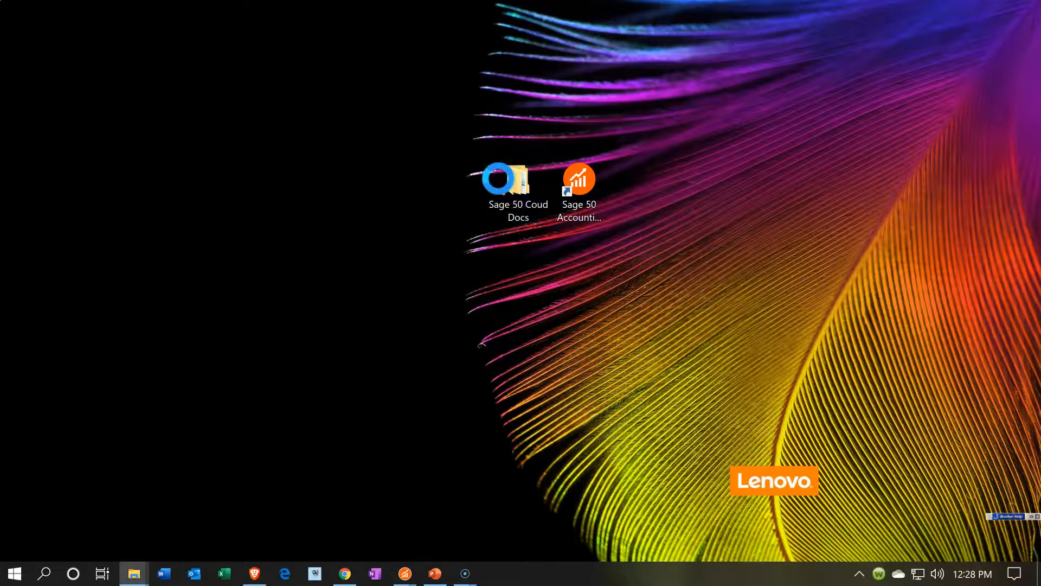
double_click(519, 179)
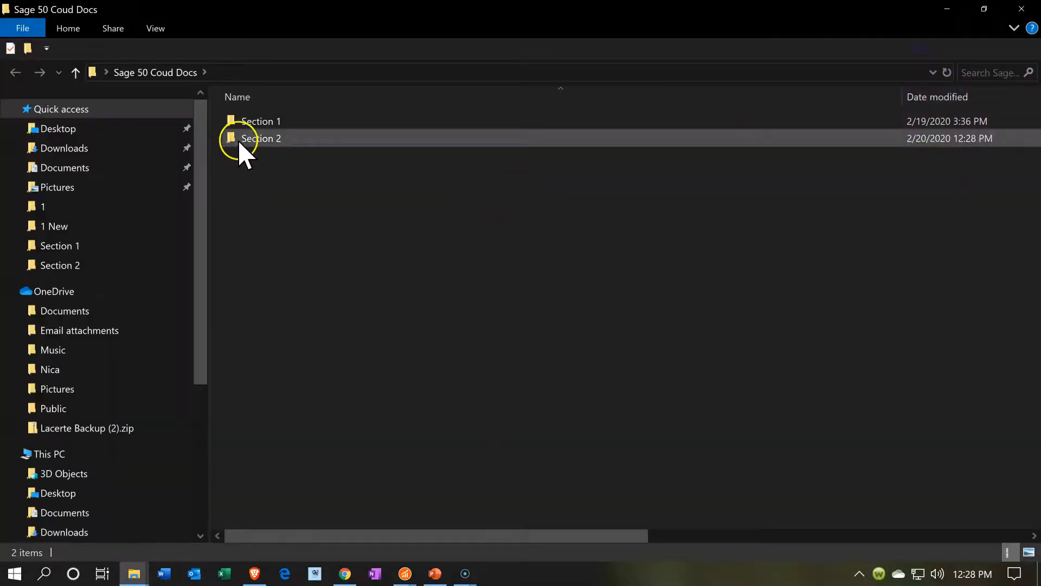
double_click(261, 138)
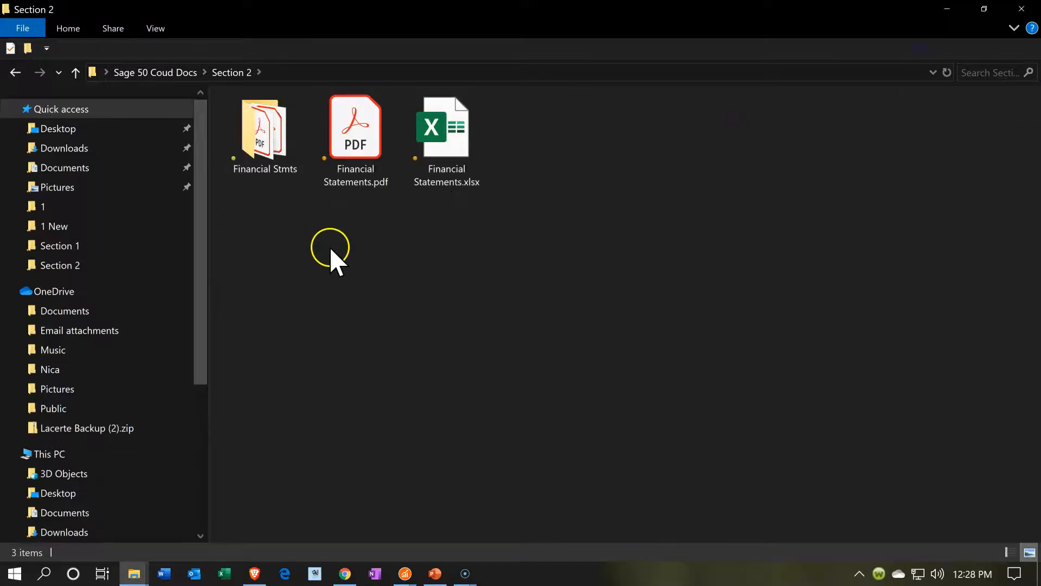
mouse_move(269, 193)
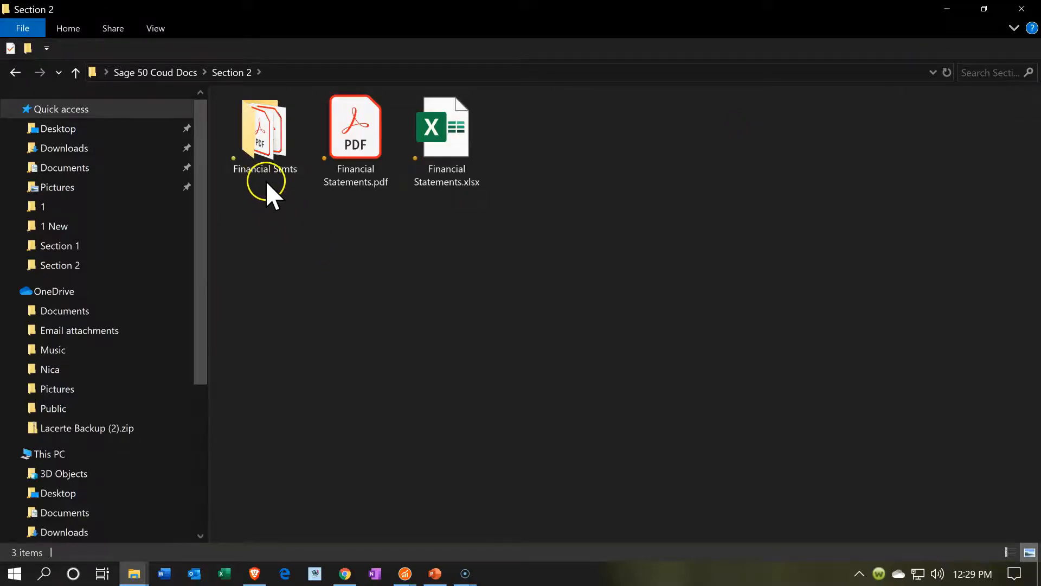
right_click(264, 126)
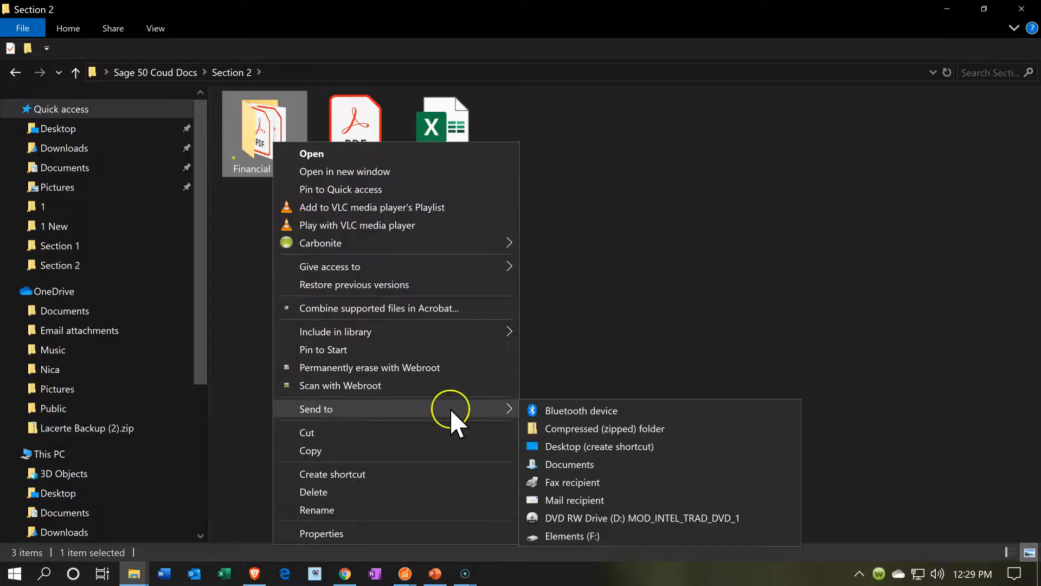
mouse_move(584, 428)
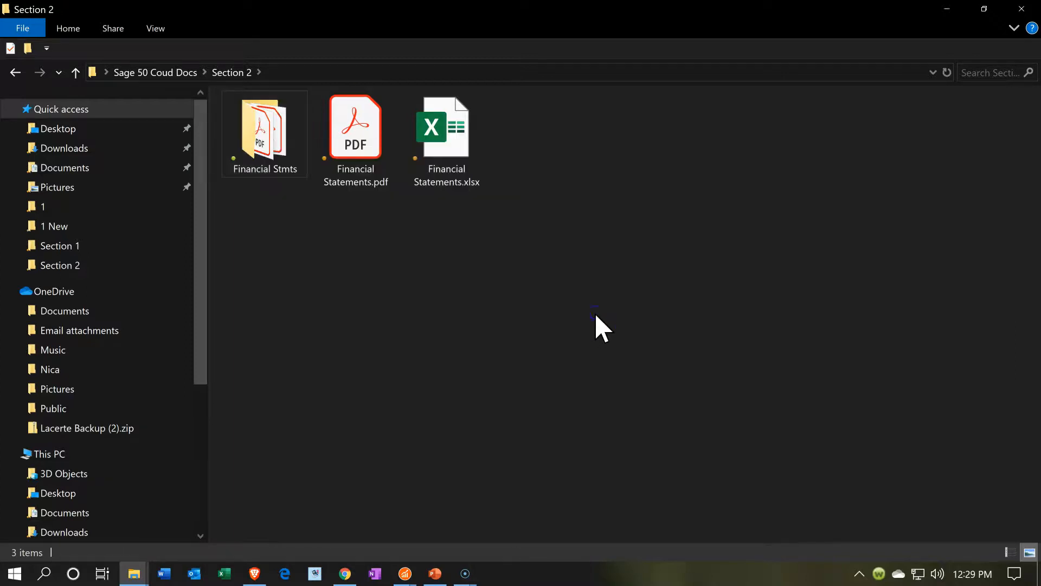
left_click(446, 140)
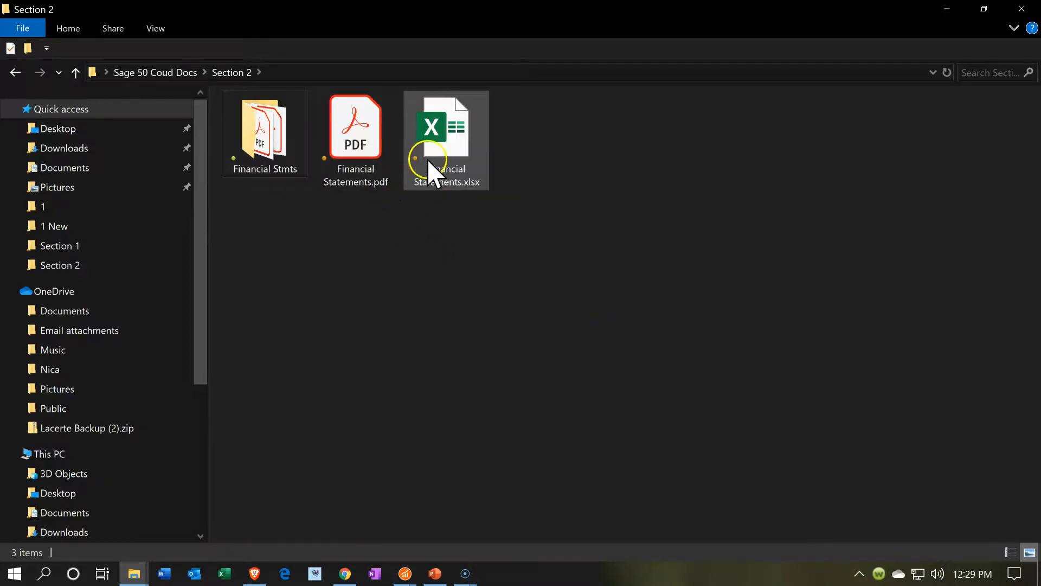
Select Financial Statements.xlsx and then Financial Statements.pdf to check their sizes
left_click(445, 125)
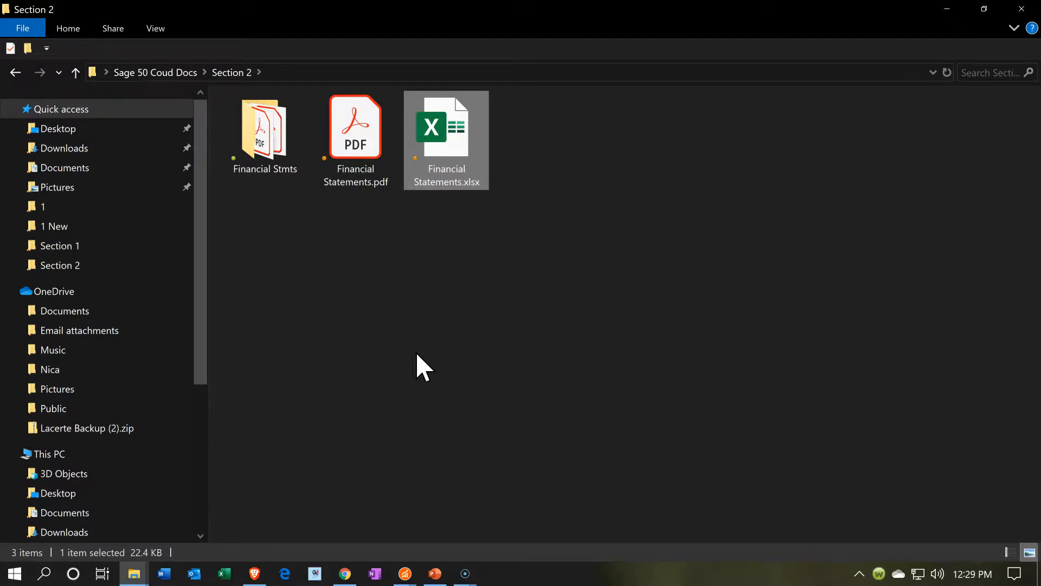
left_click(366, 299)
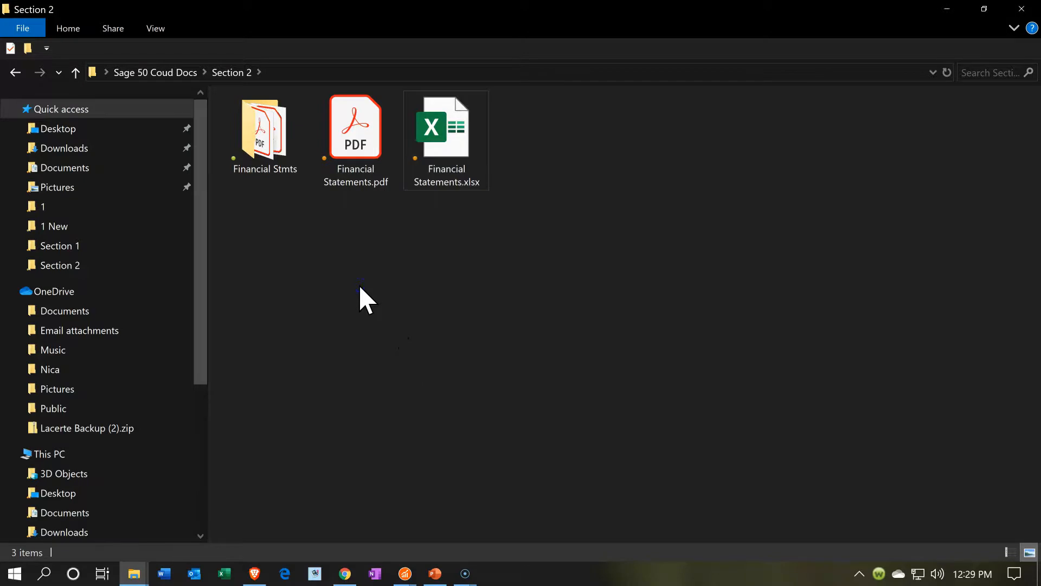
left_click(356, 126)
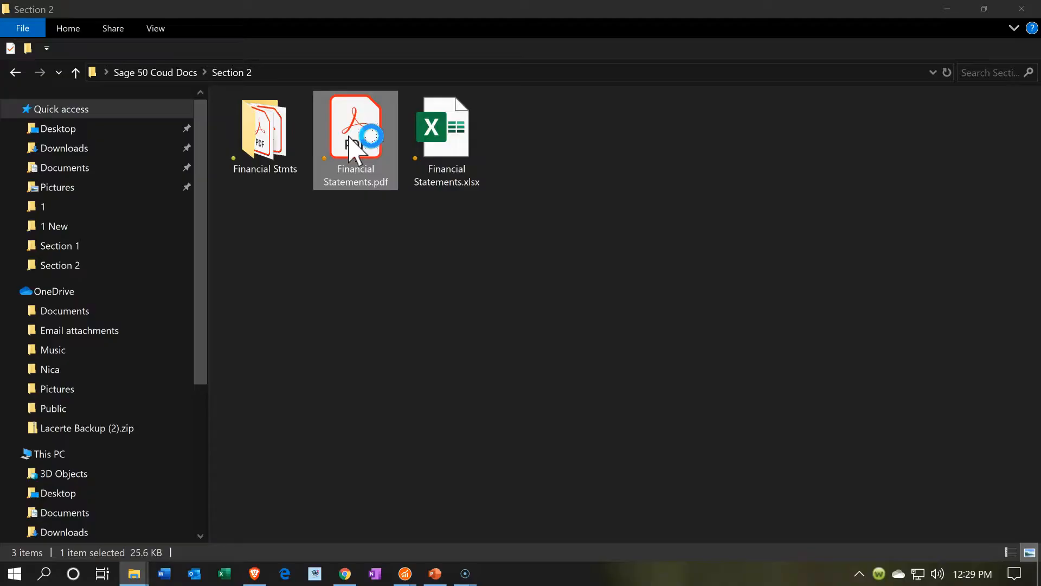
double_click(354, 126)
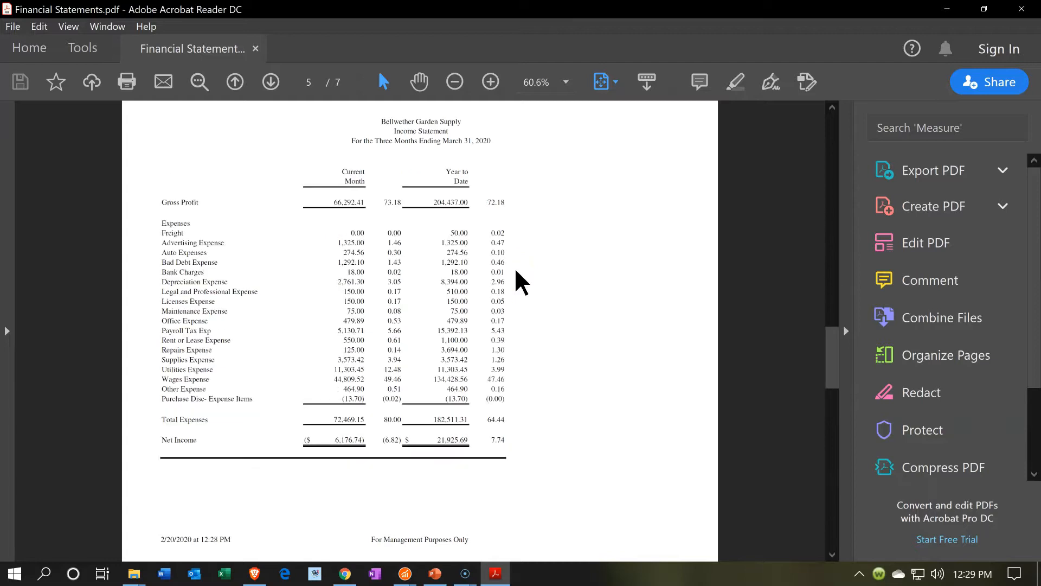
left_click(270, 81)
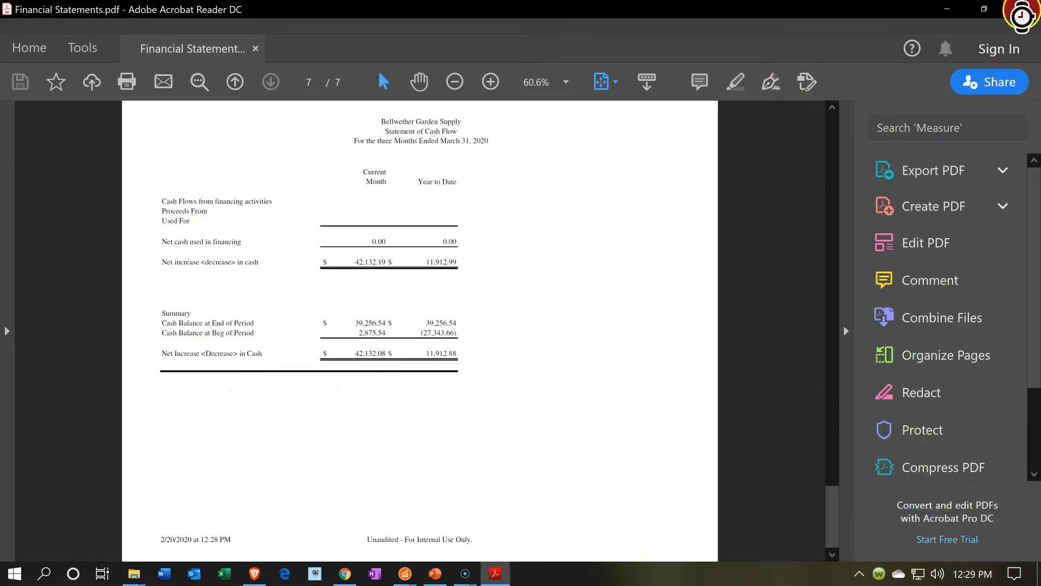
left_click(132, 573)
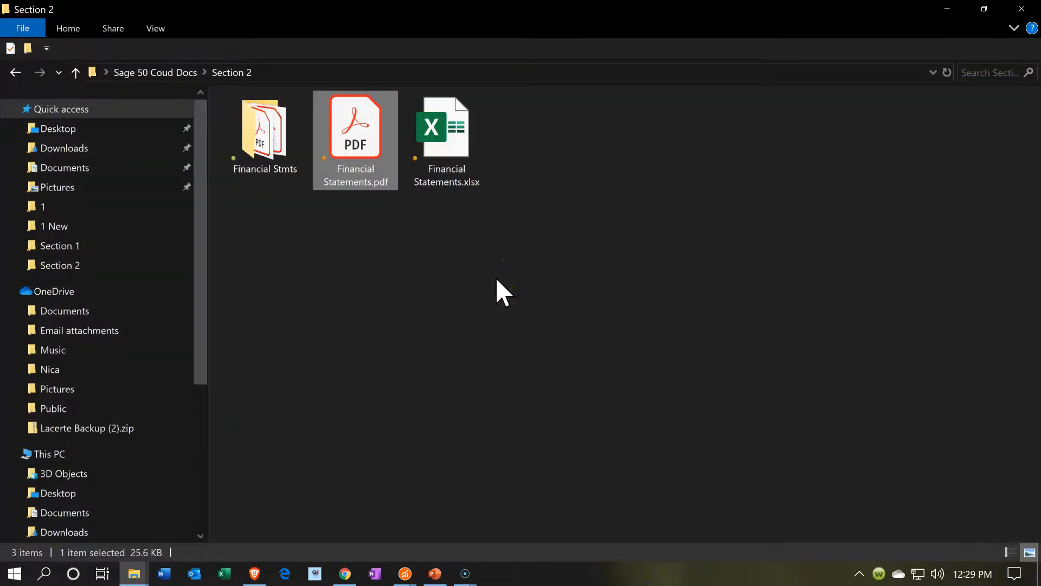